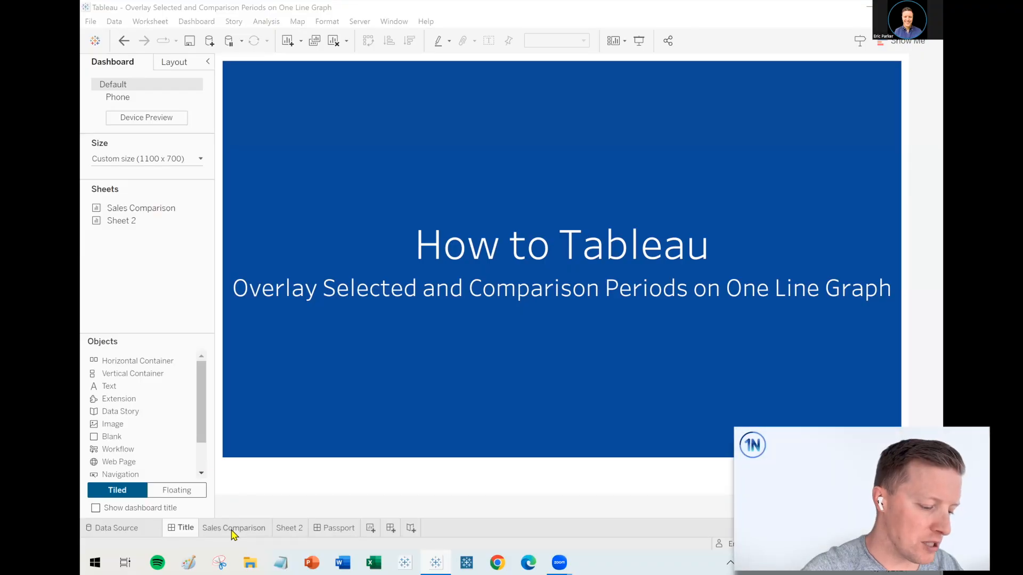
- Switch to the Sales Comparison sheet to view the overlaid line chart
left_click(233, 527)
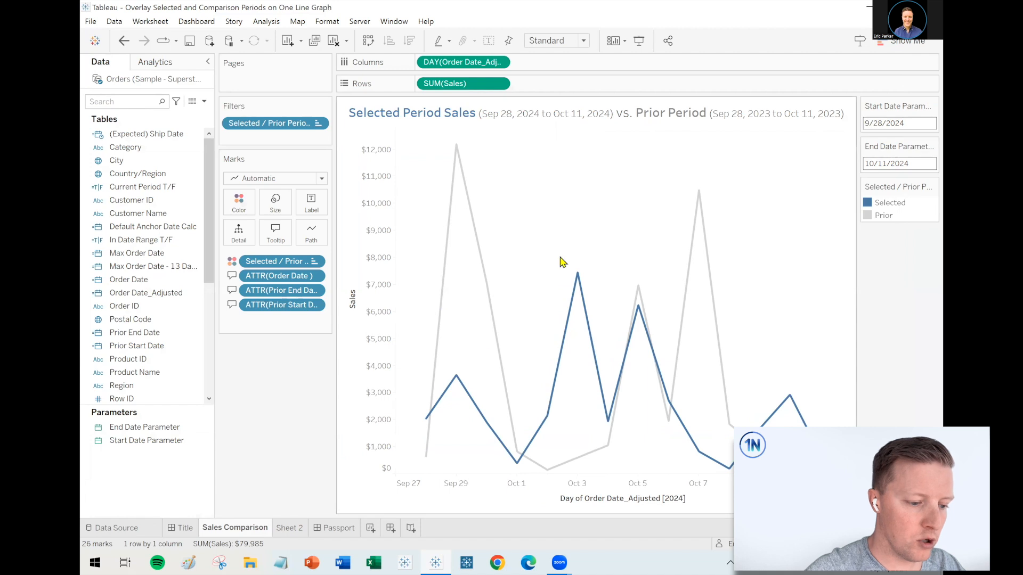
mouse_move(425, 421)
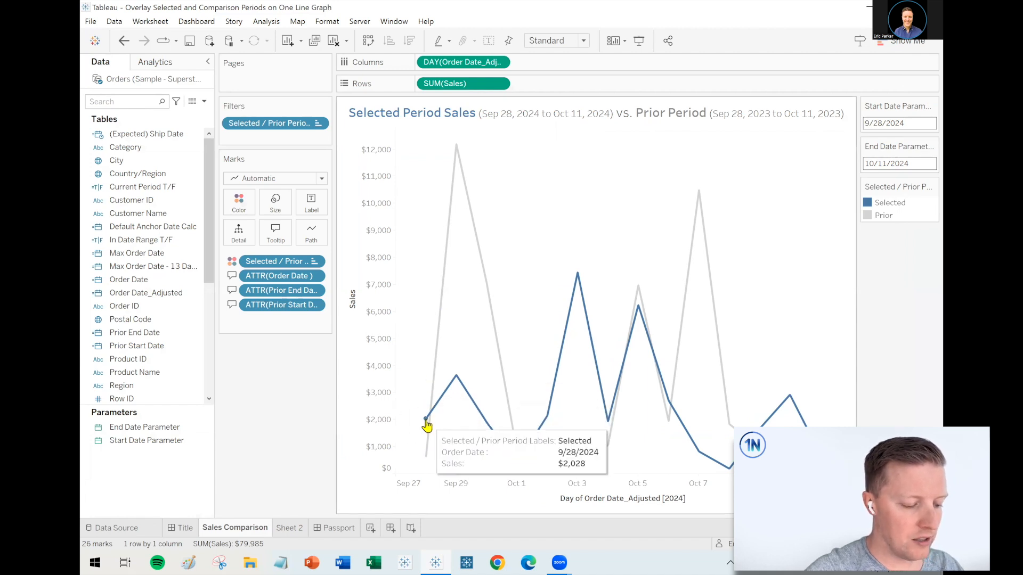
mouse_move(455, 391)
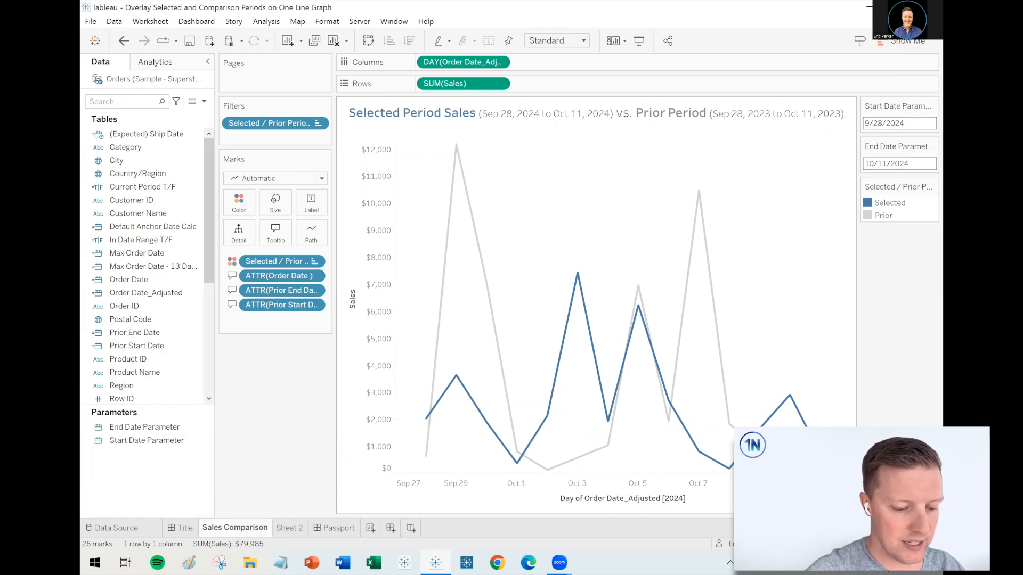
- Change the Start Date Parameter to 9/1/2024 so the chart covers Sep 01 to Oct 11
left_click(899, 124)
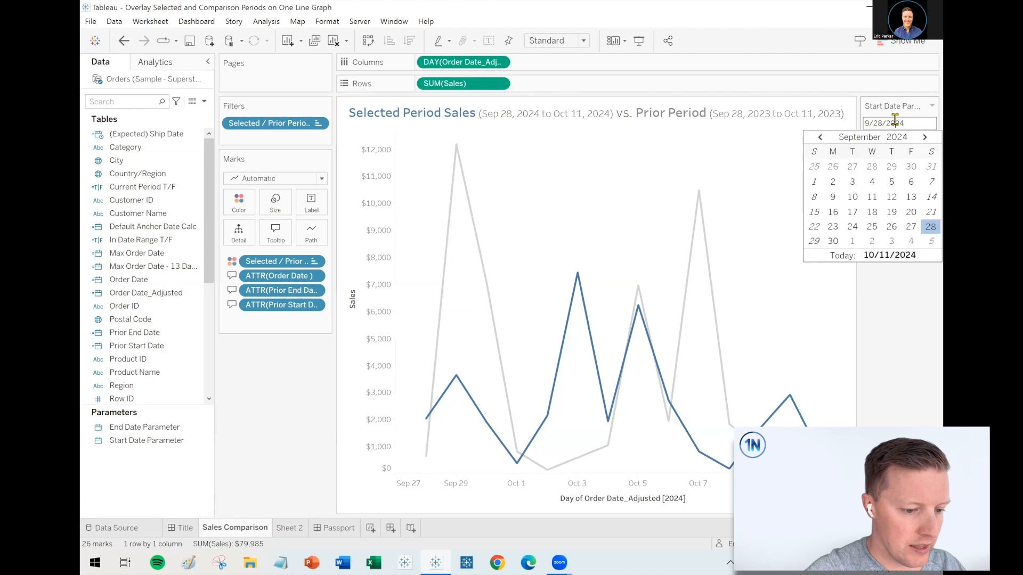
left_click(820, 137)
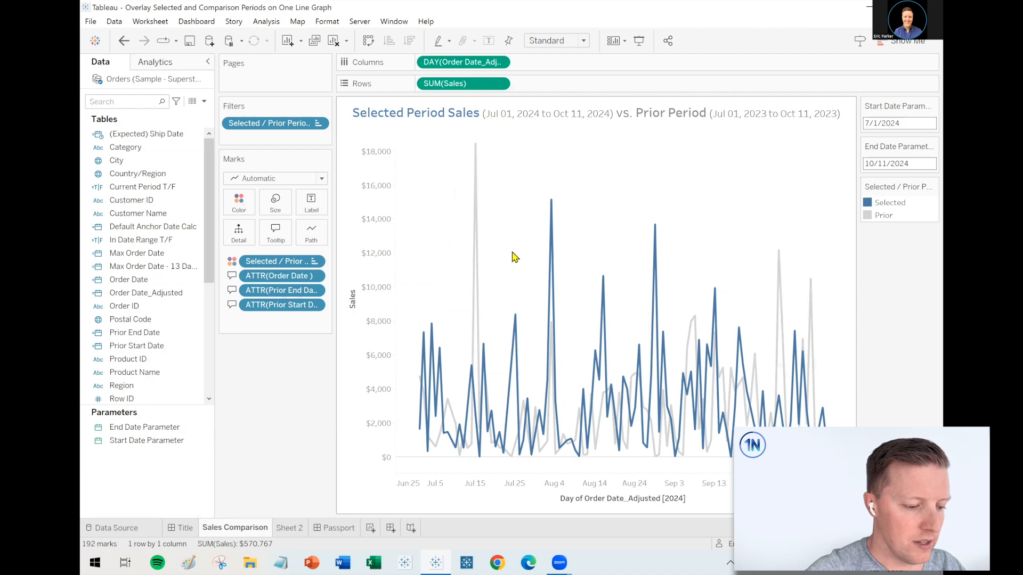
mouse_move(525, 229)
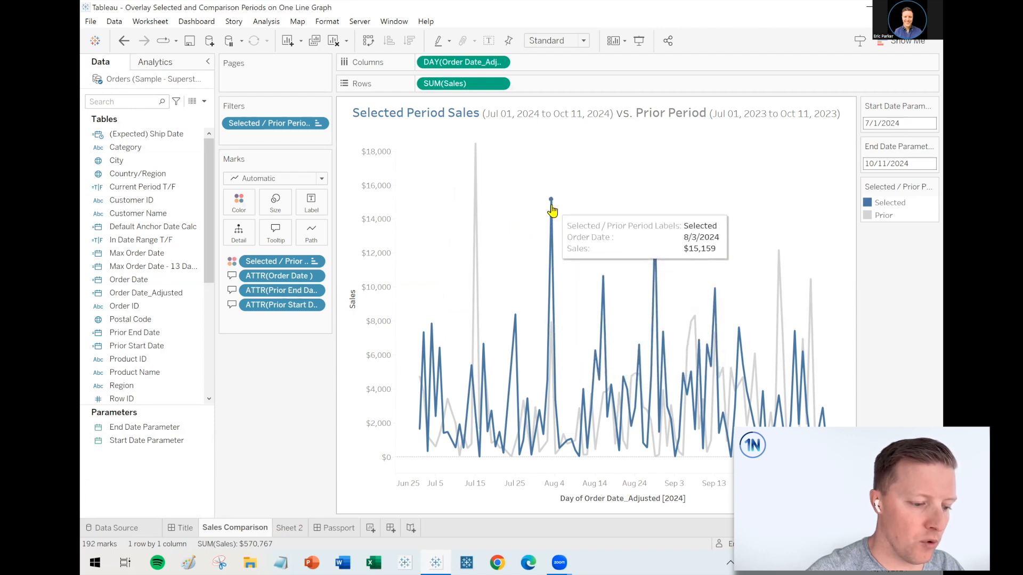
mouse_move(812, 238)
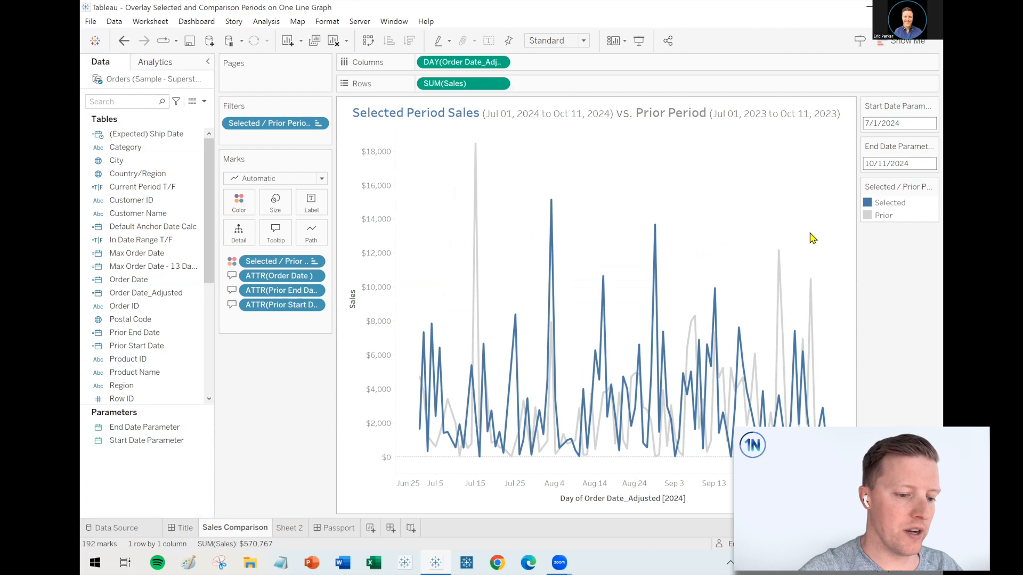
left_click(899, 123)
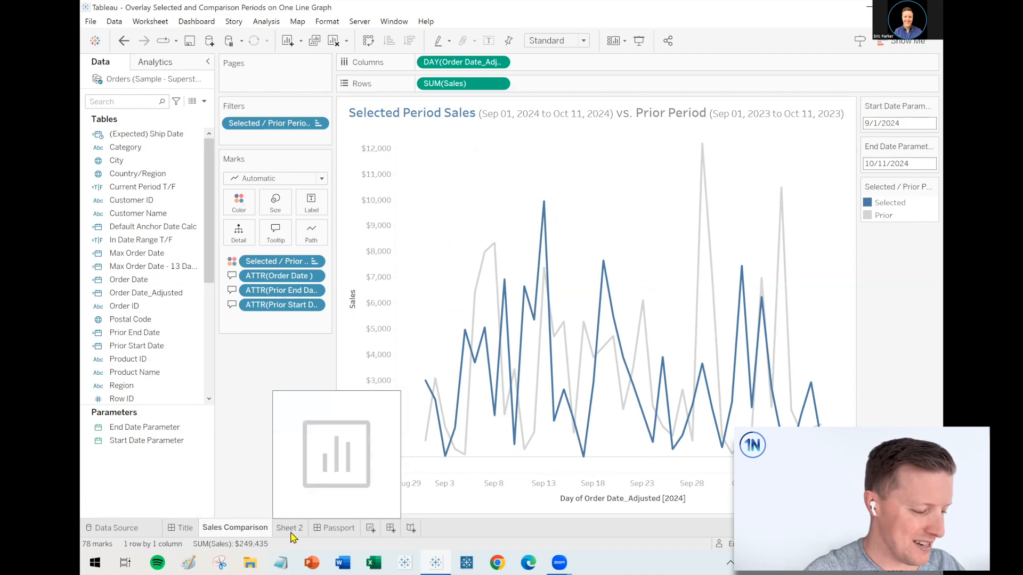
- Go to the blank Sheet 2 and begin creating a new parameter from the Data pane
left_click(290, 527)
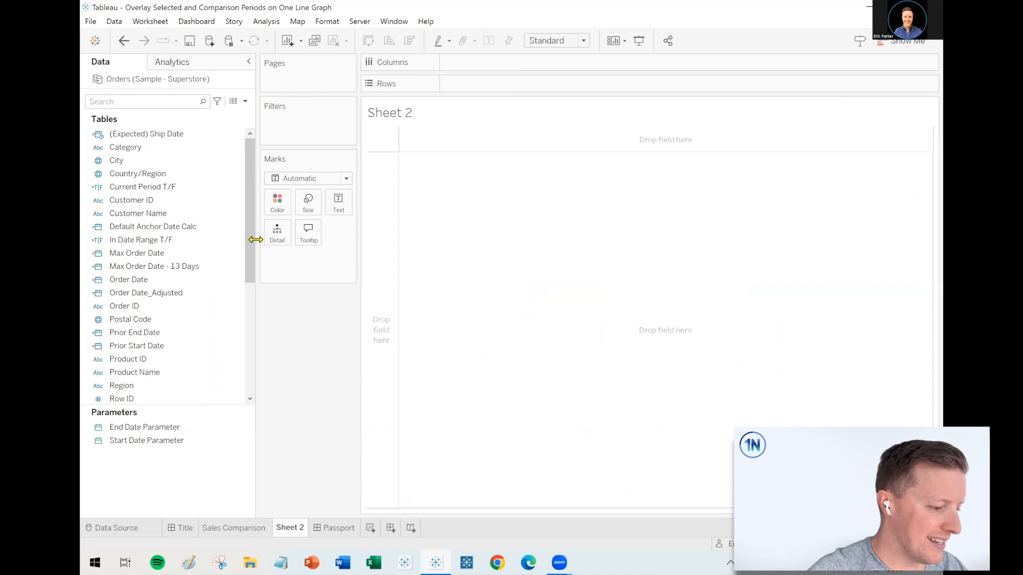
left_click(116, 160)
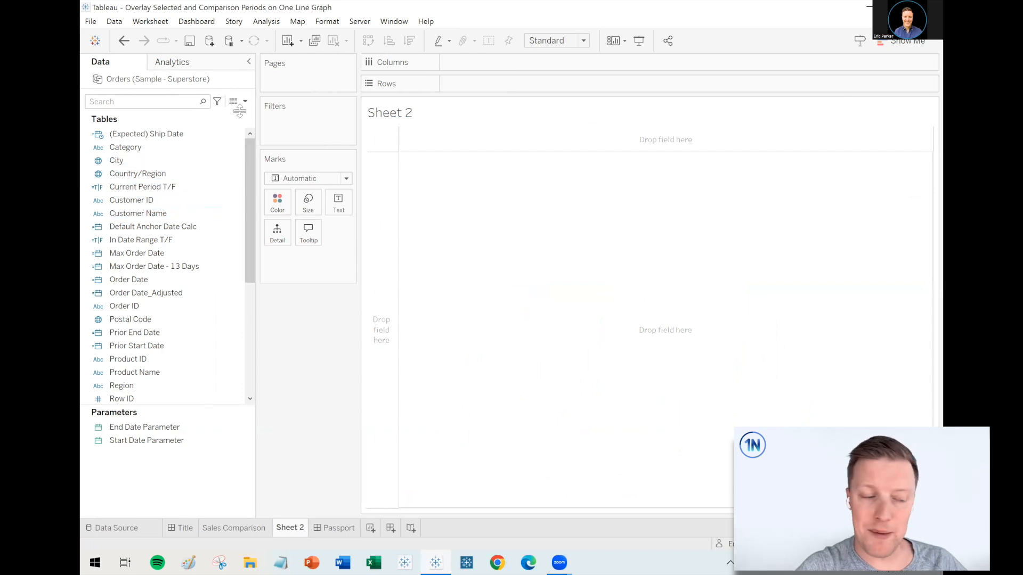
left_click(245, 101)
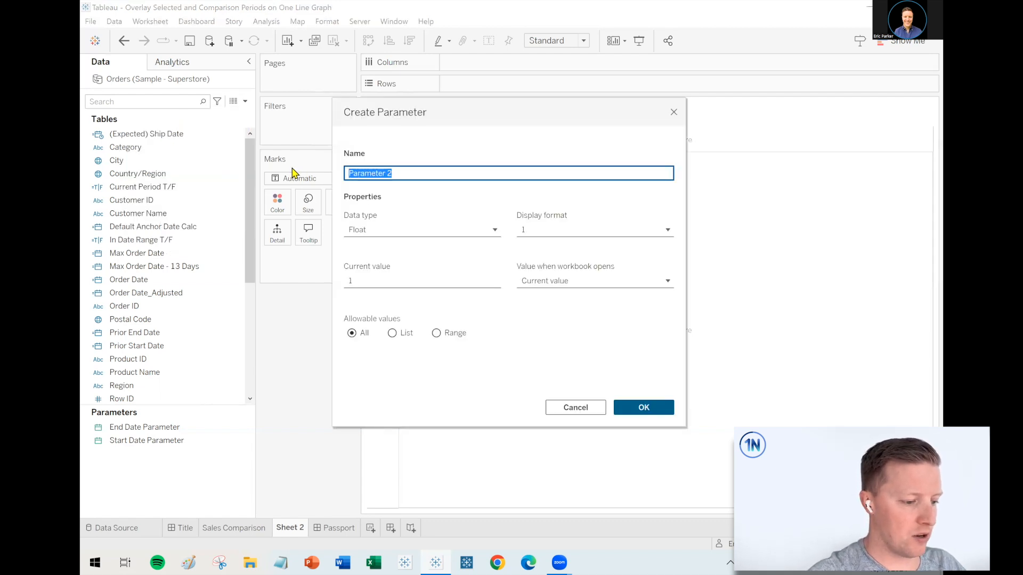
- Name the new parameter 'Start Date Parameter*' and create it
type("ST")
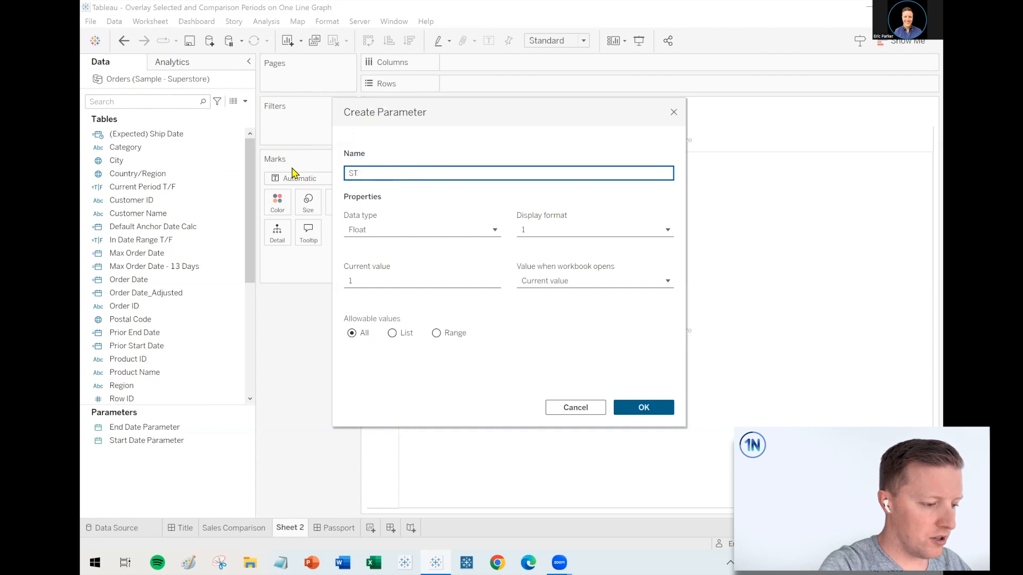
type("Sar")
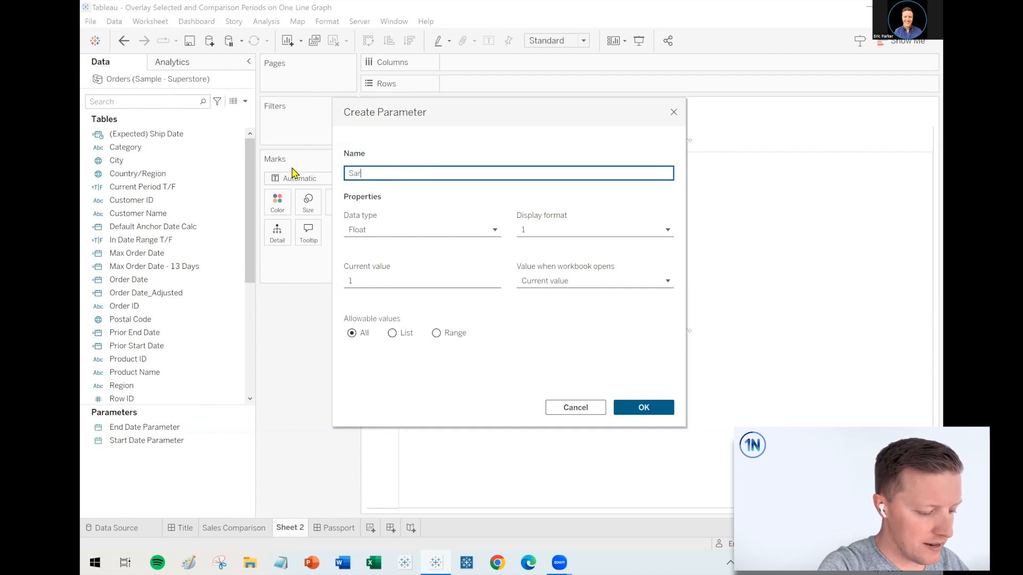
key("BackSpace")
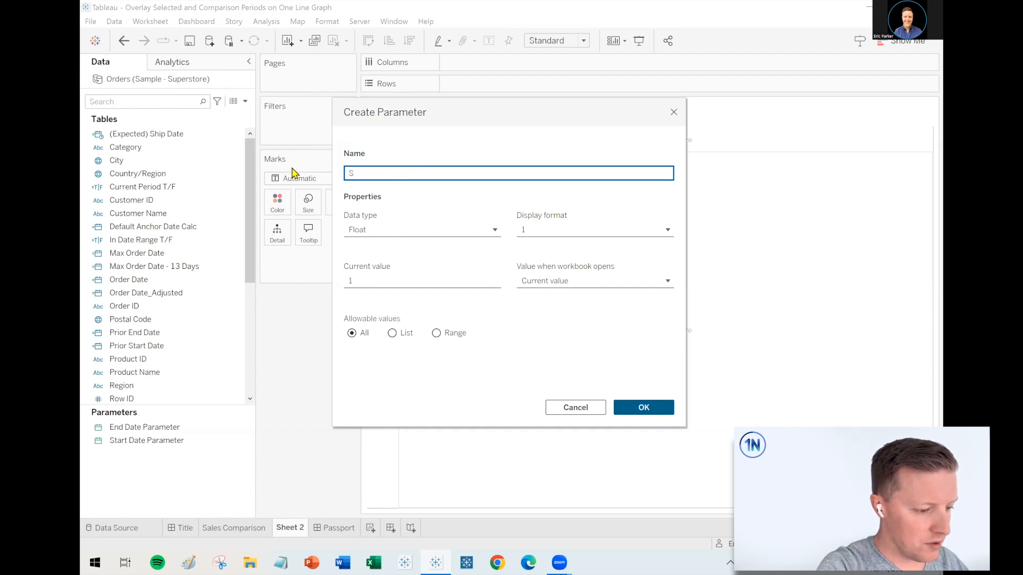
type("tart Dat")
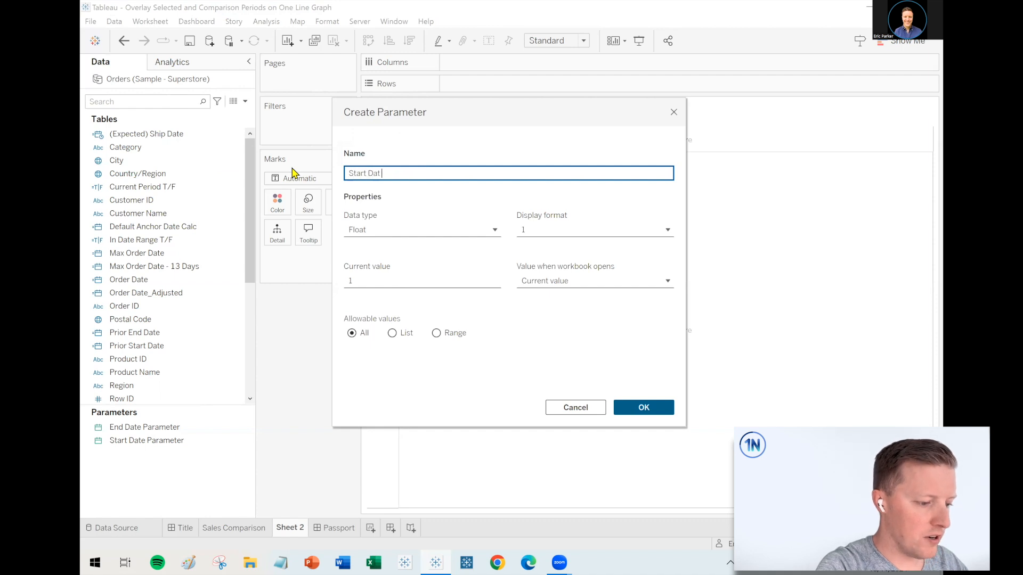
type("e Parameter")
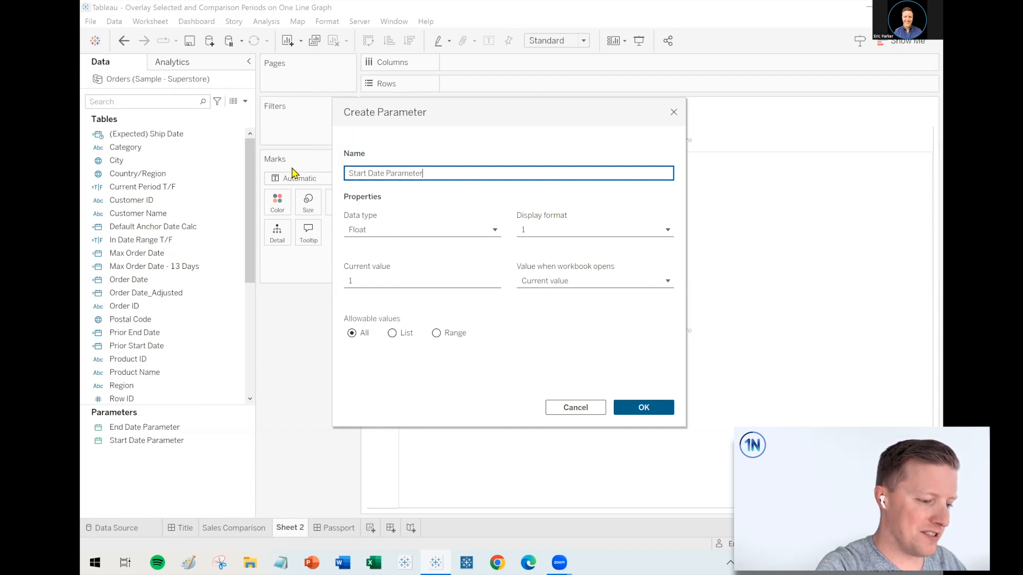
type("\"")
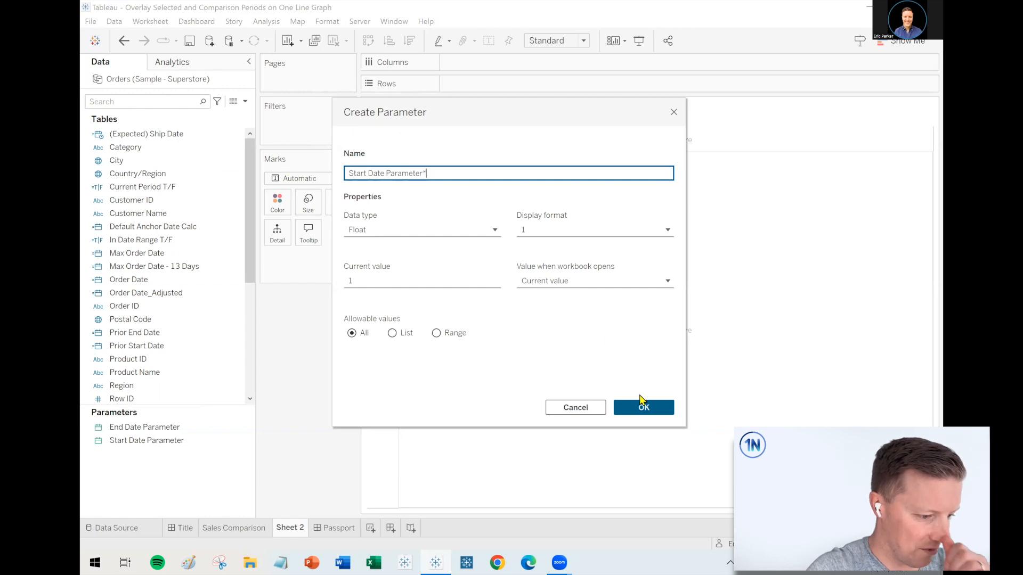
left_click(642, 407)
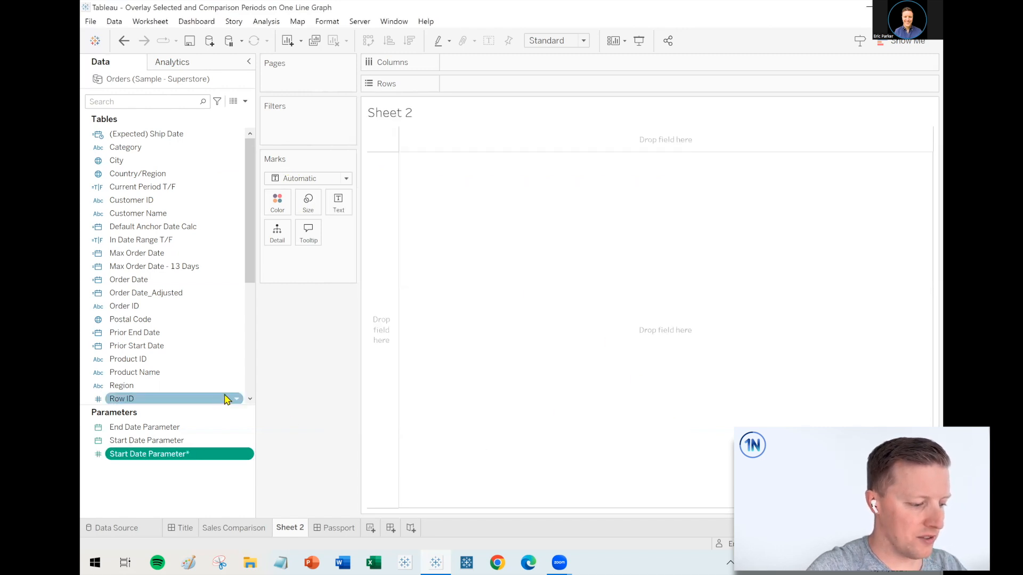
- Edit Start Date Parameter* to be a Date type with a numeric date display format
right_click(150, 453)
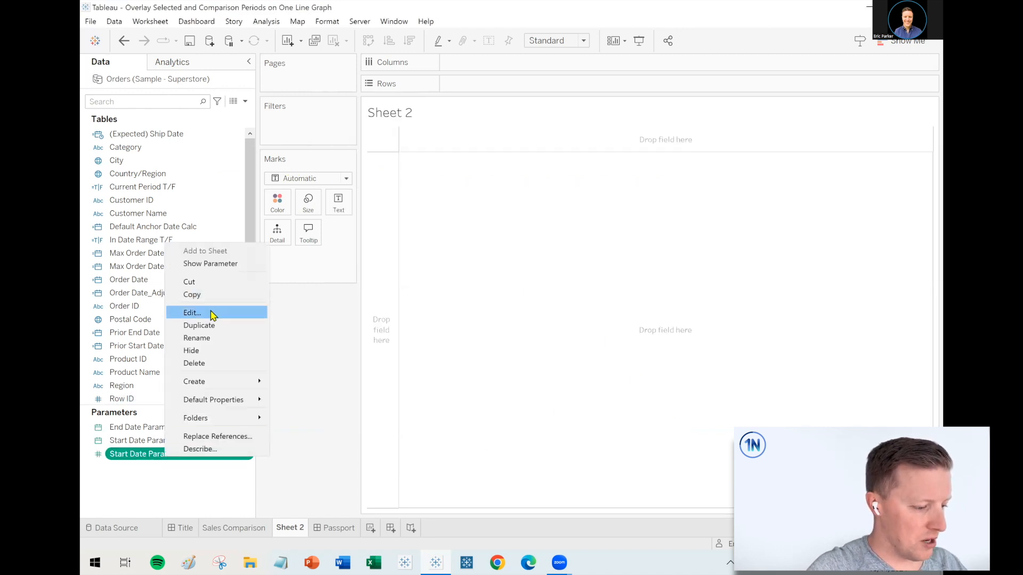
left_click(192, 312)
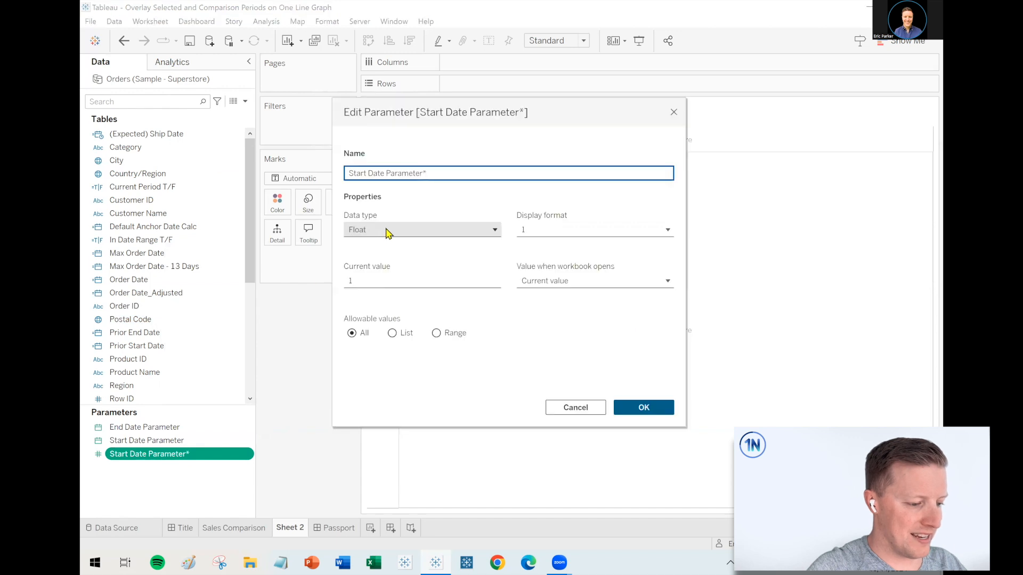
left_click(422, 229)
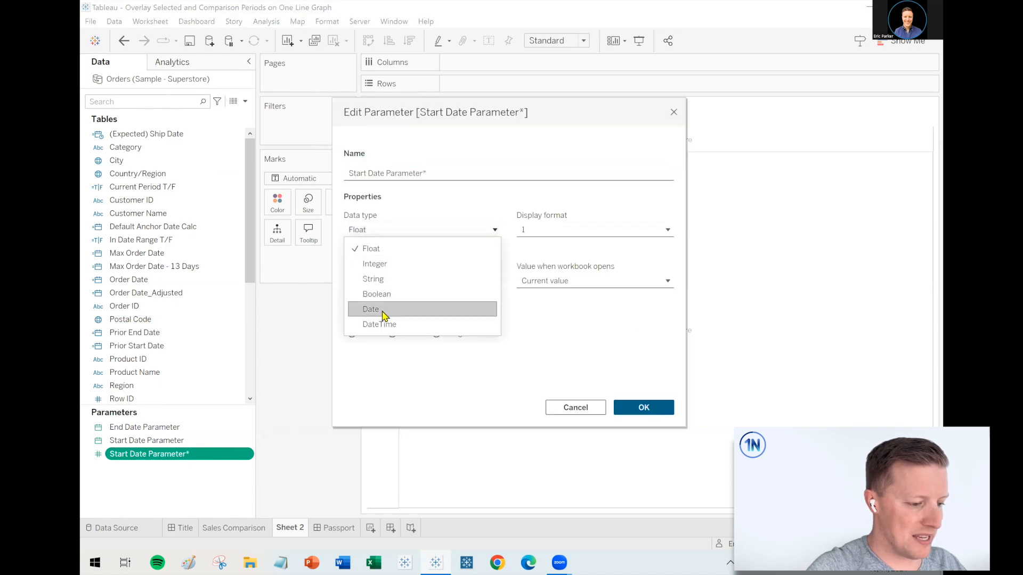
left_click(593, 229)
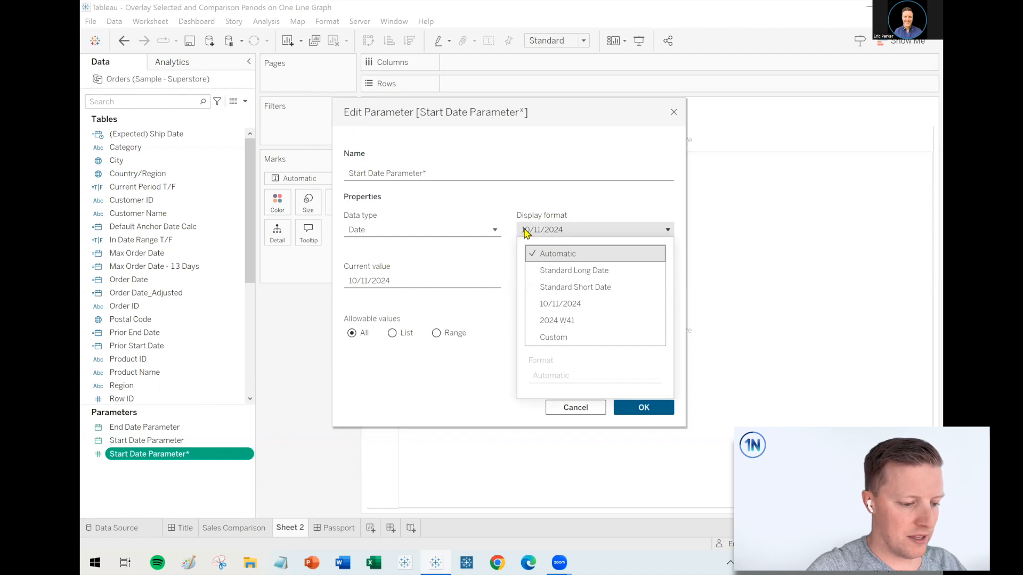
left_click(422, 281)
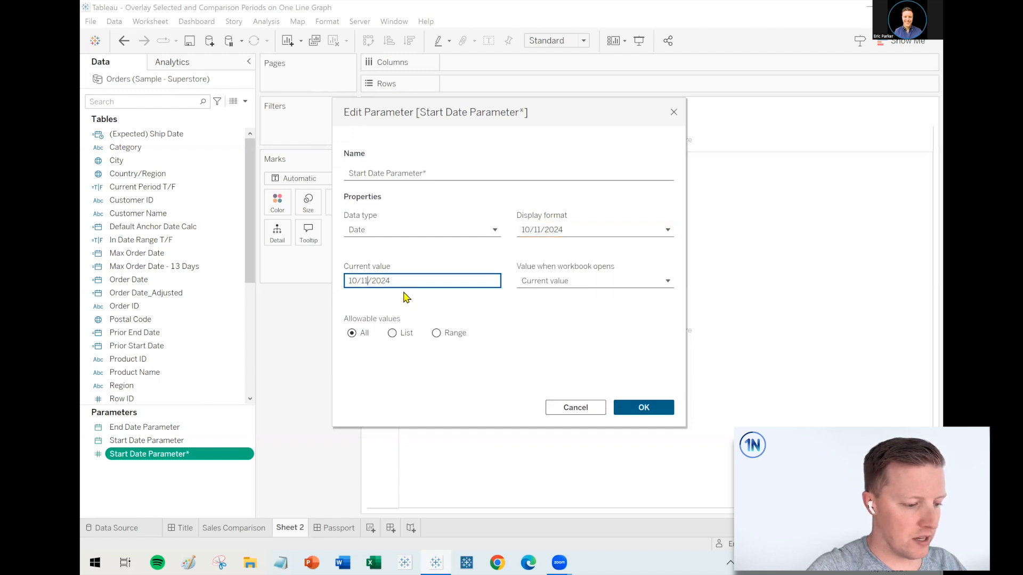
left_click(642, 407)
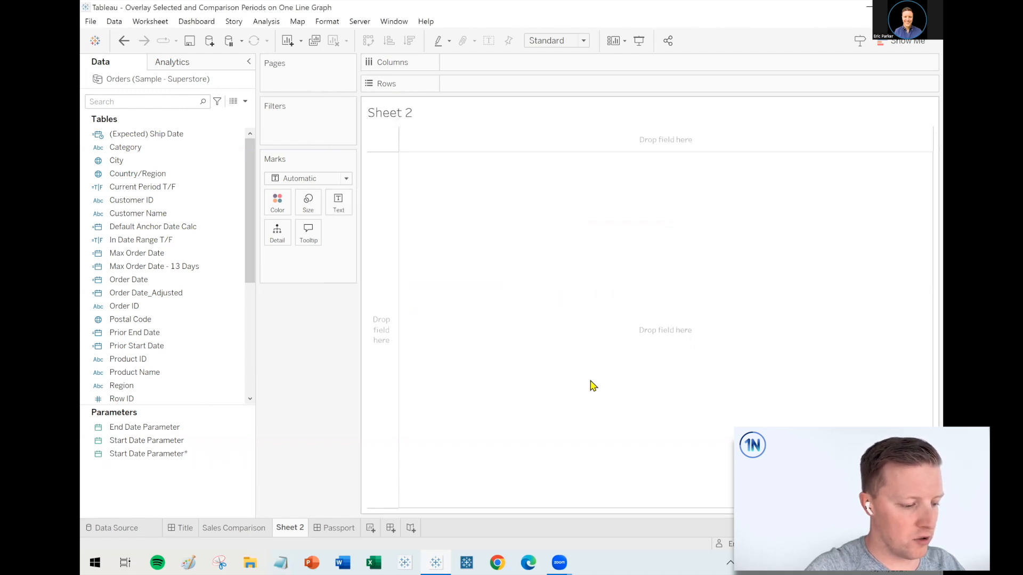
- Duplicate the start date parameter and rename the copy to 'End Date Parameter*'
right_click(148, 453)
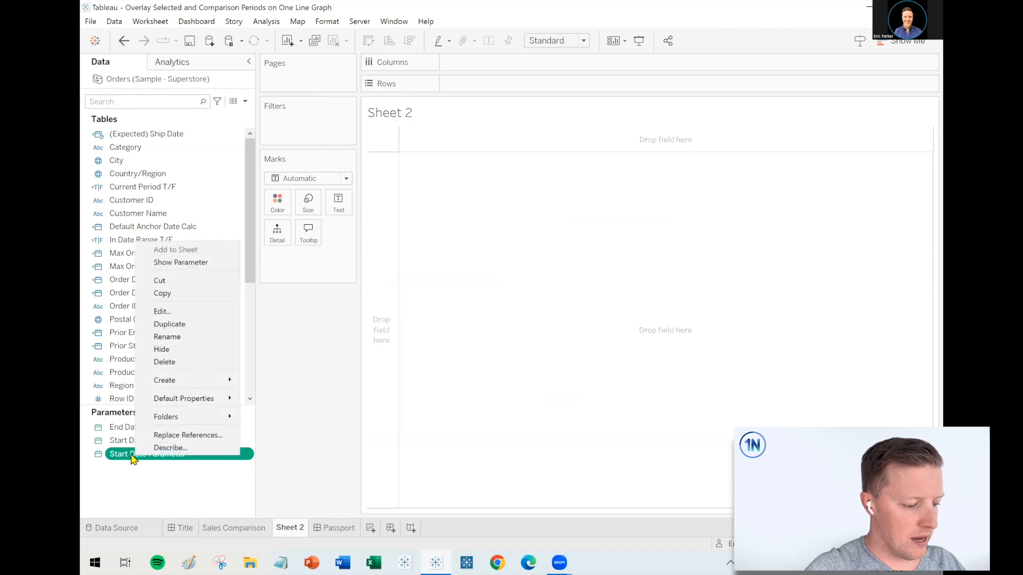
left_click(169, 324)
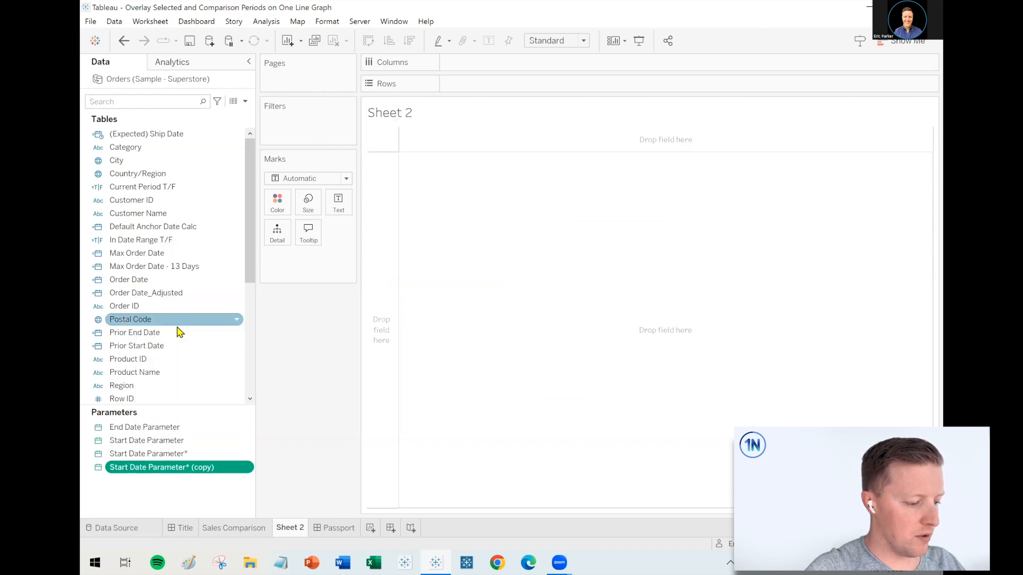
right_click(161, 466)
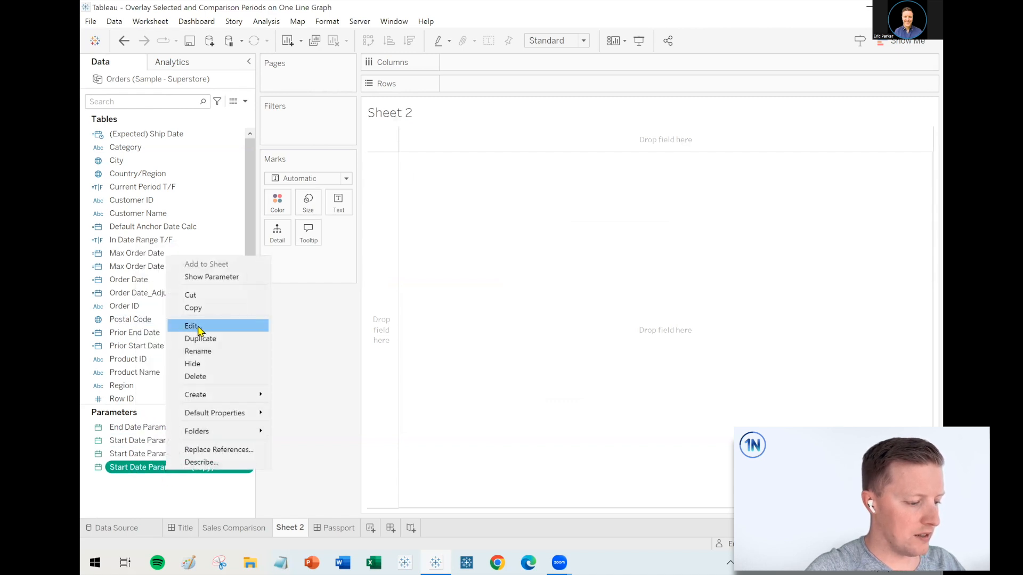
left_click(192, 326)
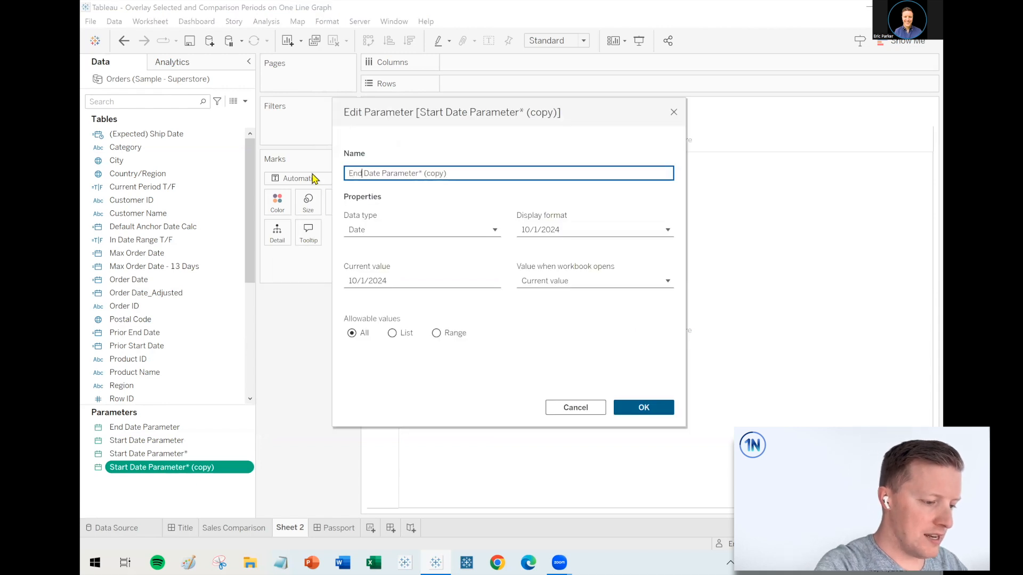
double_click(433, 173)
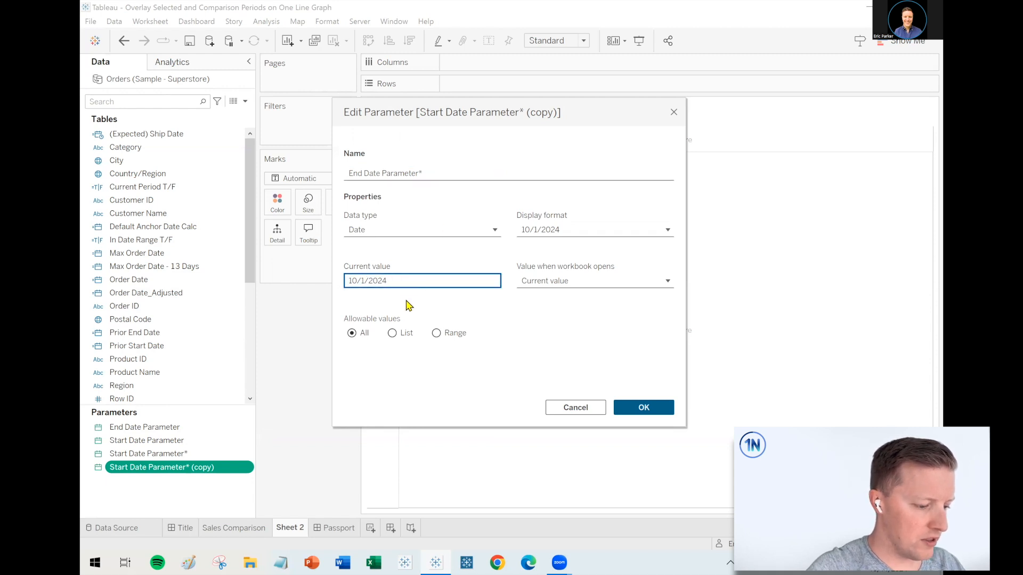
left_click(642, 407)
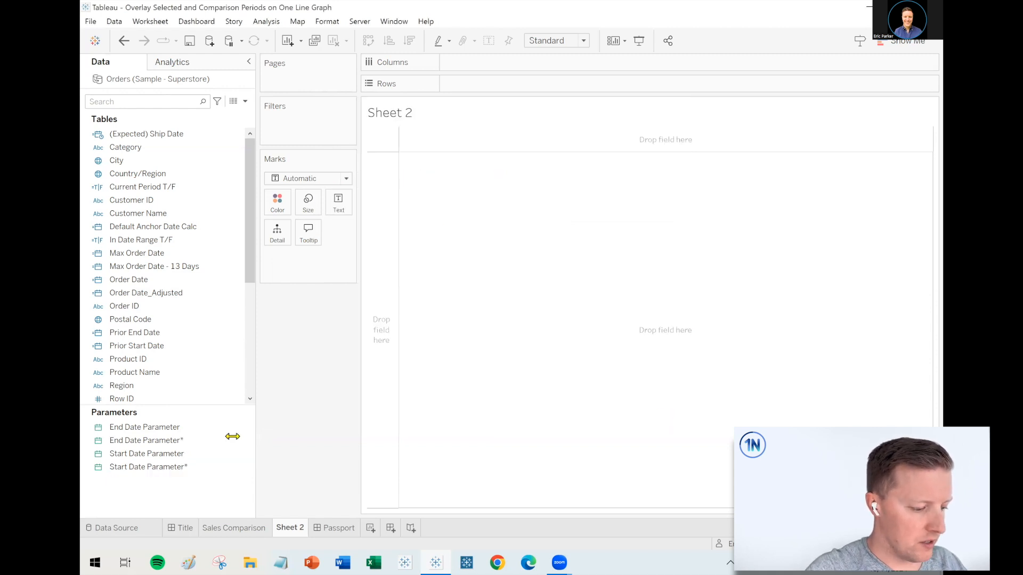
- Show both the Start Date and End Date parameter controls on Sheet 2
right_click(148, 466)
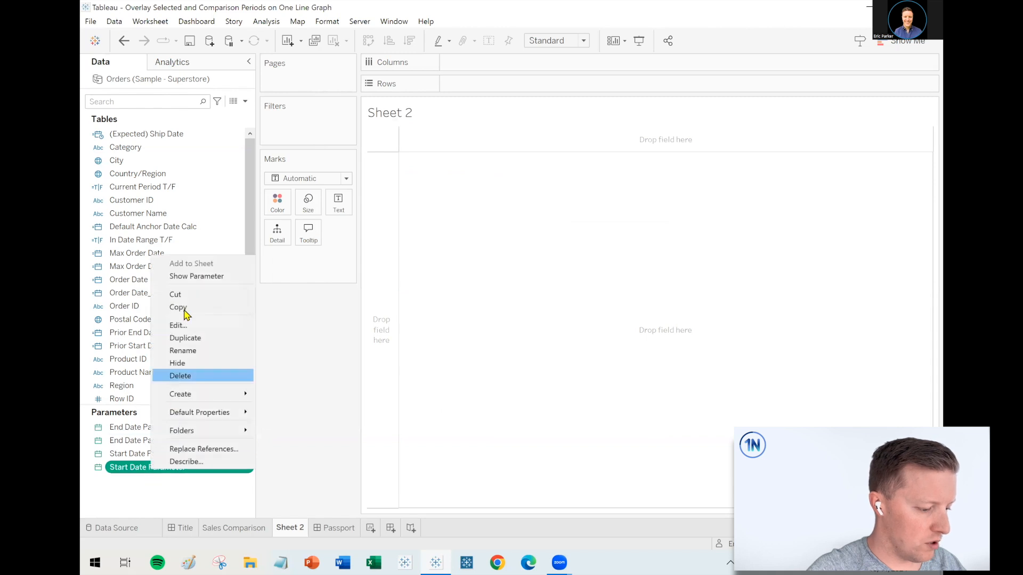
left_click(196, 276)
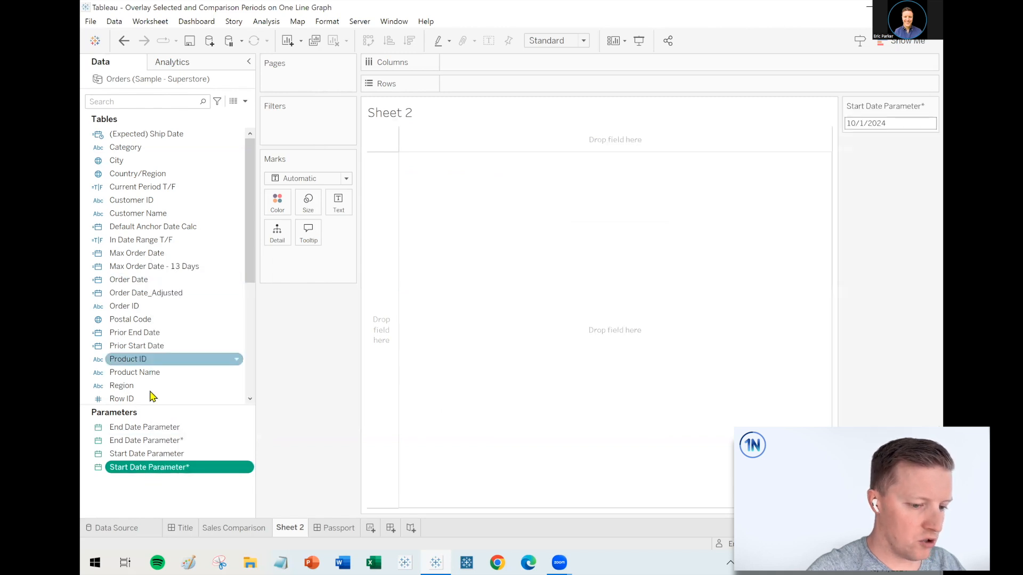
right_click(146, 440)
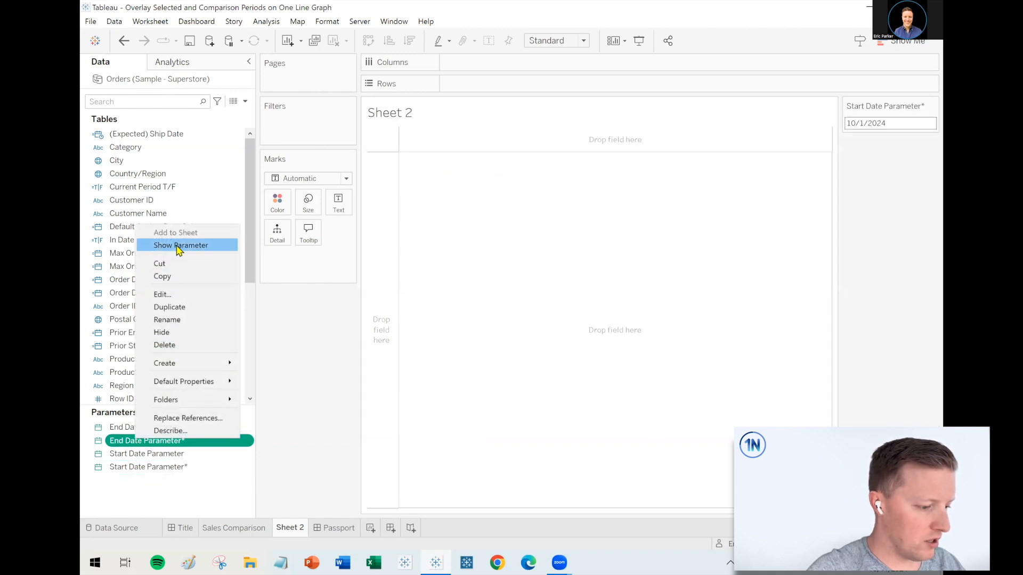
left_click(181, 245)
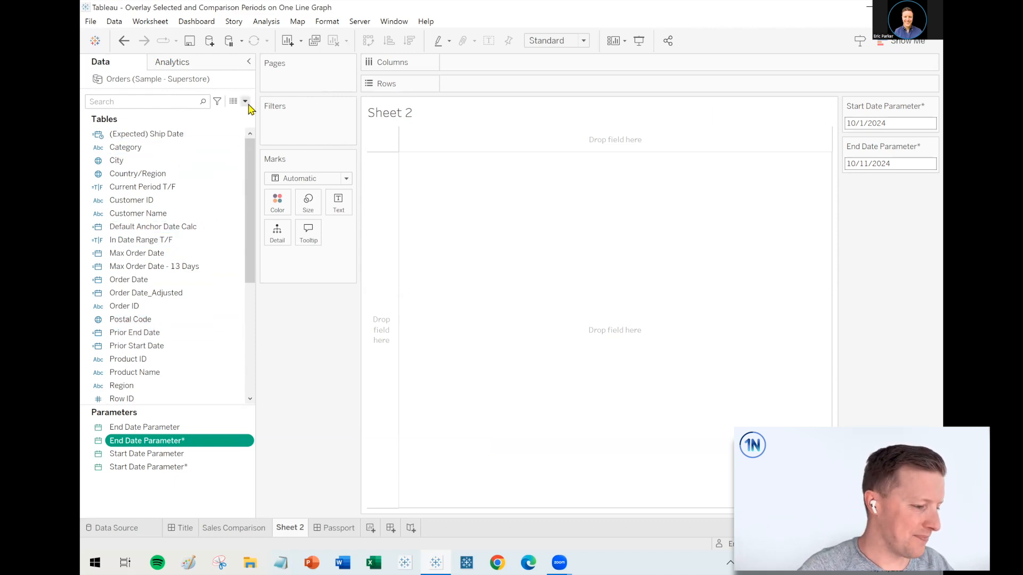
- Create calculated field 'Date Period Labels' with an IF tagging order dates between the parameters as "Selected"
left_click(245, 101)
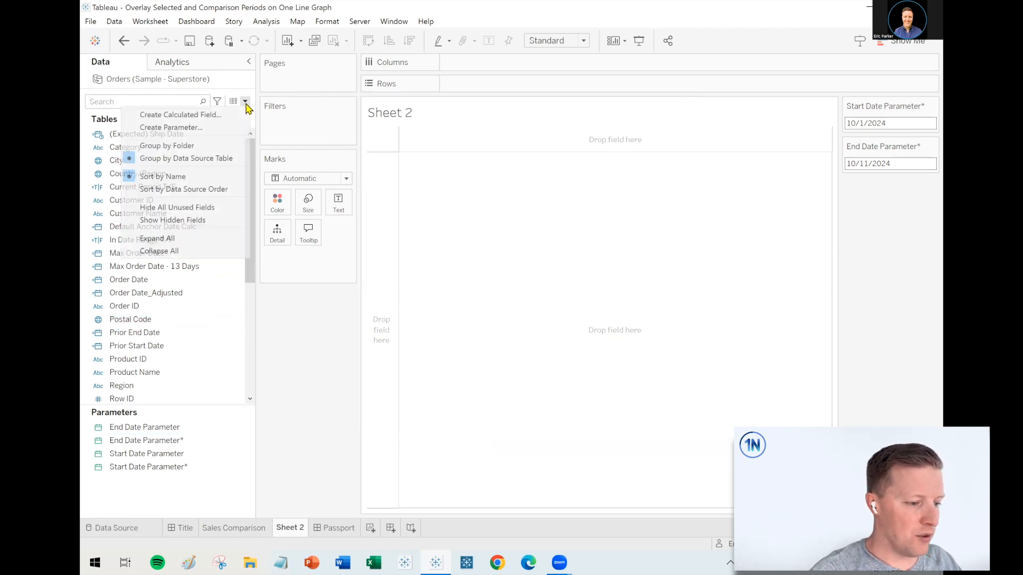
mouse_move(180, 114)
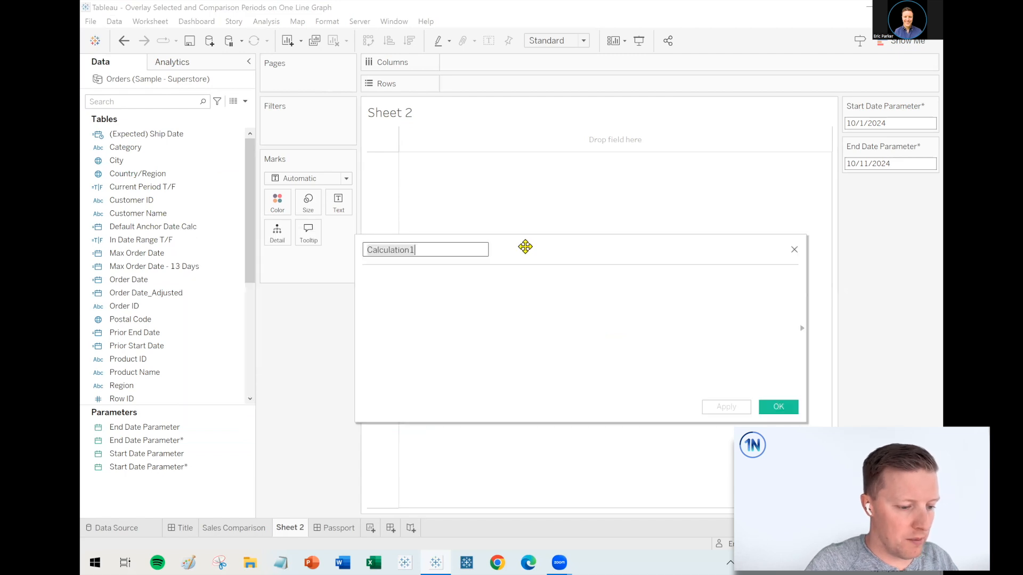
type("Date")
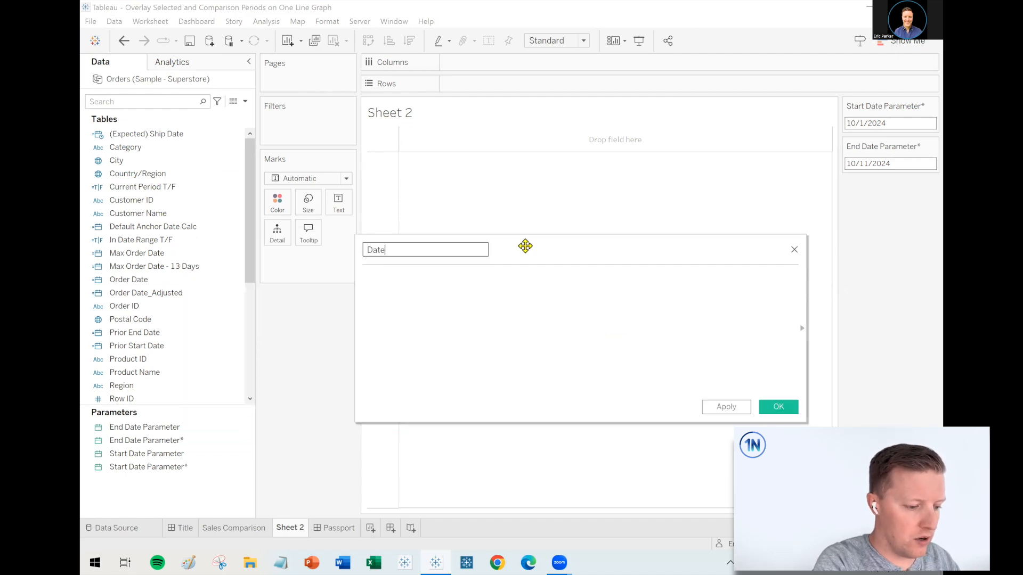
type("Period Labels*")
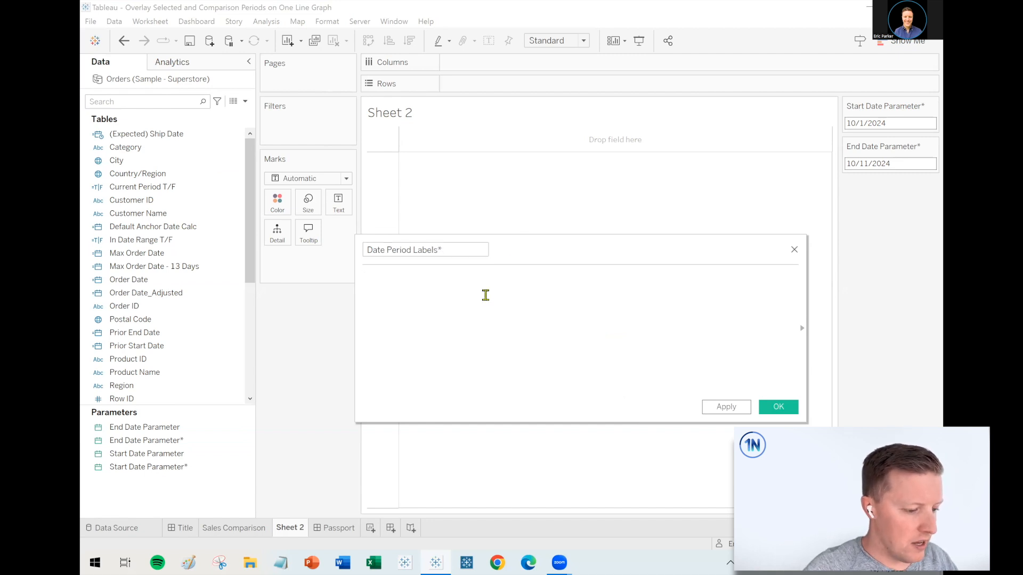
type("IF [Order Date")
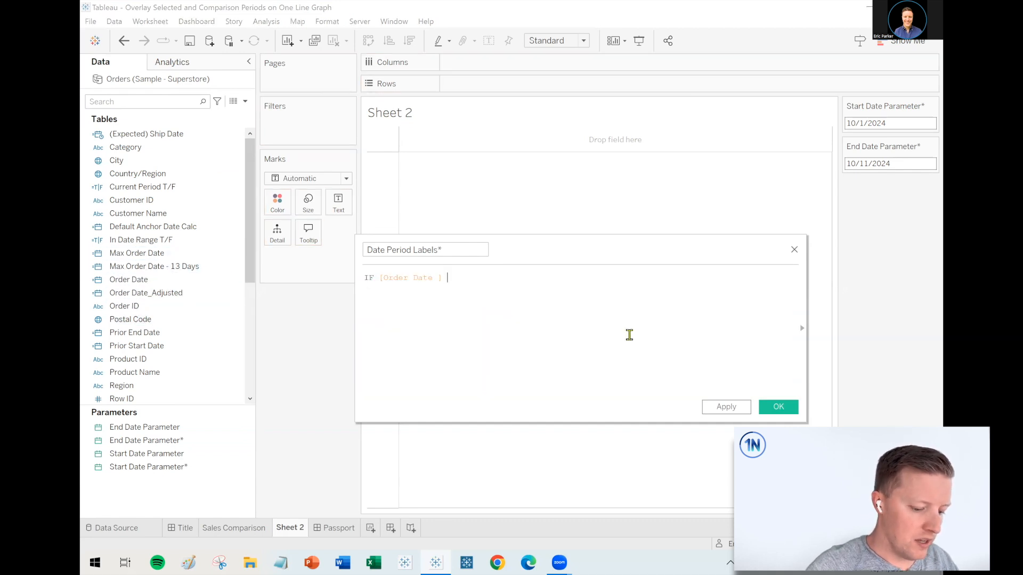
type(">=")
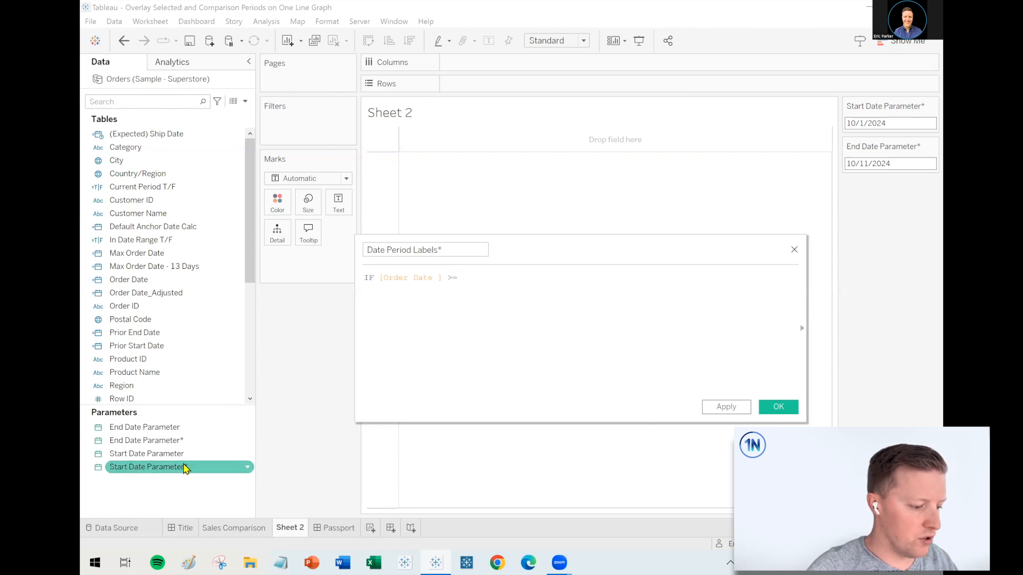
double_click(146, 467)
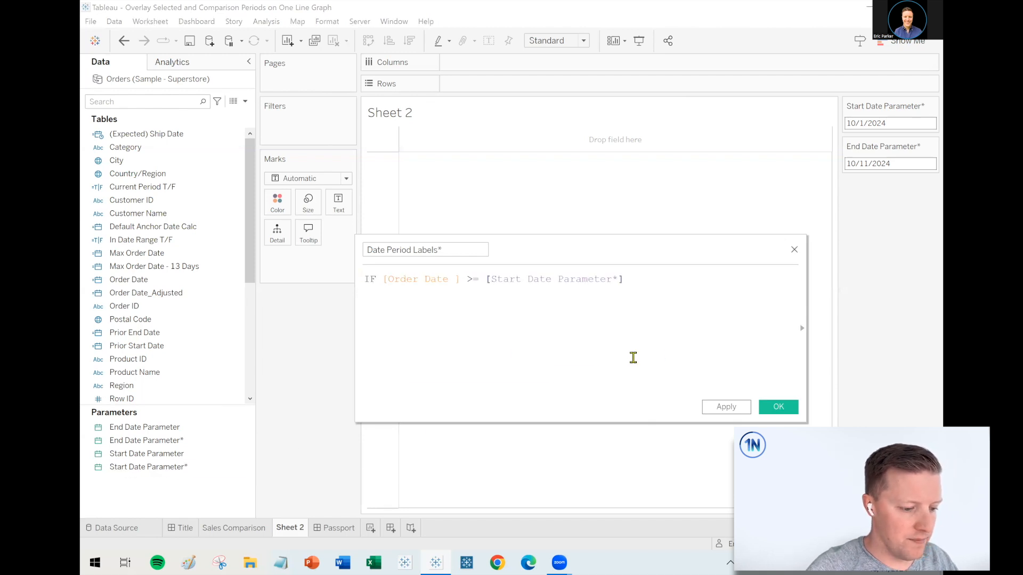
type("AND")
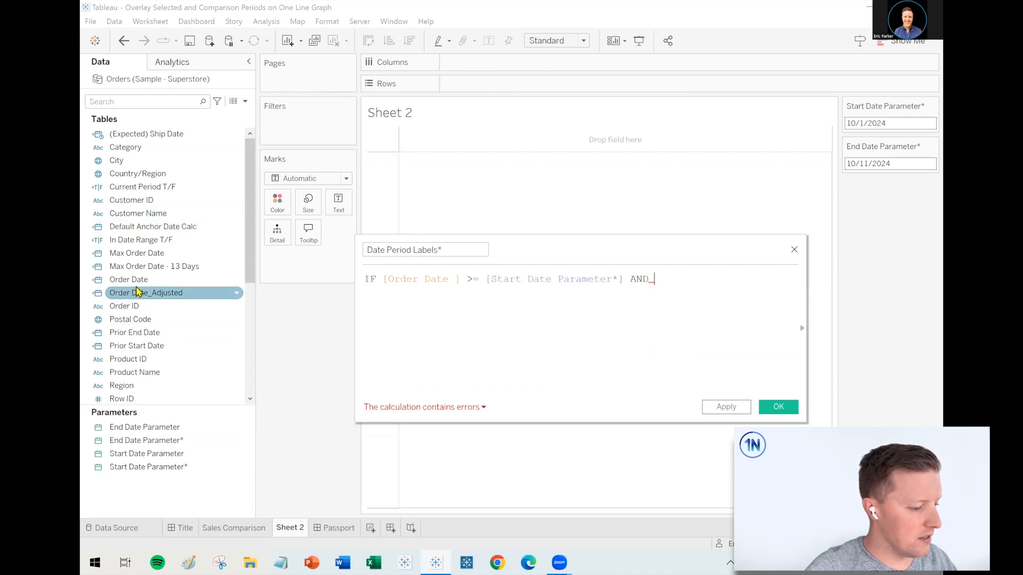
type("[Order Date ]")
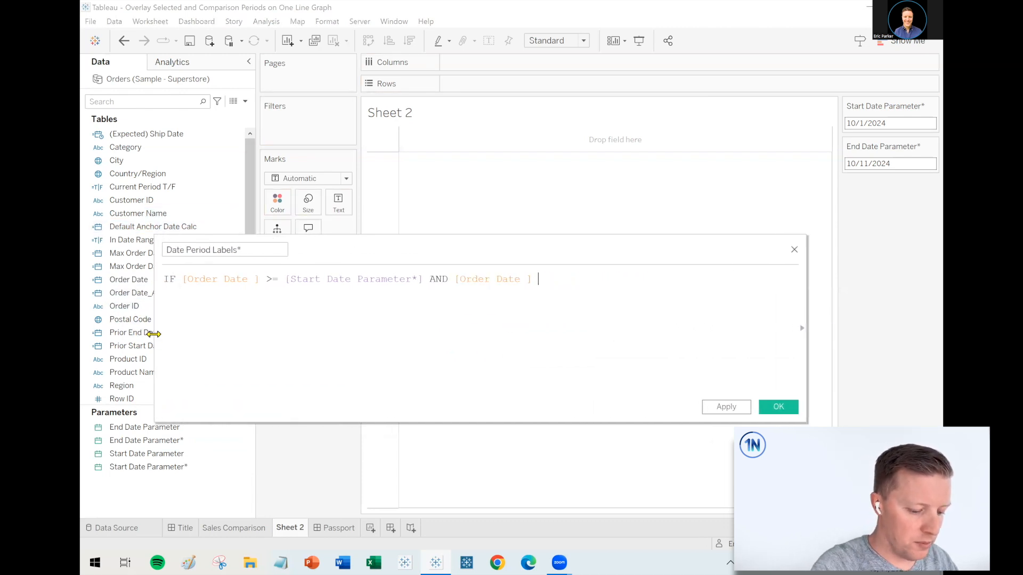
type("<=")
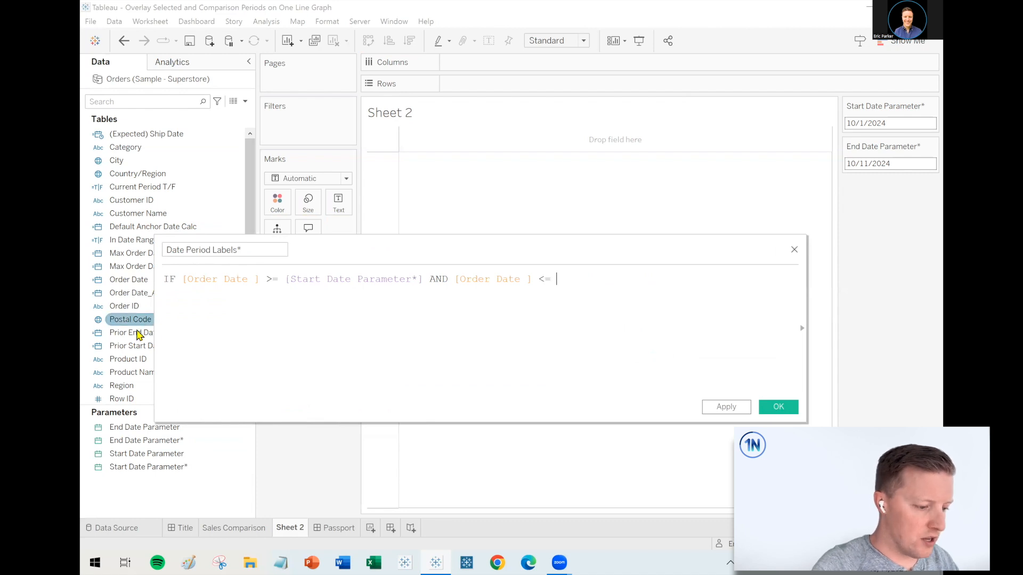
type("[End Date Parameter*]")
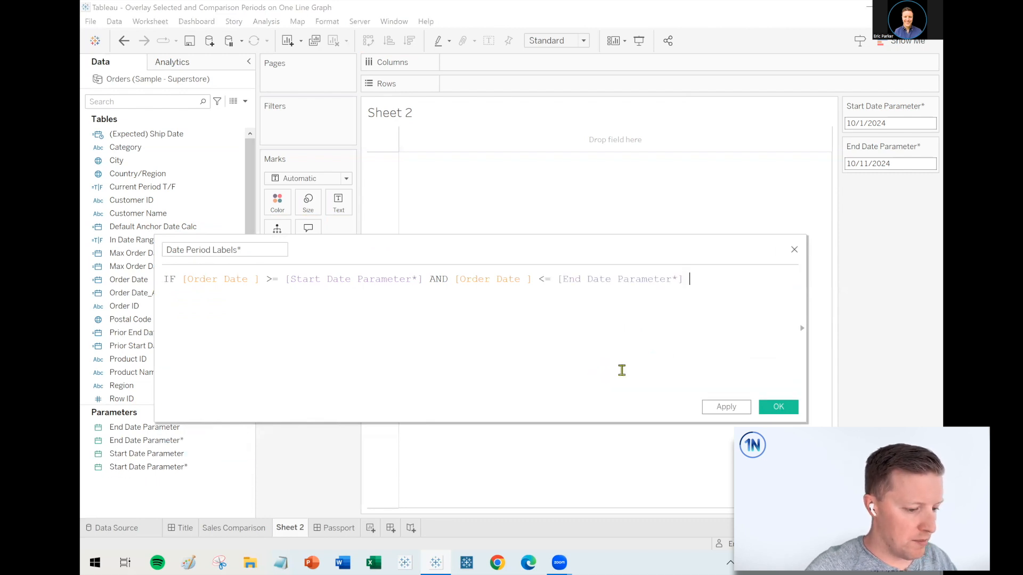
type("THEN \"S")
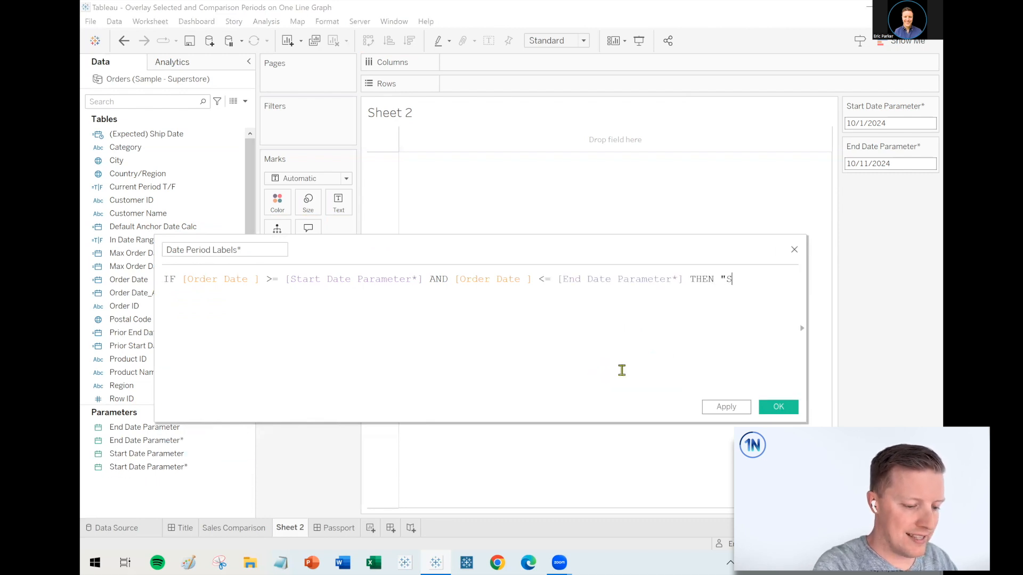
type("elected\"")
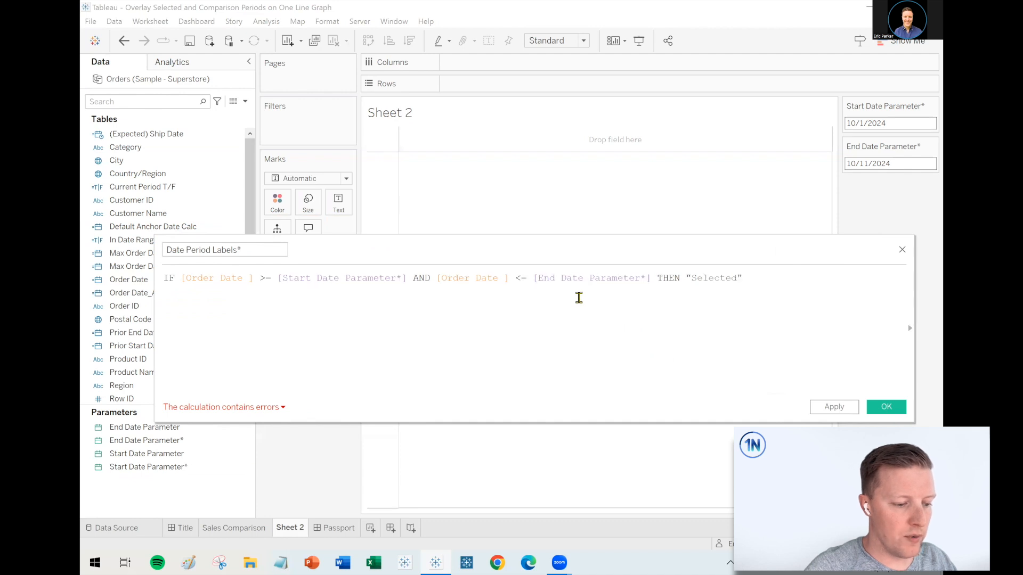
- Add an ELSEIF using DATEADD('year',-1,…) for "Comparison" and an ELSE of "Out of Range"
type("E")
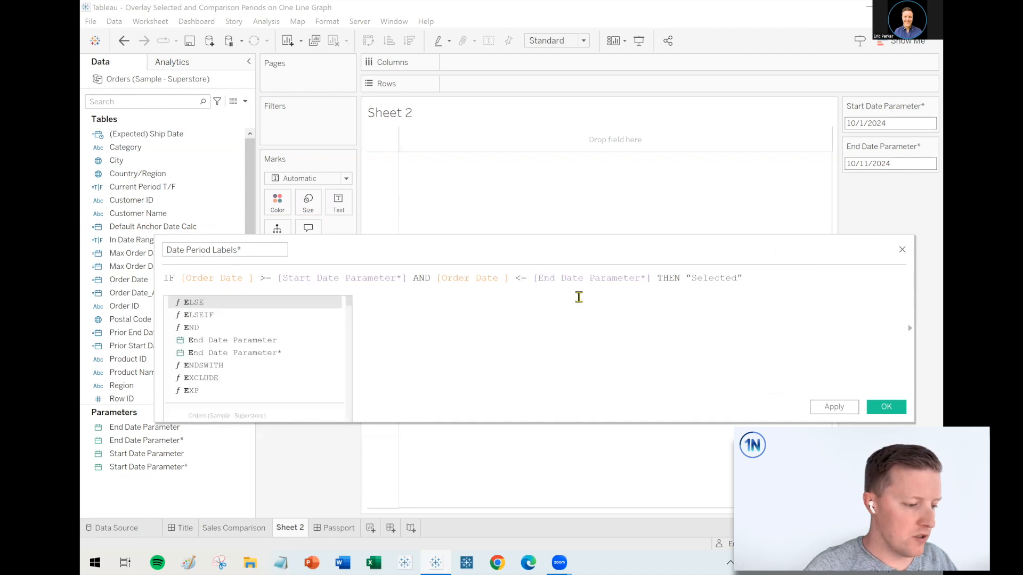
type("ELSEIF")
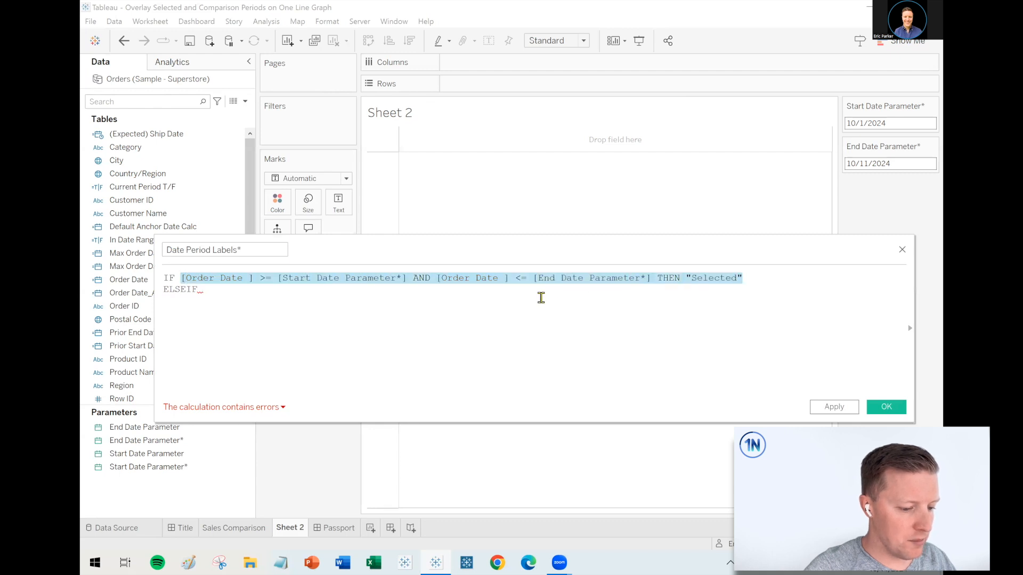
type("[Order Date ] >= [Start Date Parameter*] AND [Order Date ] <= [End Date Parameter*] THEN \"Selected\"")
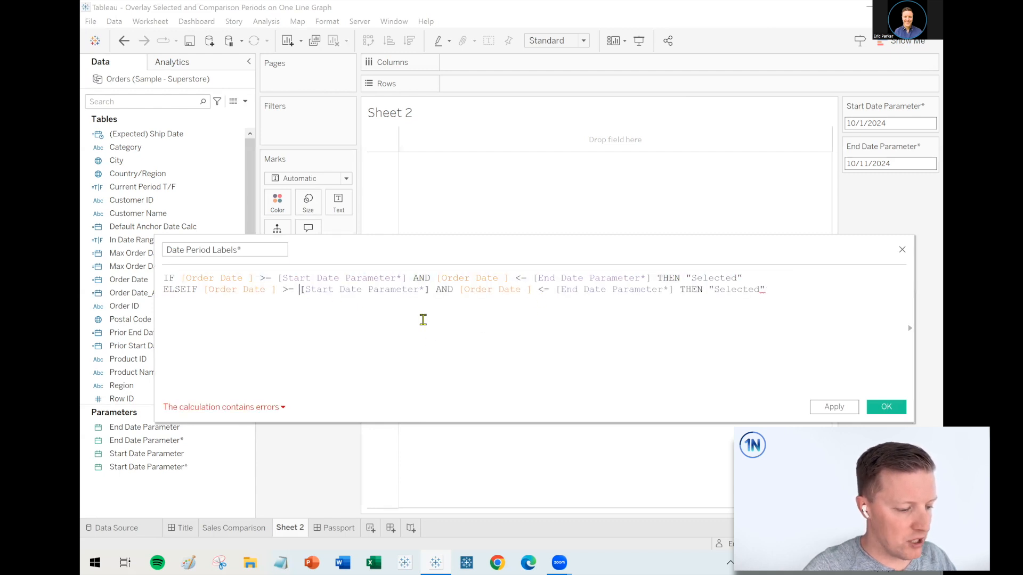
mouse_move(489, 434)
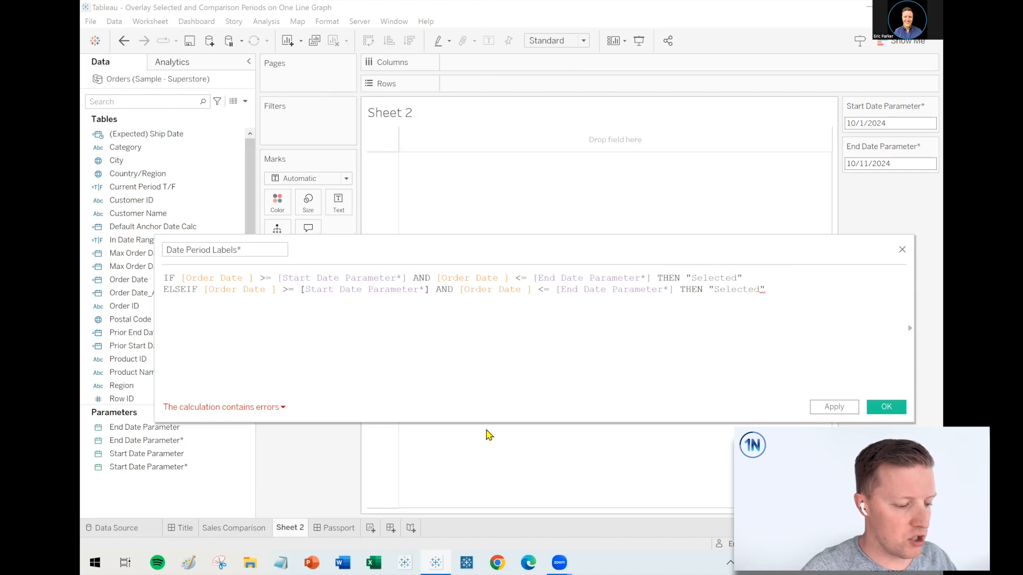
mouse_move(489, 426)
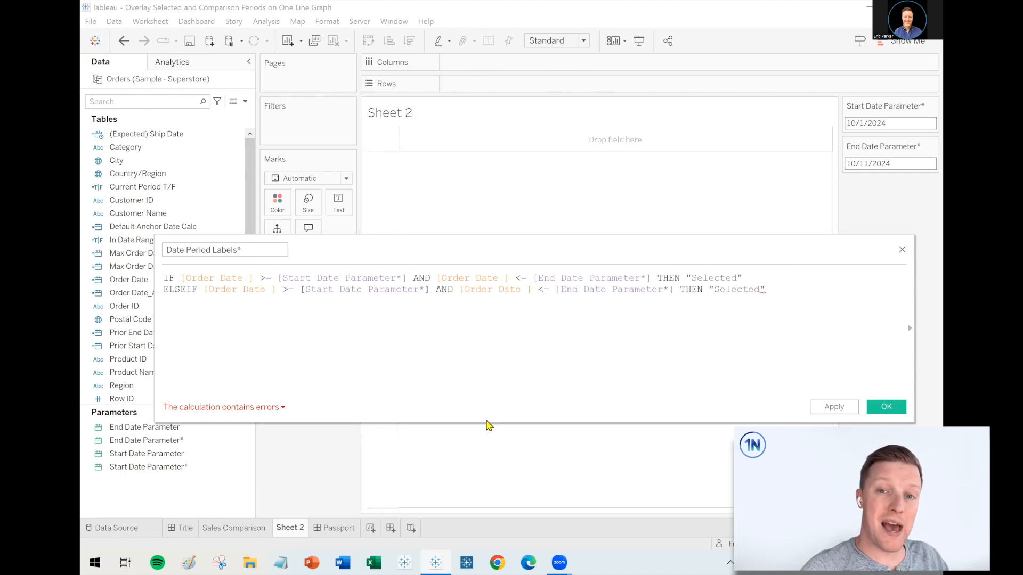
type("DATEADD('year")
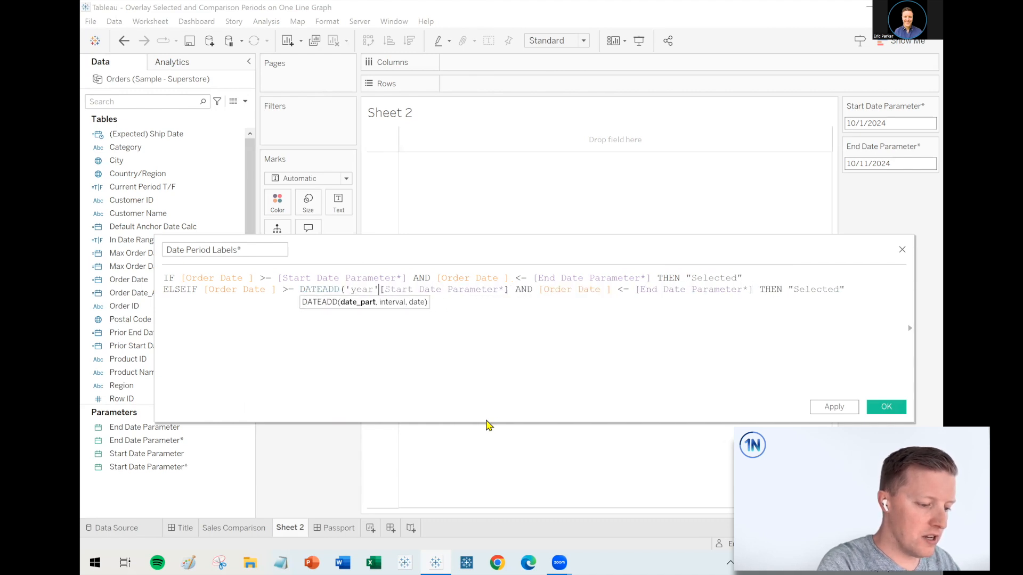
type(",")
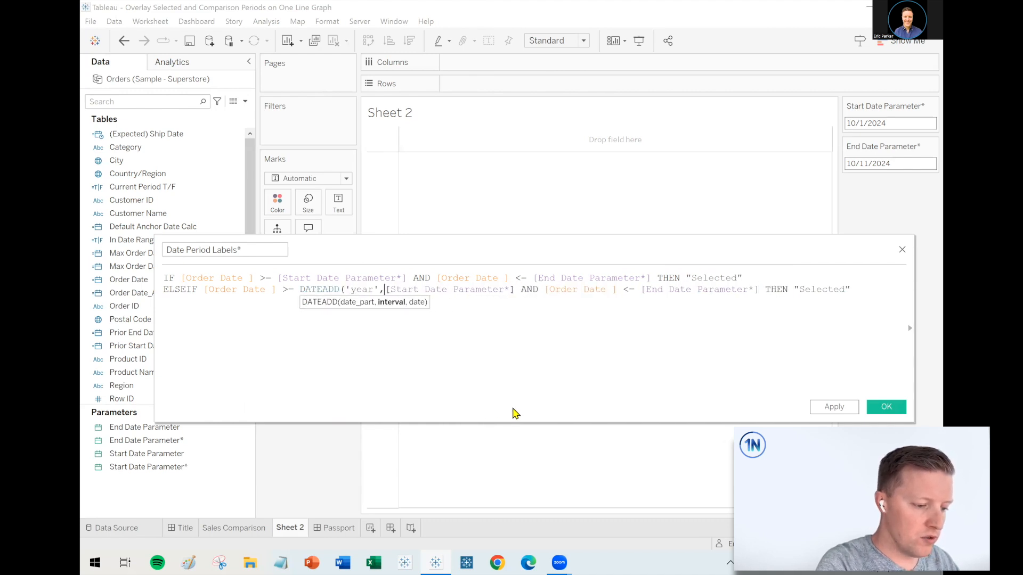
type("-1")
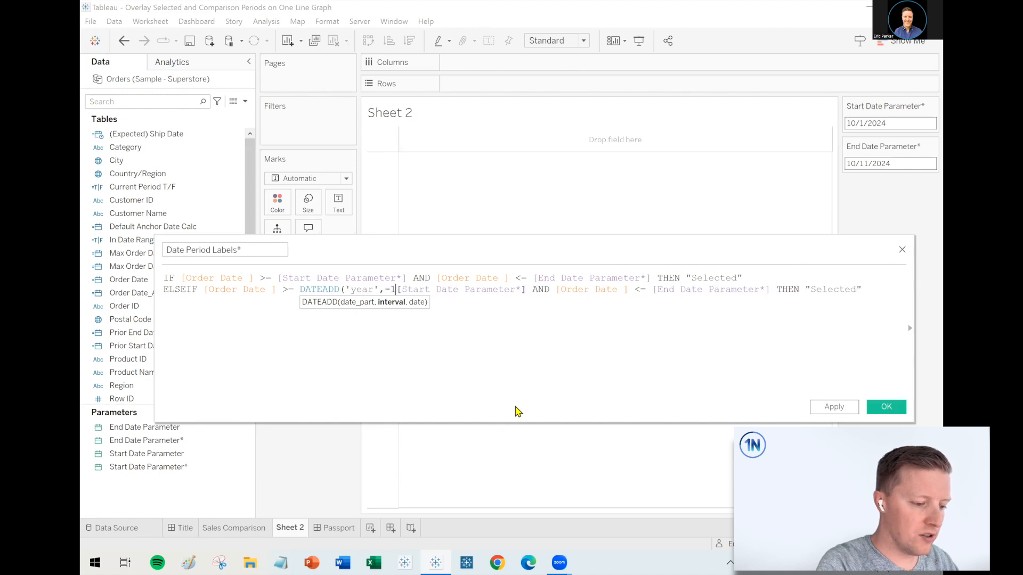
type(",")
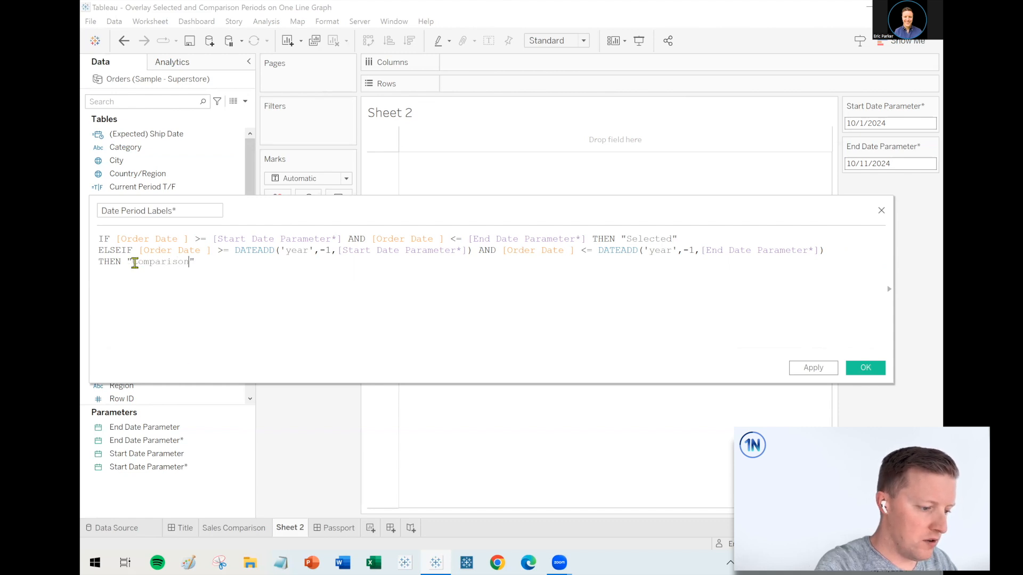
type("ELSE")
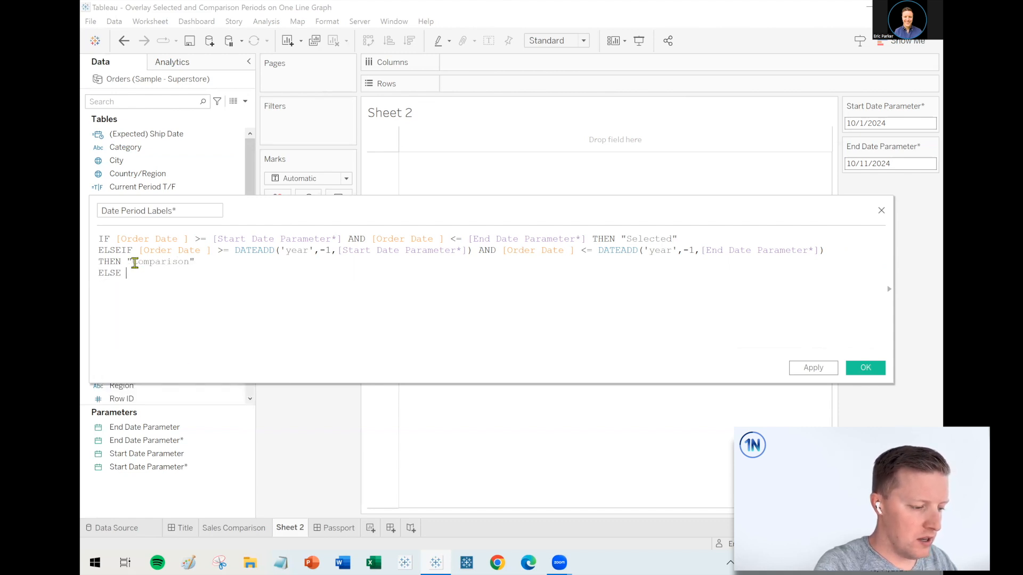
type("\"Out of Range")
type("END")
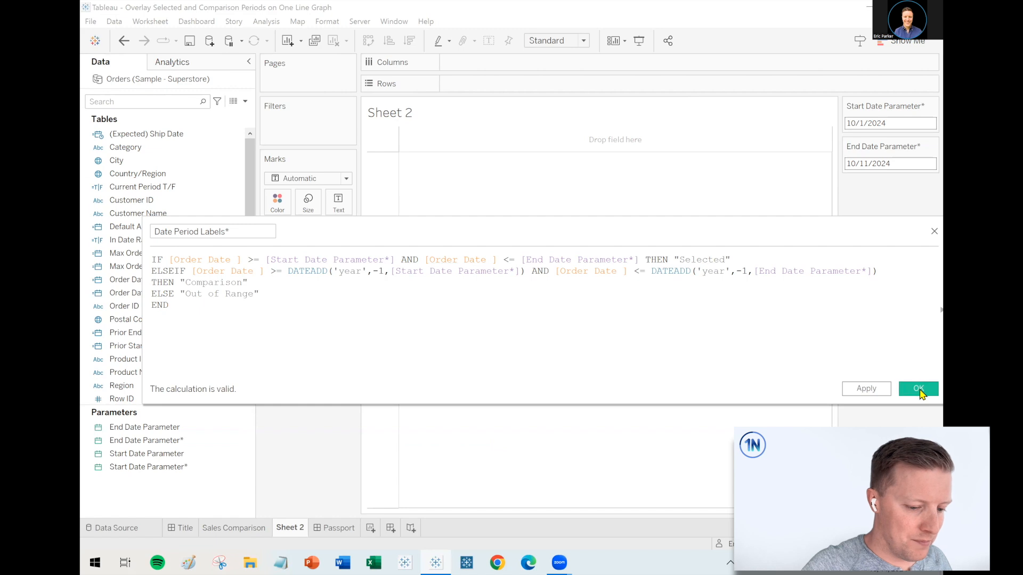
- Save the Date Period Labels calculation
left_click(918, 389)
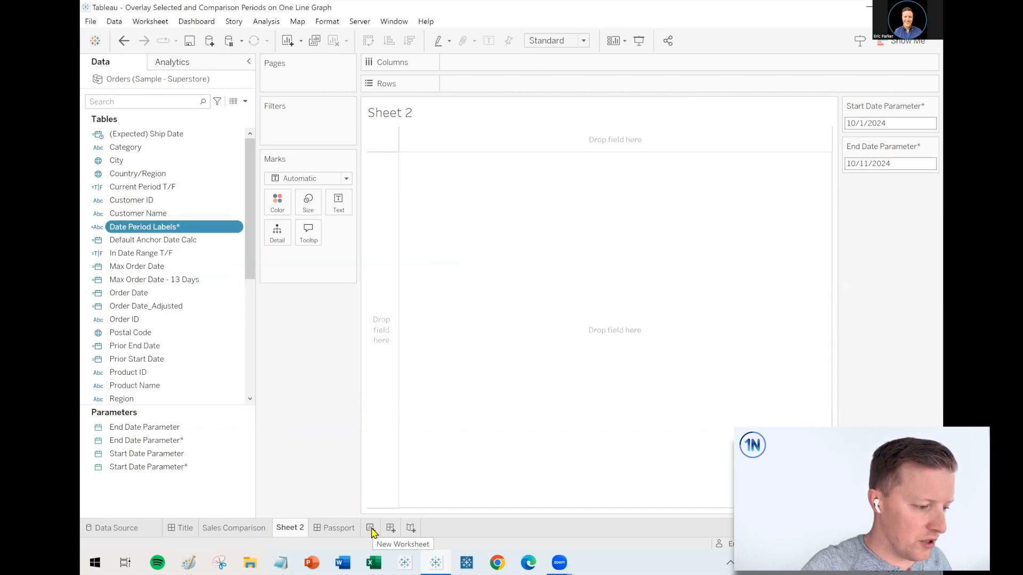
- On a new Sheet 3, list MDY(Order Date) as square marks coloured by Date Period Labels
left_click(369, 527)
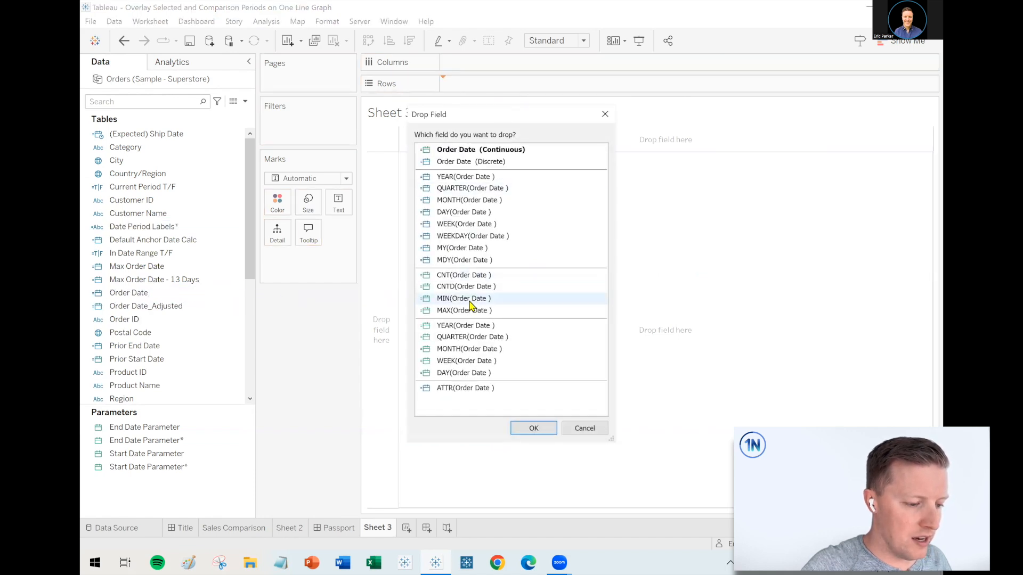
left_click(464, 259)
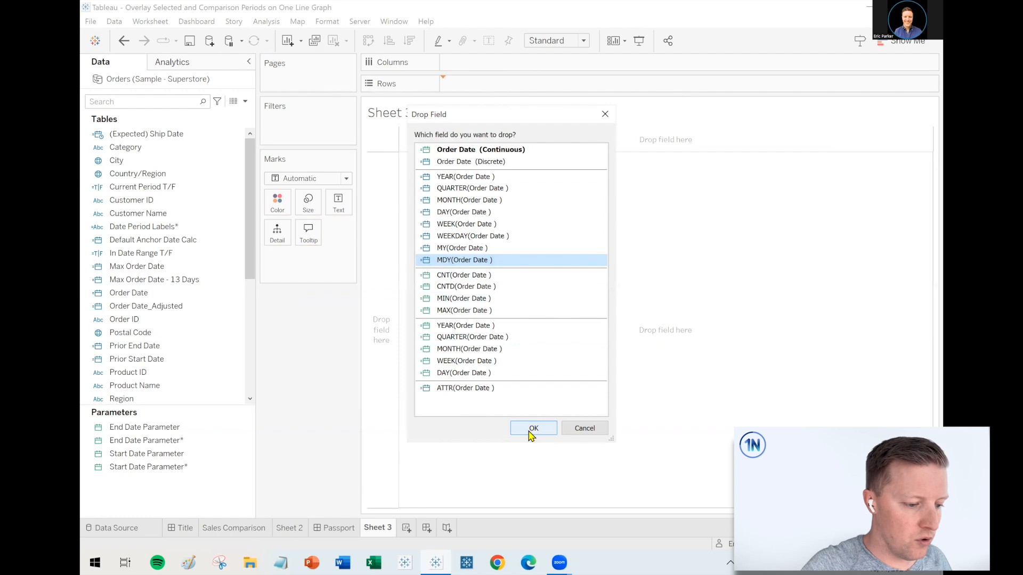
left_click(533, 428)
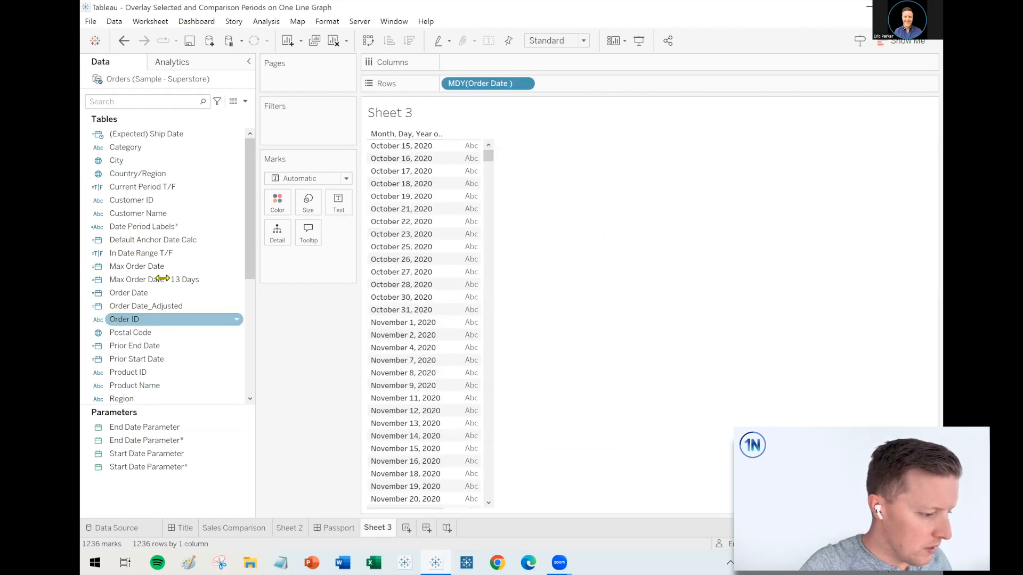
left_click(306, 178)
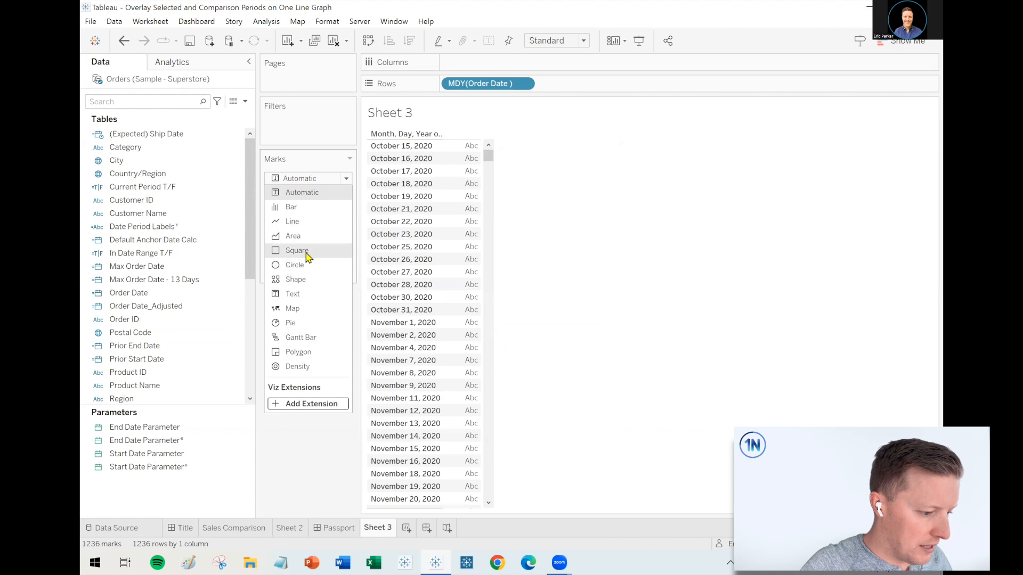
left_click(298, 251)
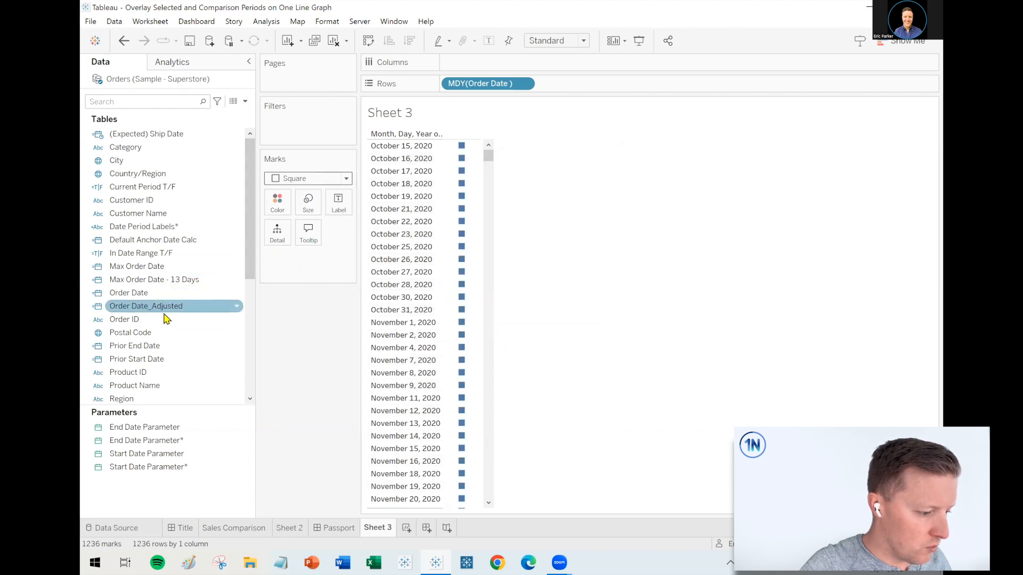
left_click(144, 225)
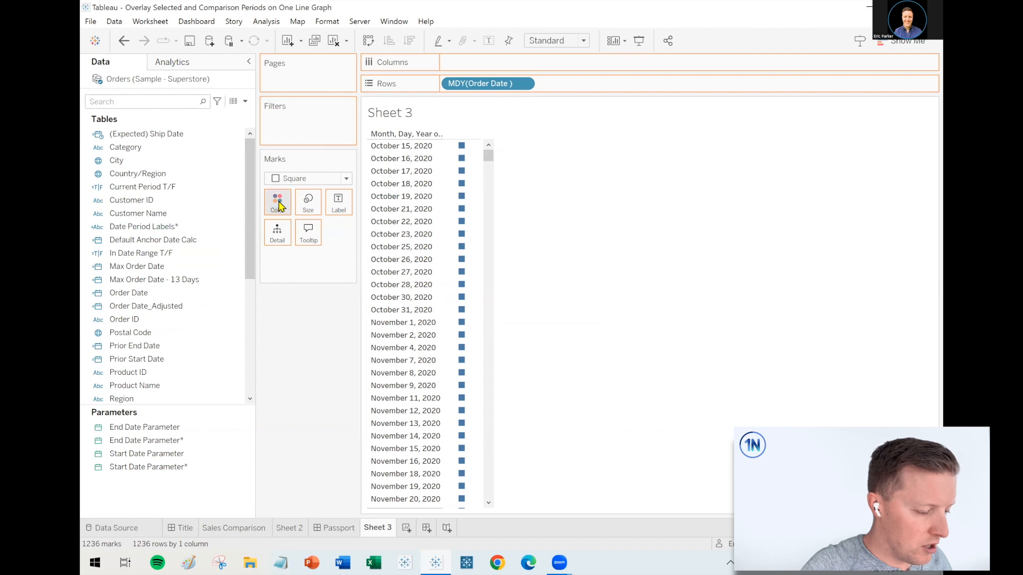
left_click(880, 135)
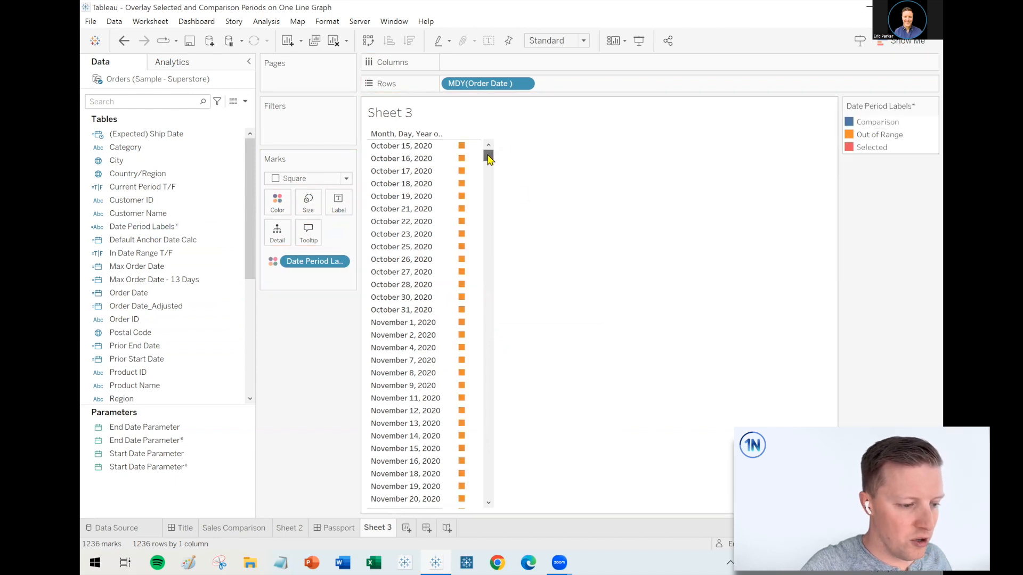
scroll("down", 3)
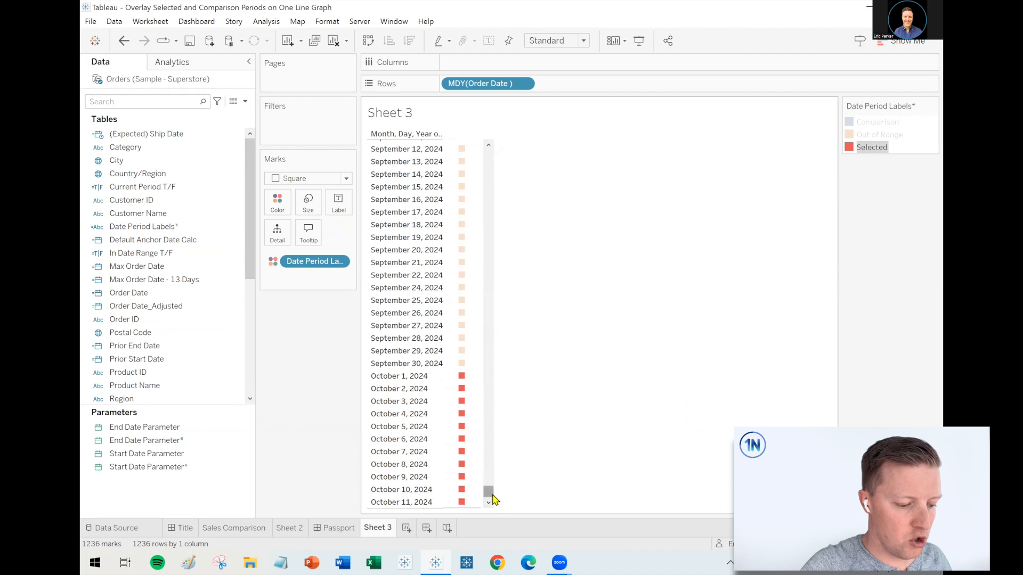
left_click_drag(488, 492, 488, 465)
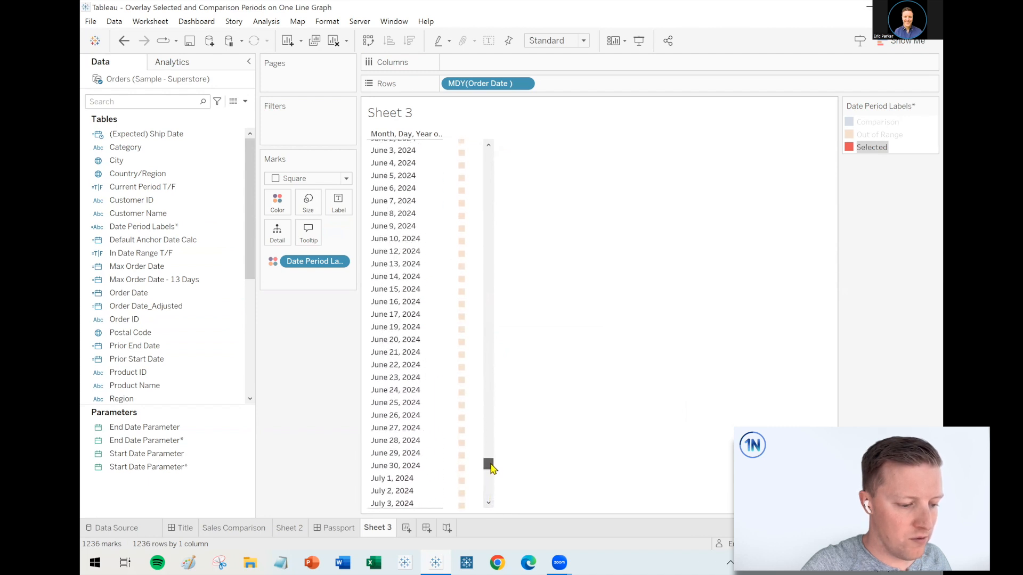
left_click(877, 121)
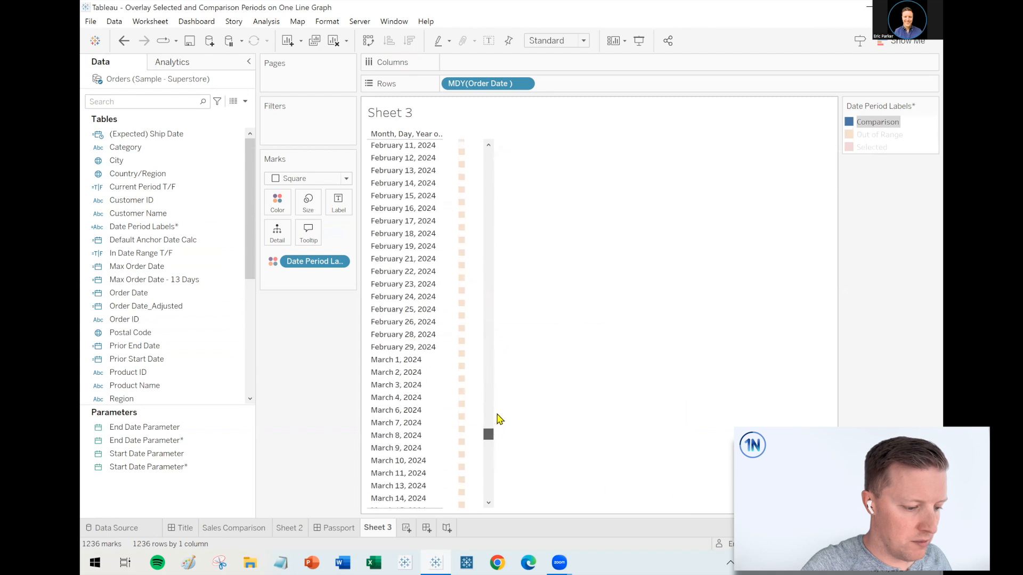
left_click_drag(488, 433, 488, 397)
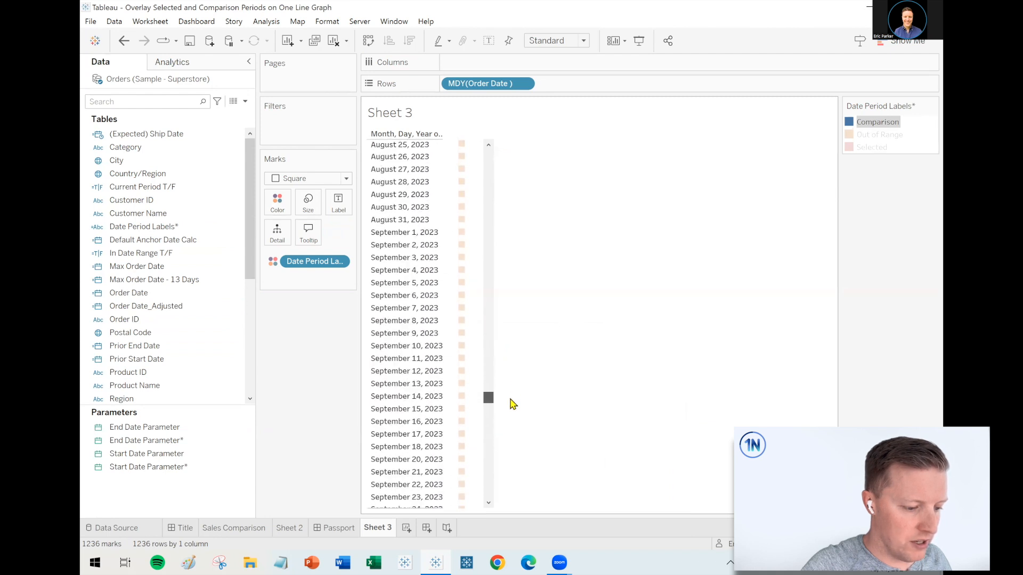
scroll("down", 3)
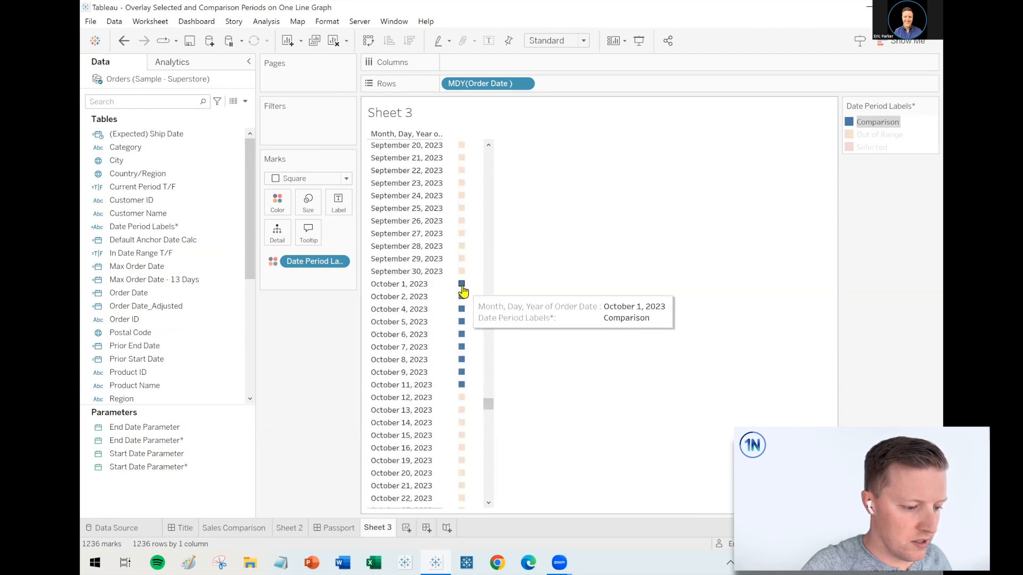
mouse_move(461, 385)
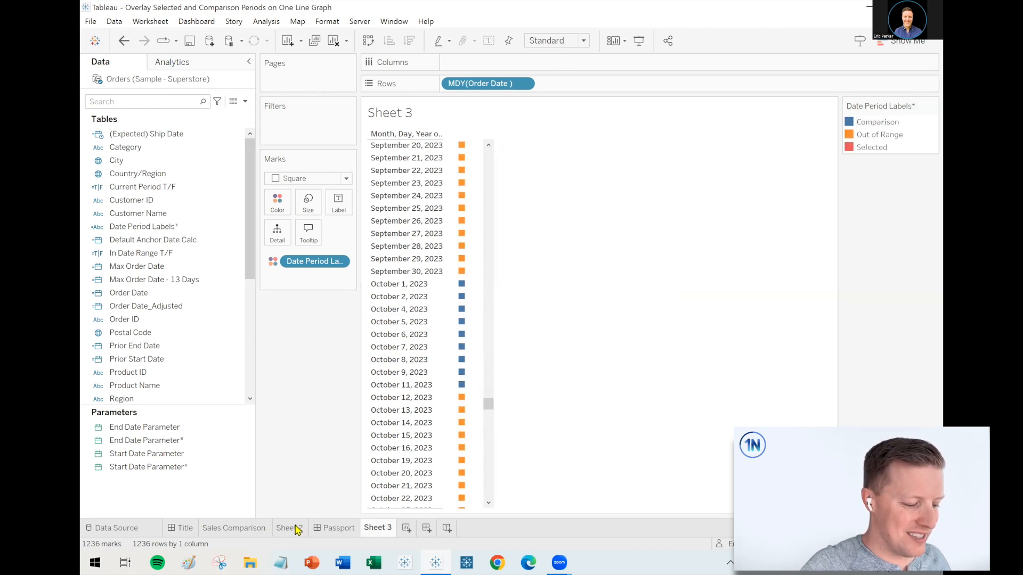
- Return to Sheet 2 and put total Sales on Rows as a single bar
left_click(290, 527)
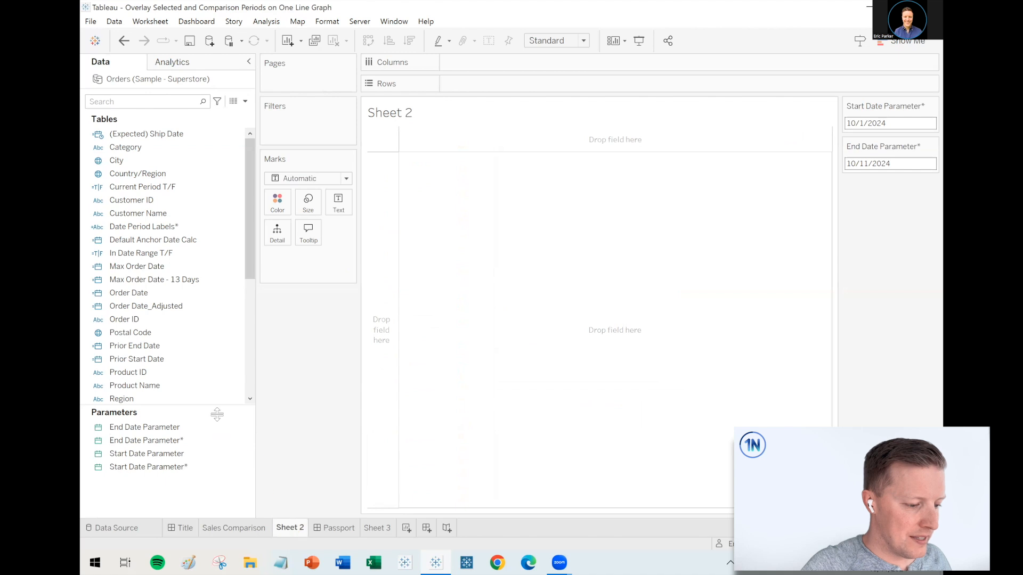
left_click(131, 199)
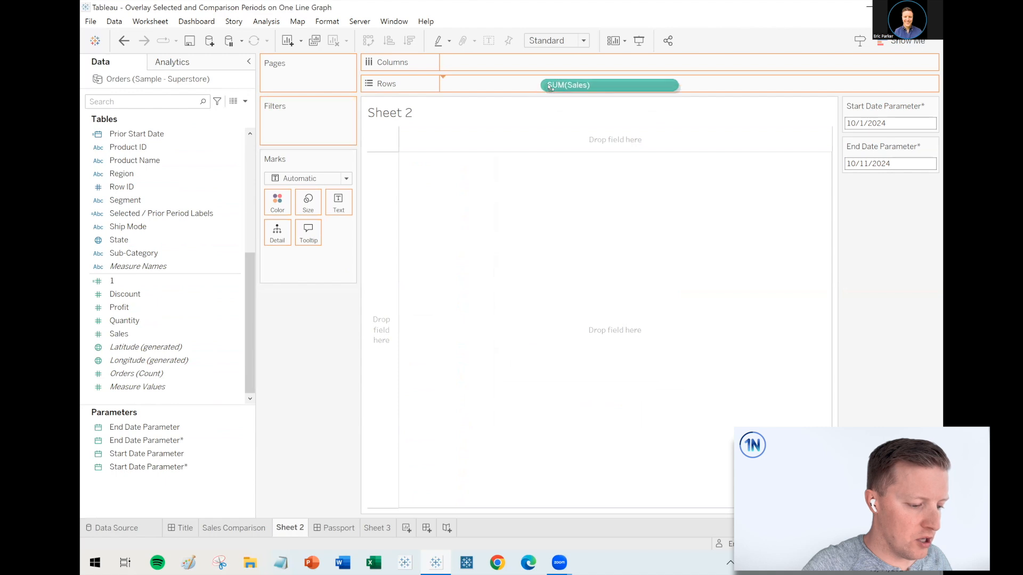
left_click_drag(608, 85, 488, 83)
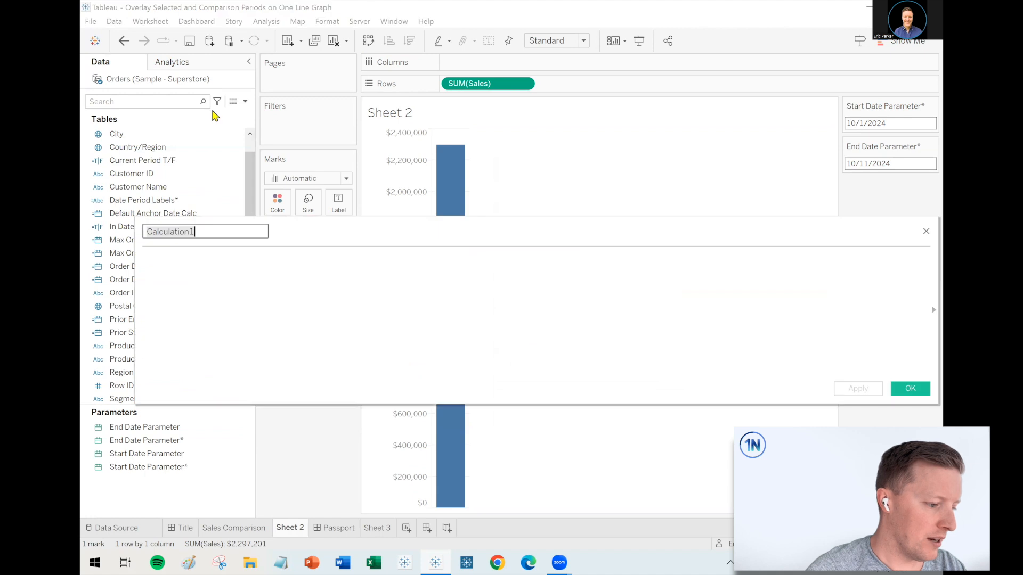
- Name the field 'Order Date_Adjusted*' and keep Order Date when Date Period Labels is "Selected"
type("Order Date_Adjusted")
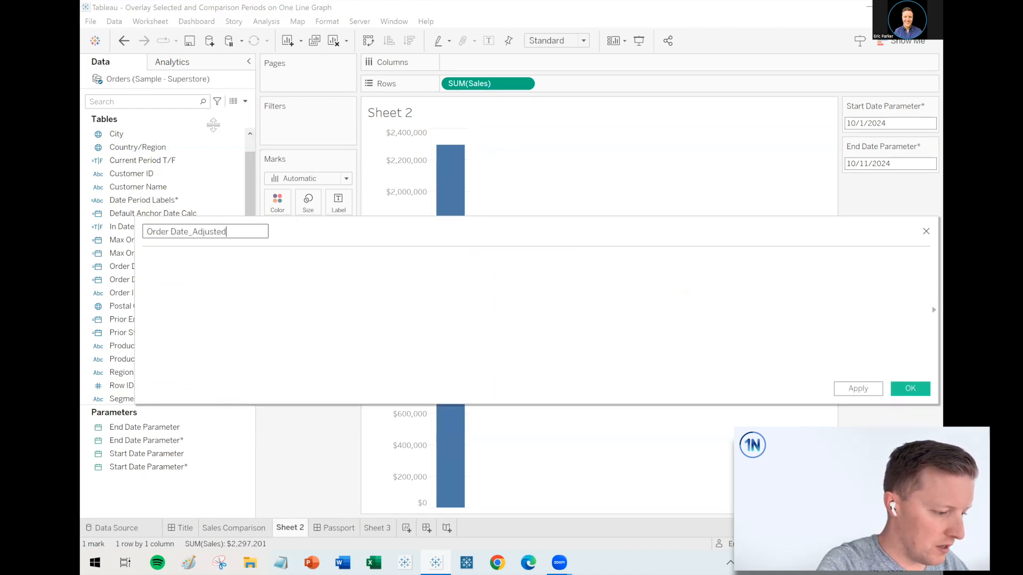
type("*")
type("IF")
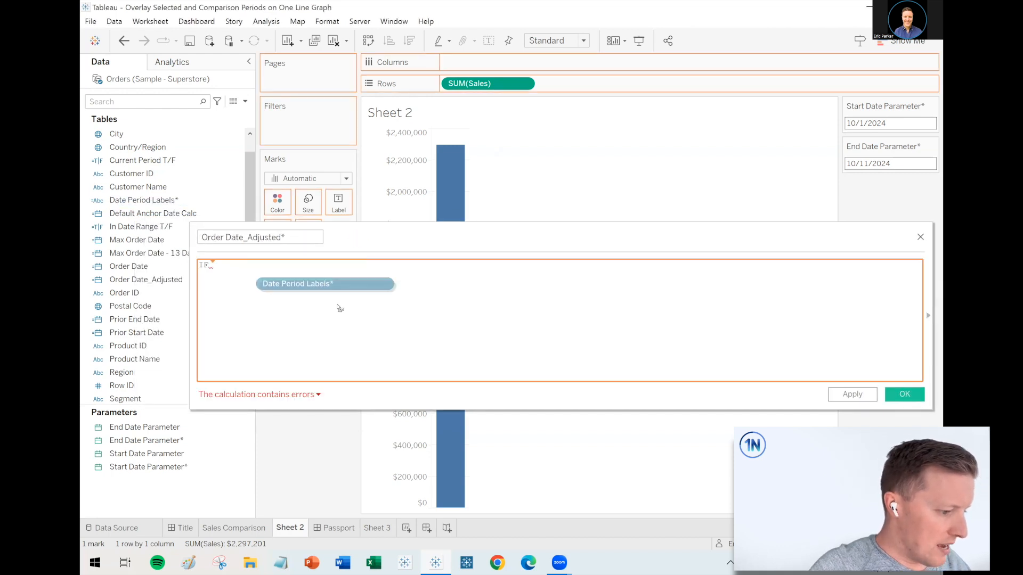
type("=")
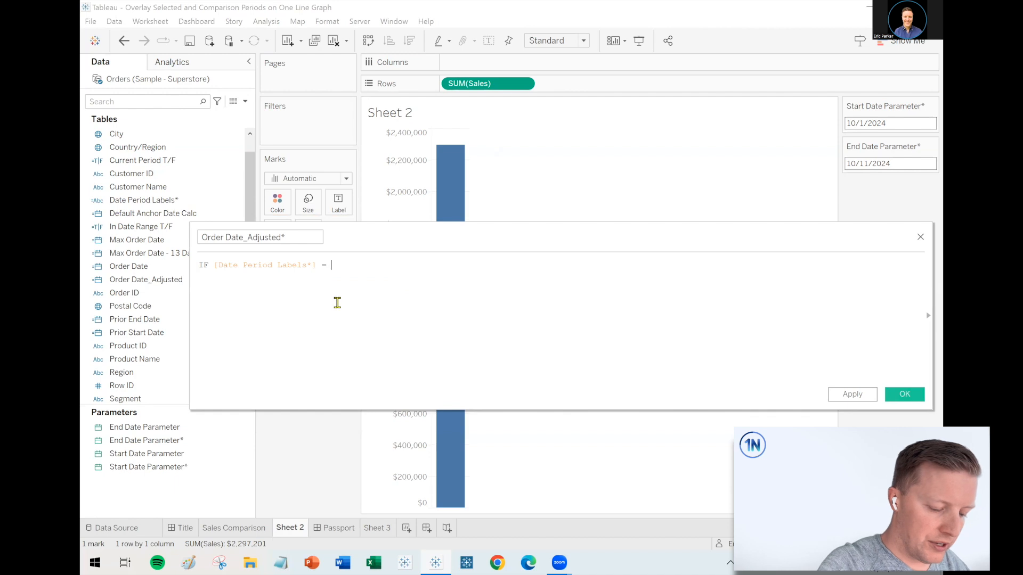
type("\"Sele")
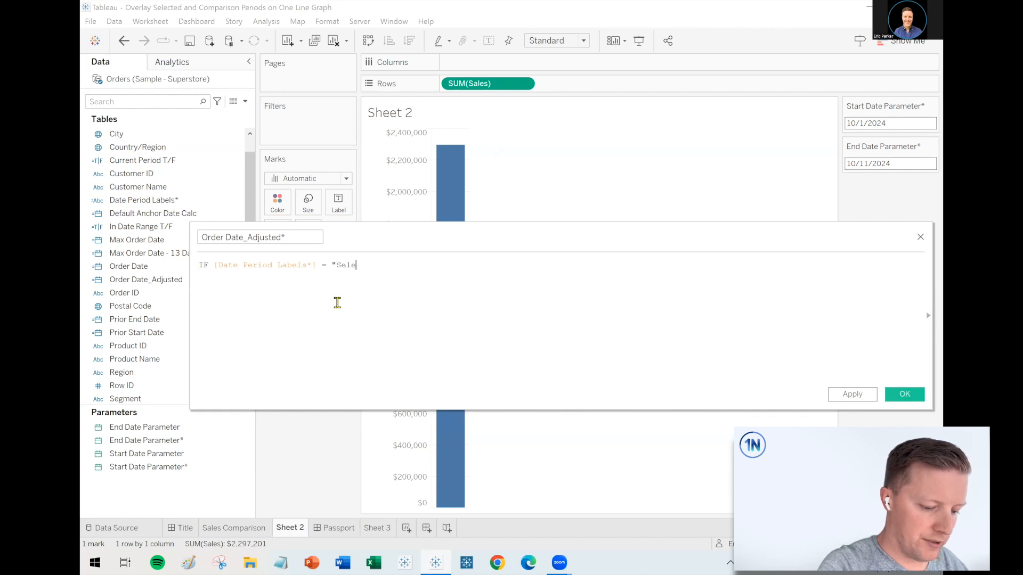
type("cted\" T")
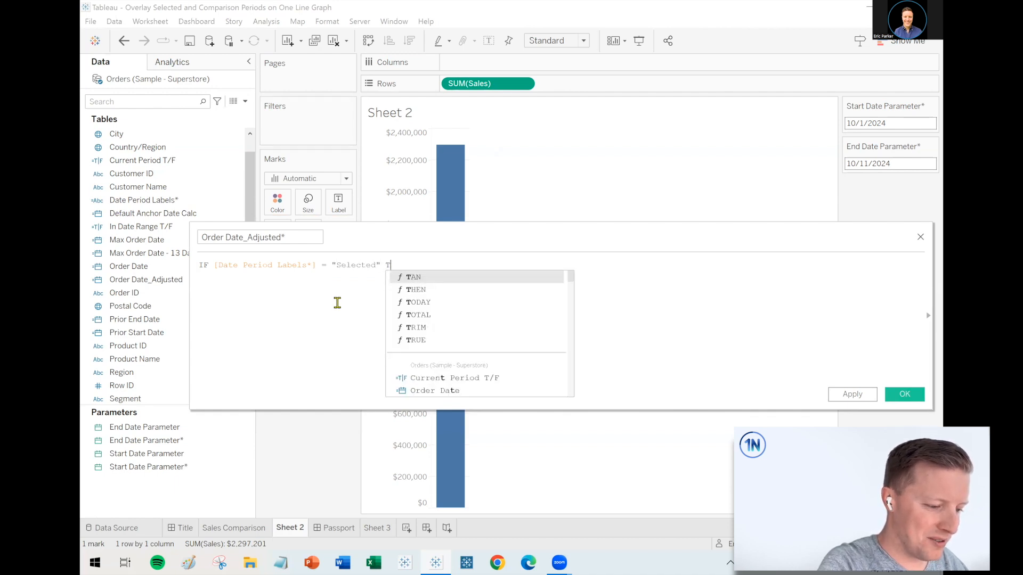
type("HEN")
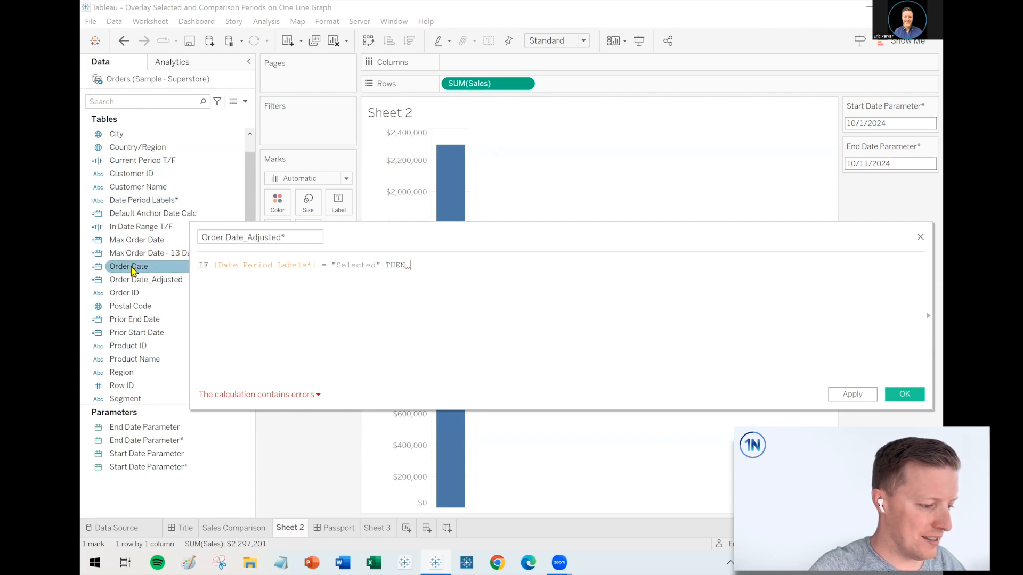
type("[Order Date ]")
type("ELSEIF")
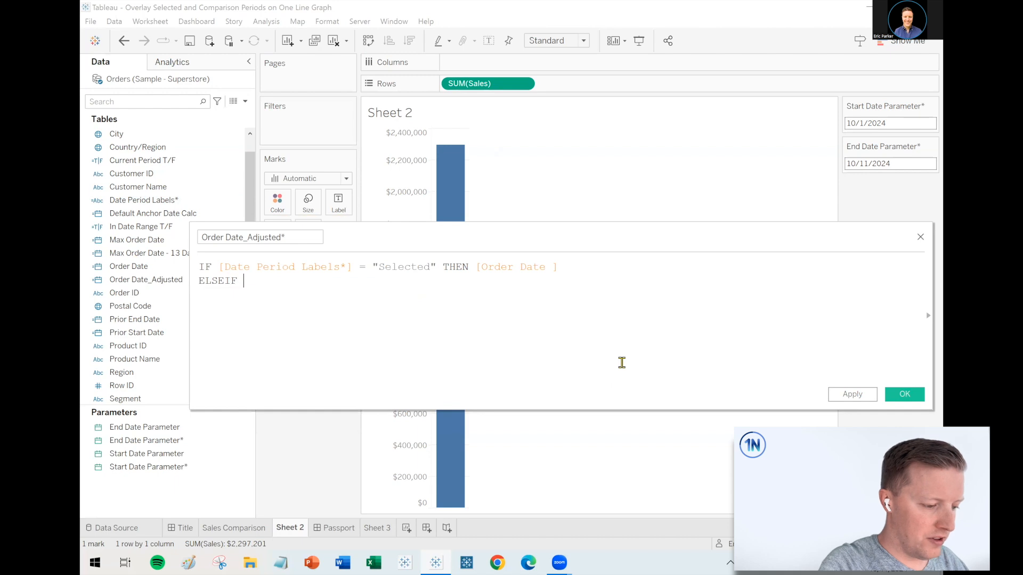
- Add ELSEIF "Comparison" THEN DATEADD('year',1,[Order Date]) and END, confirming it is valid
type("[Date Period Labels*] = \"Com")
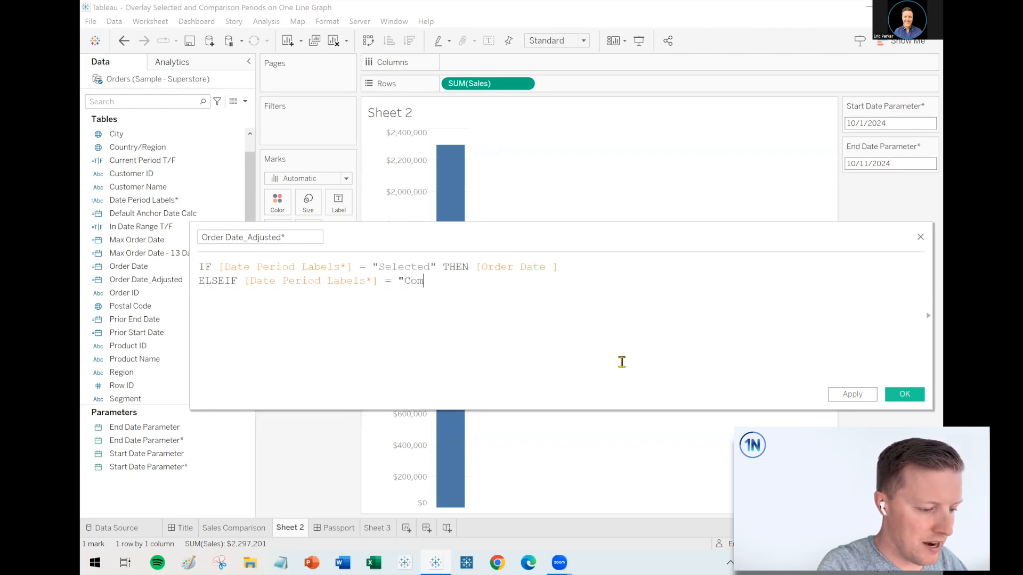
type("pariso")
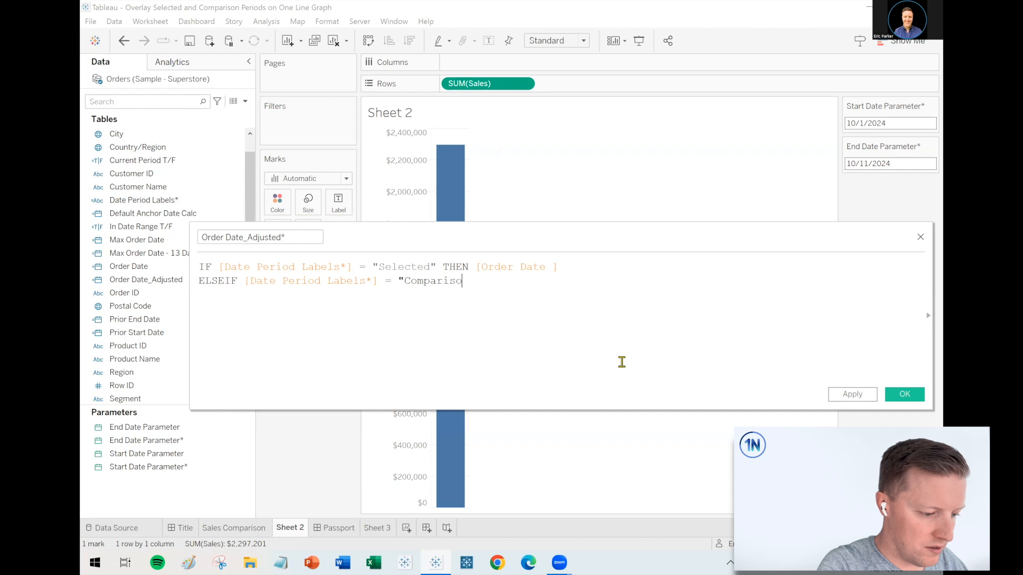
type("n")
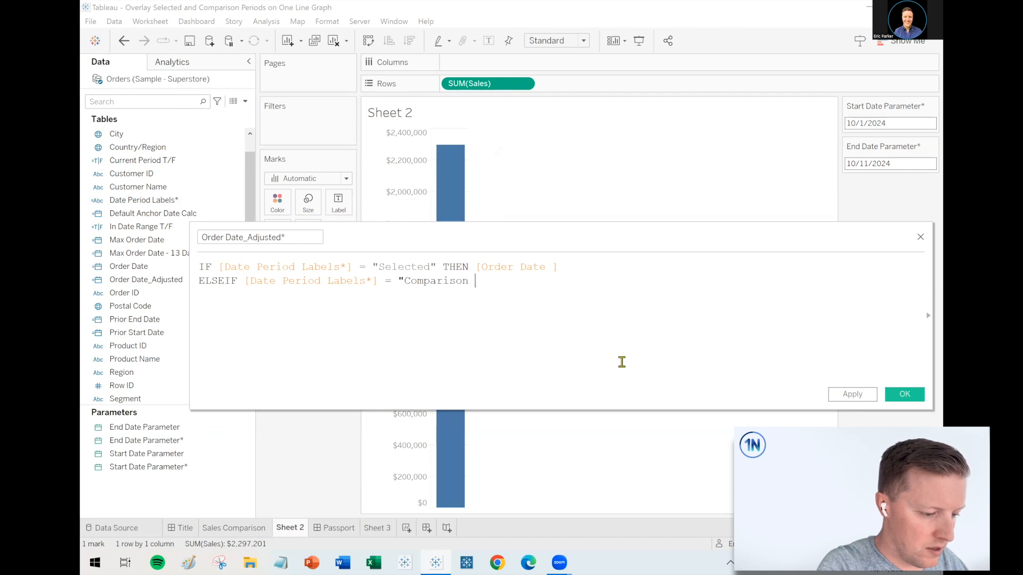
type("\" THEN")
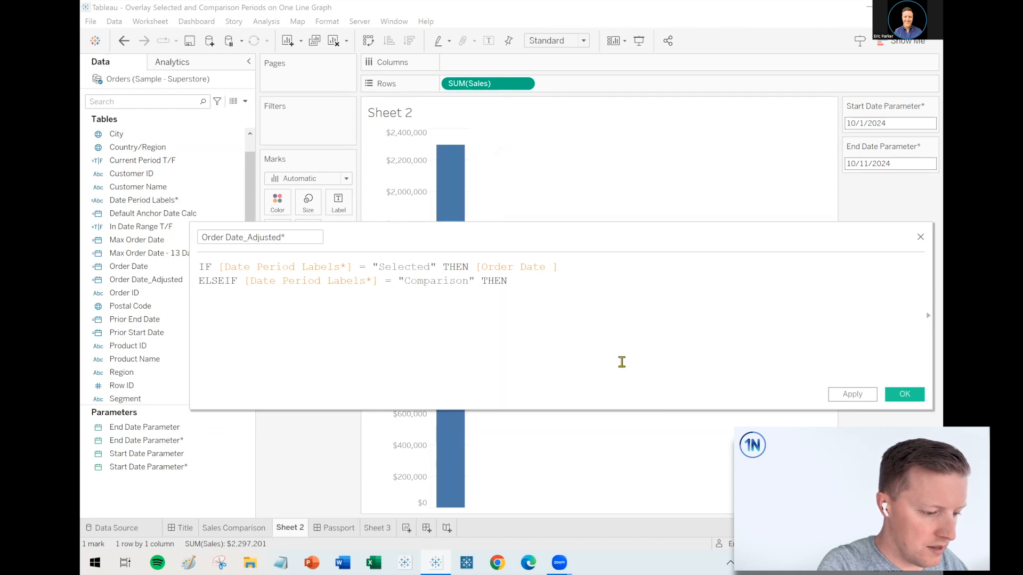
type("DATEADD(")
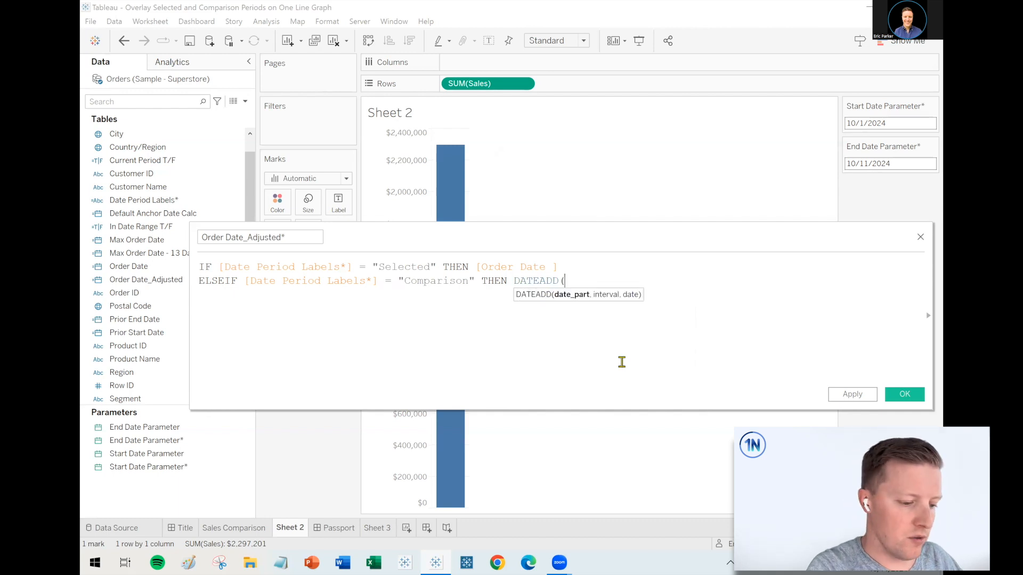
type("'year',")
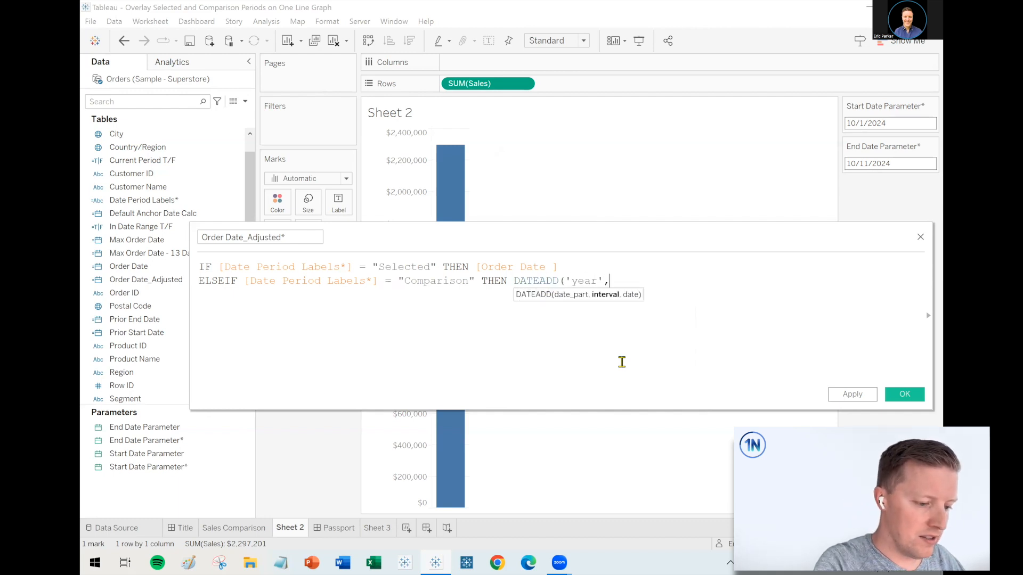
type("1,")
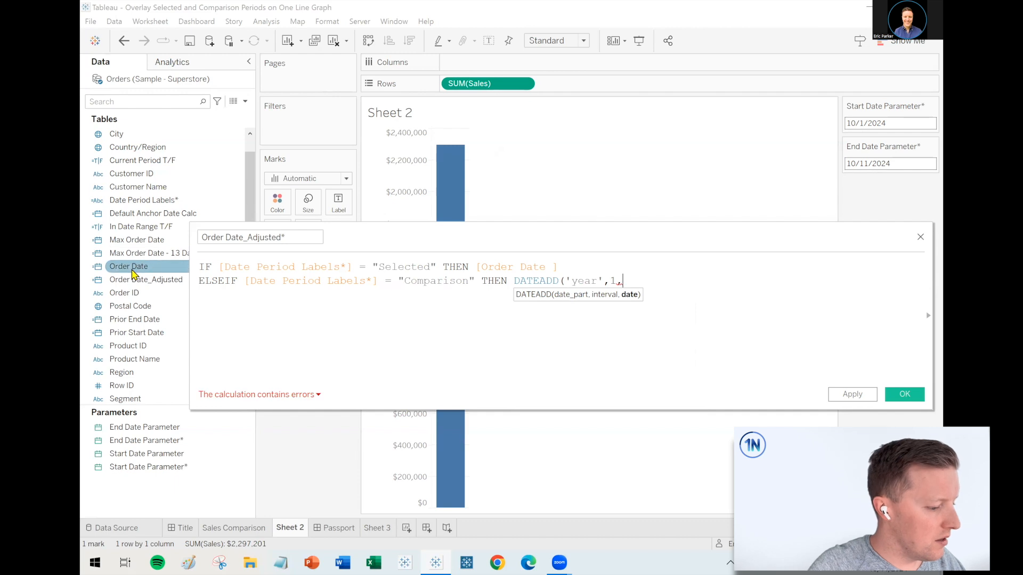
type("[Order Date ])")
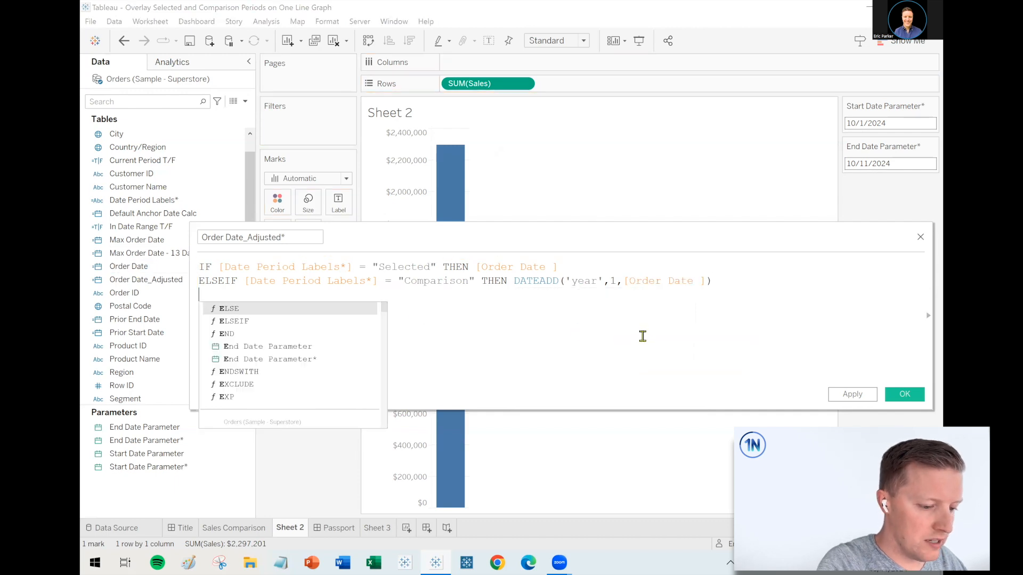
type("END")
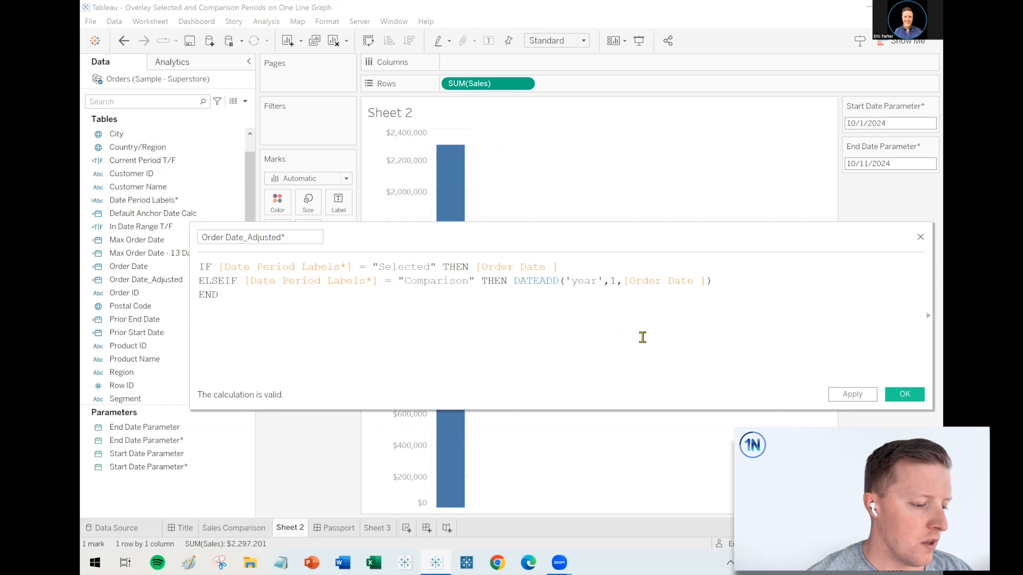
double_click(518, 266)
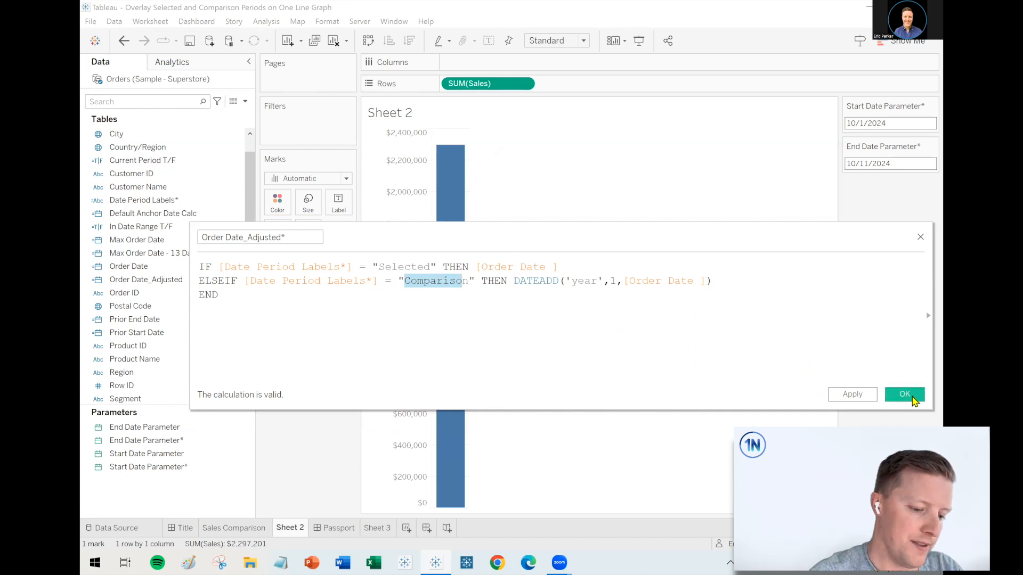
- Wrap the Order Date_Adjusted* IF statement in DATE( … ) and save the calculation
left_click(904, 394)
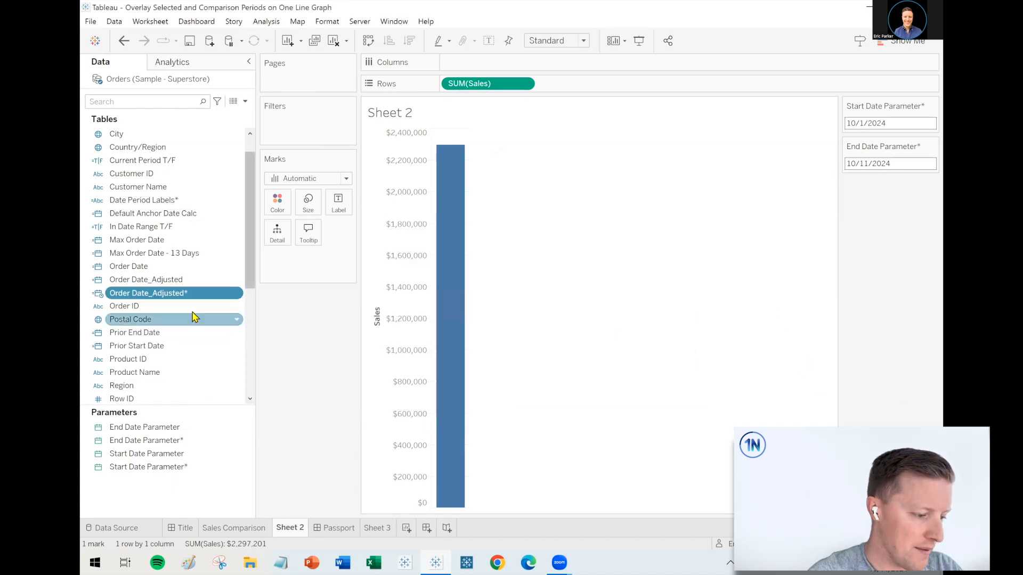
right_click(147, 293)
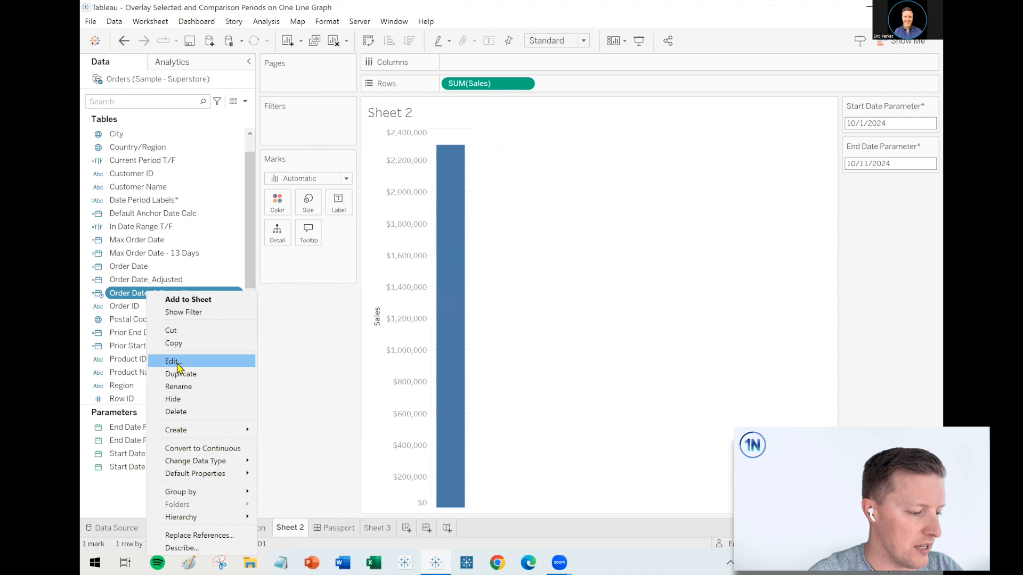
left_click(172, 361)
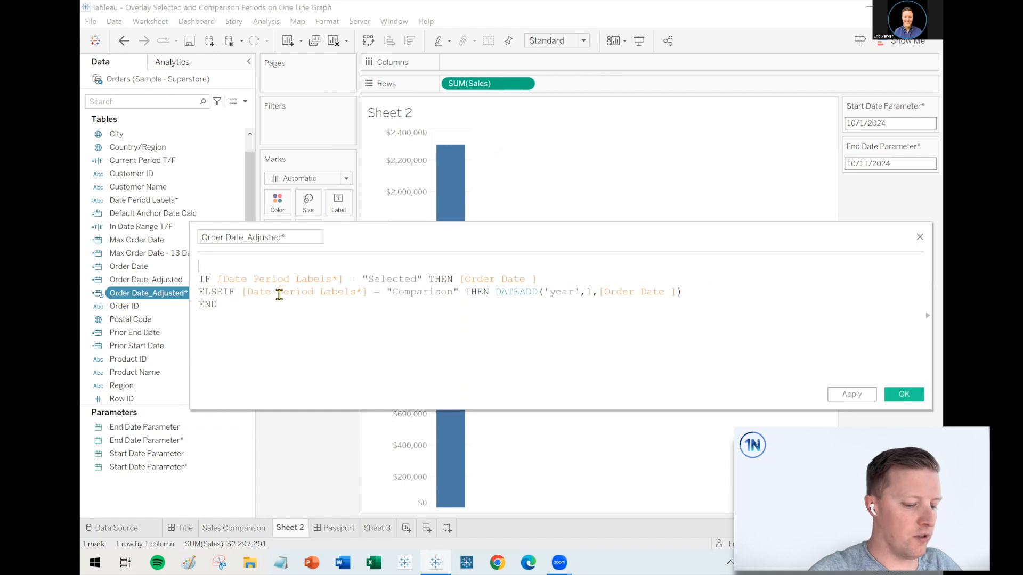
type("DATE (")
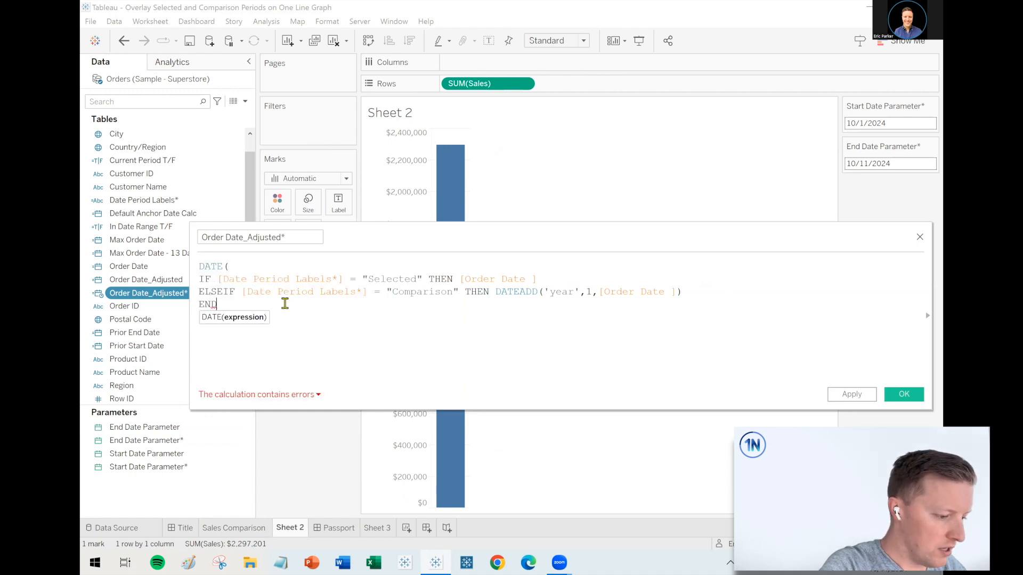
type(")")
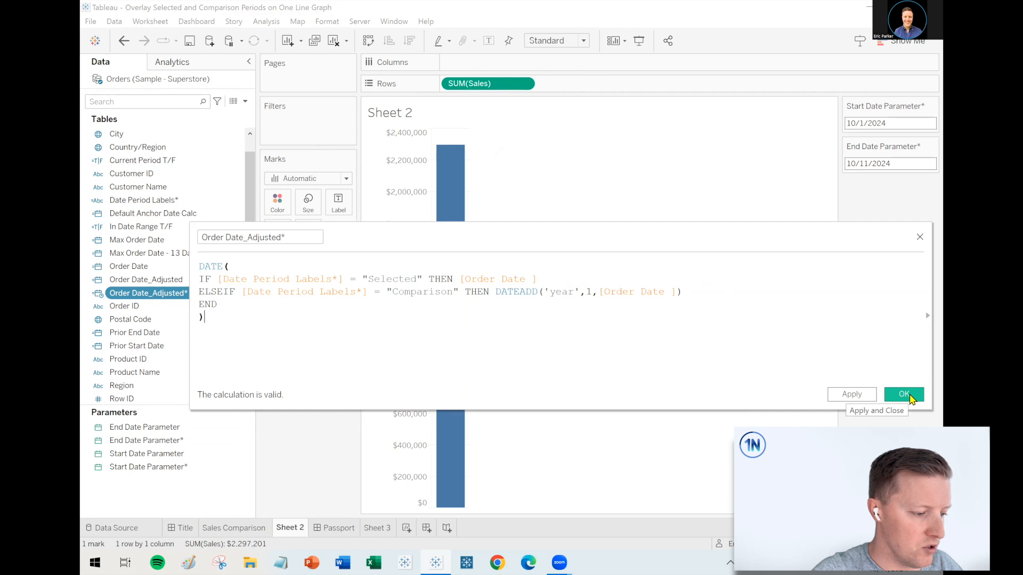
left_click(904, 394)
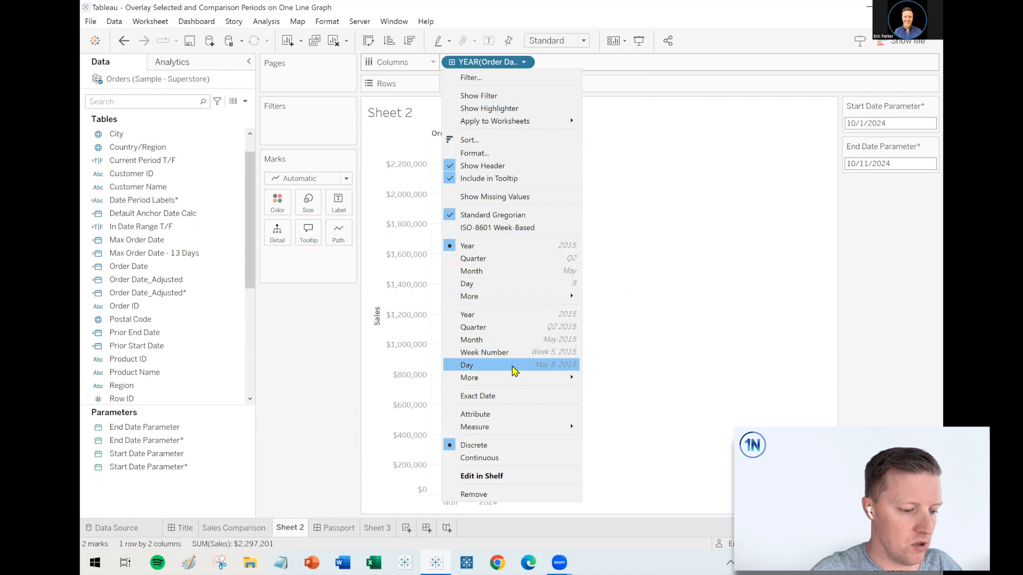
- Show Order Date_Adjusted* on Columns as a continuous Day date value for a daily line
left_click(466, 364)
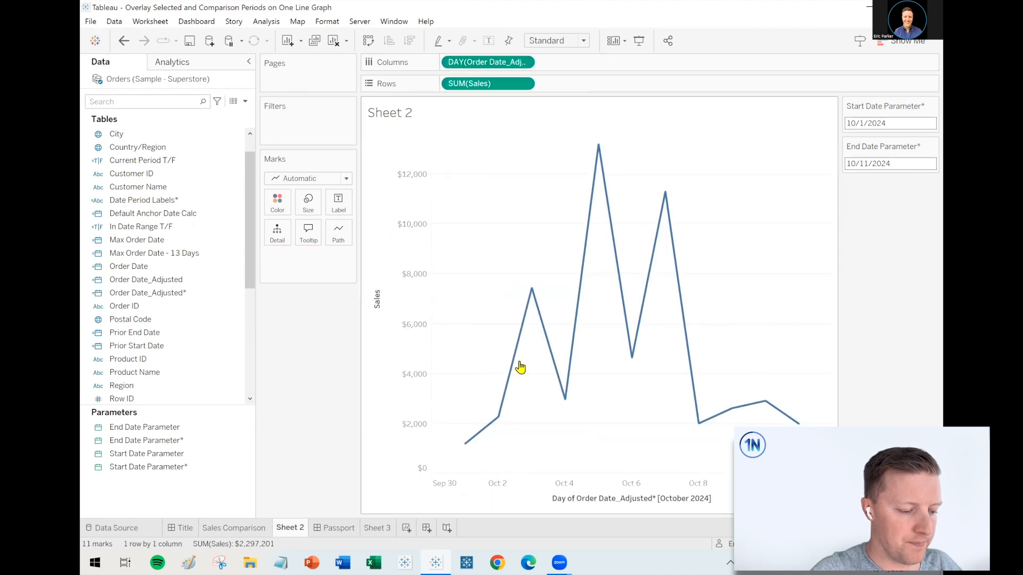
mouse_move(479, 95)
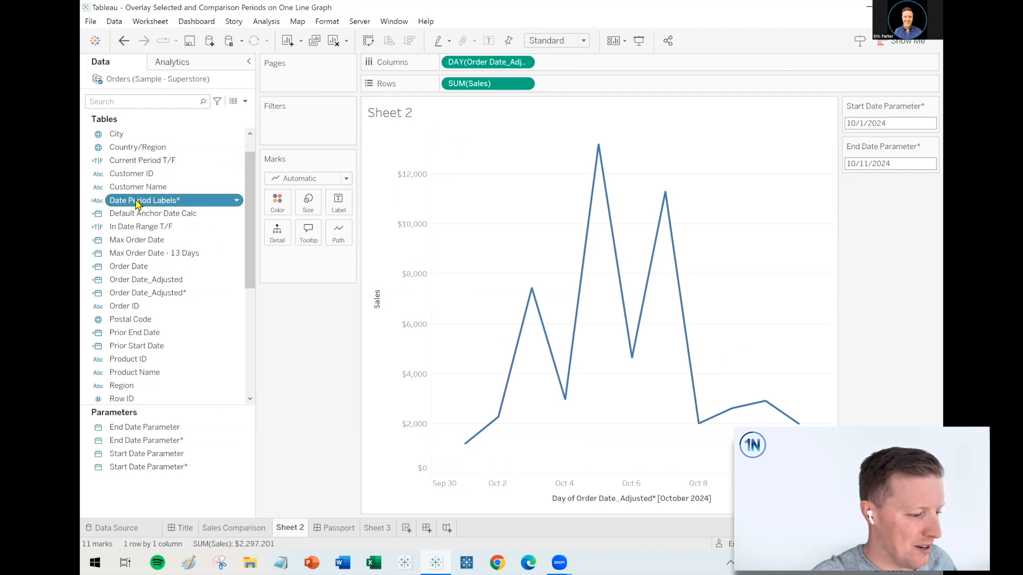
- Colour the daily sales line by Date Period Labels*, splitting Comparison and Selected
left_click_drag(145, 200, 277, 202)
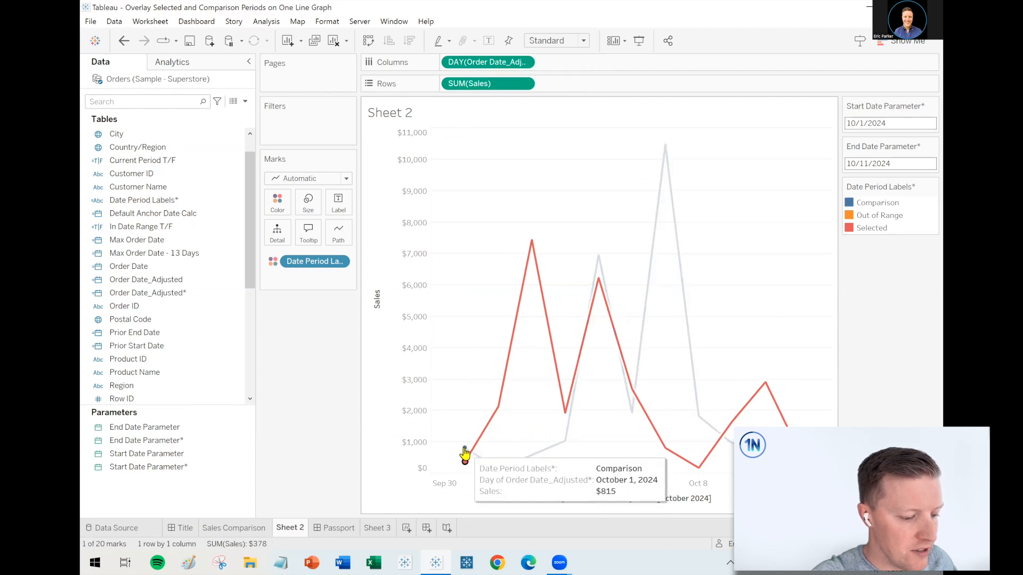
left_click(464, 455)
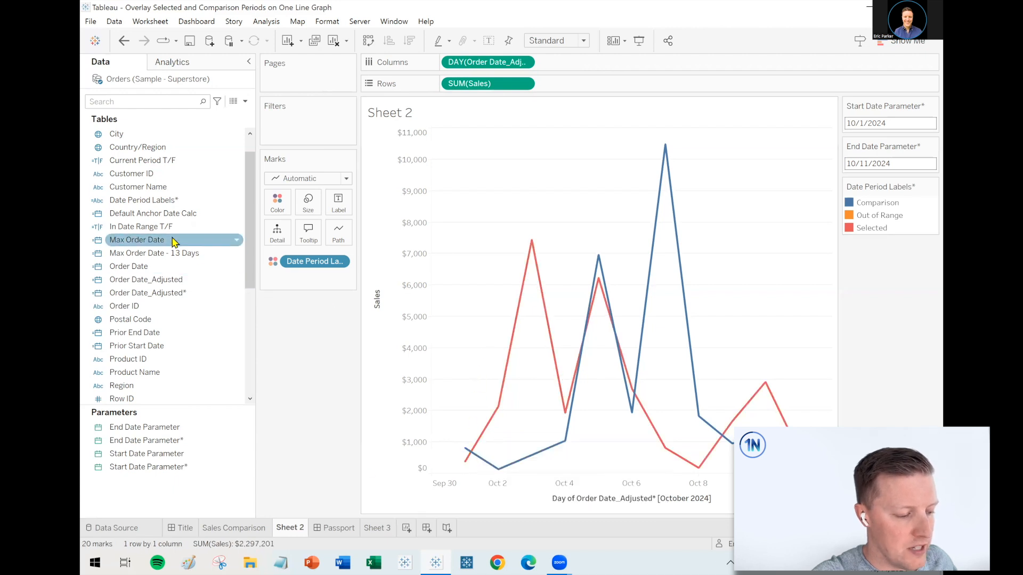
mouse_move(679, 479)
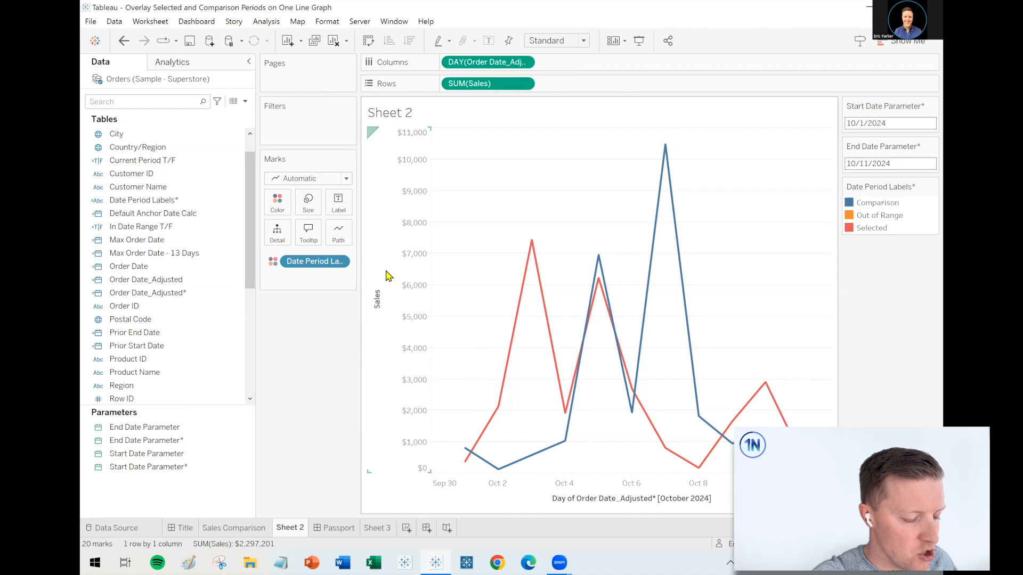
left_click(155, 254)
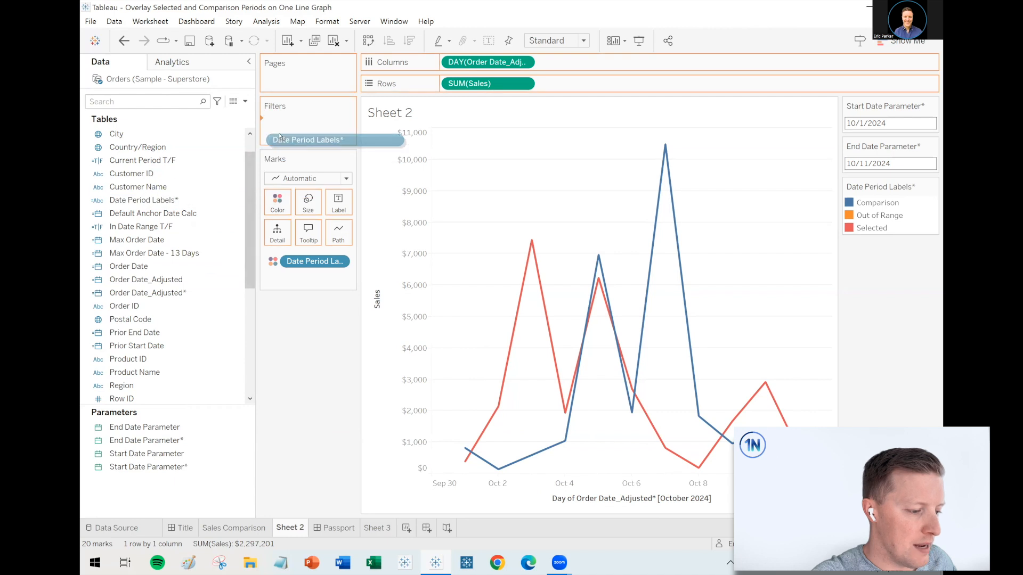
- Filter Date Period Labels* to keep only Comparison and Selected, excluding Out of Range
left_click(307, 140)
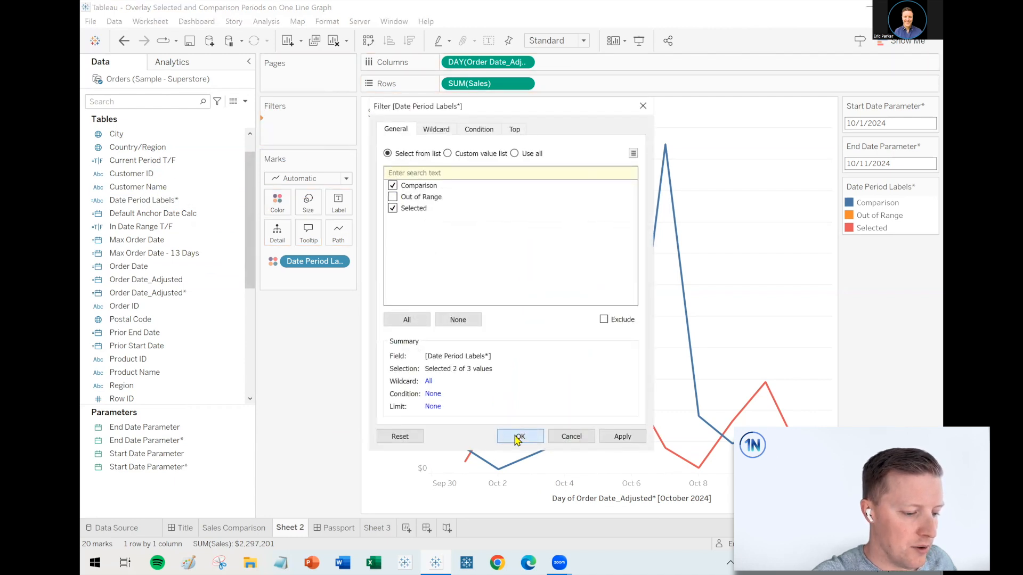
left_click(519, 437)
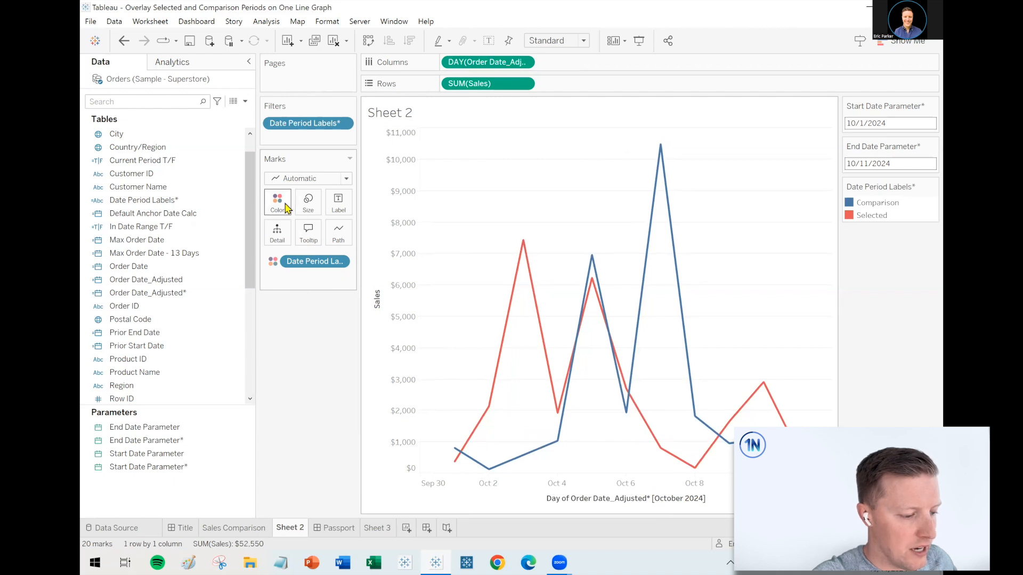
left_click(277, 202)
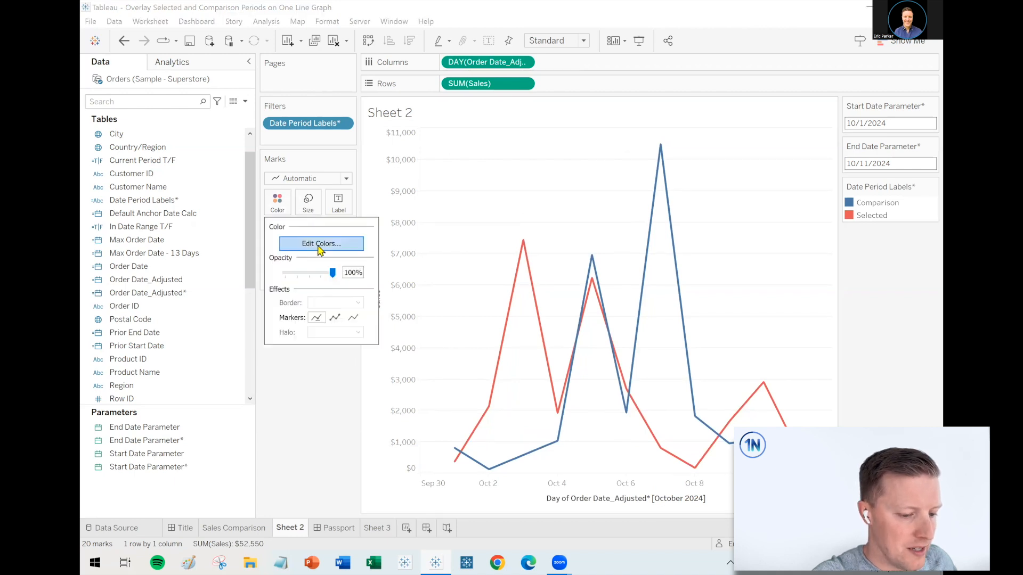
- Give Comparison a Seattle Grays shade and Selected orange in Edit Colors
left_click(321, 243)
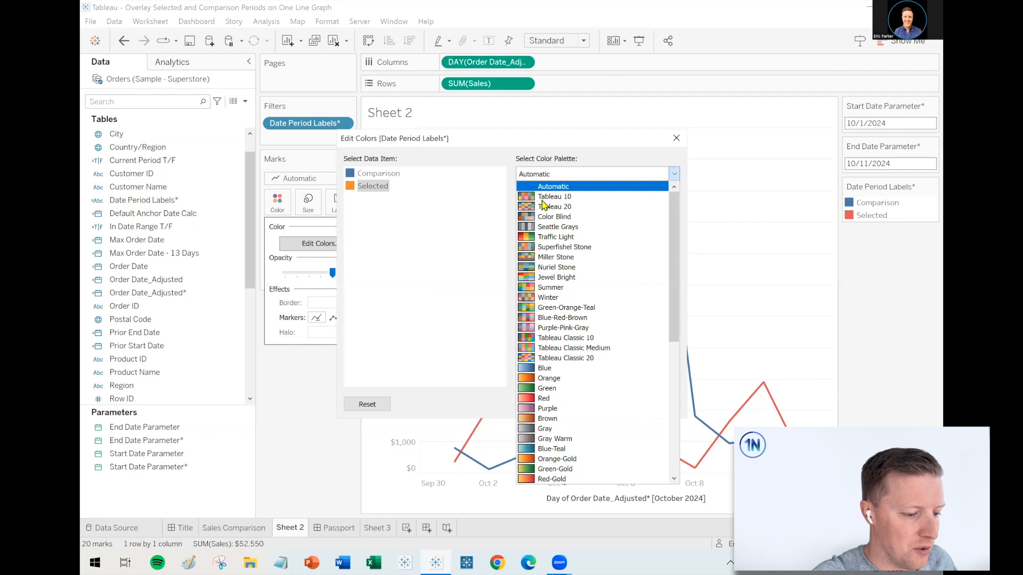
left_click(557, 226)
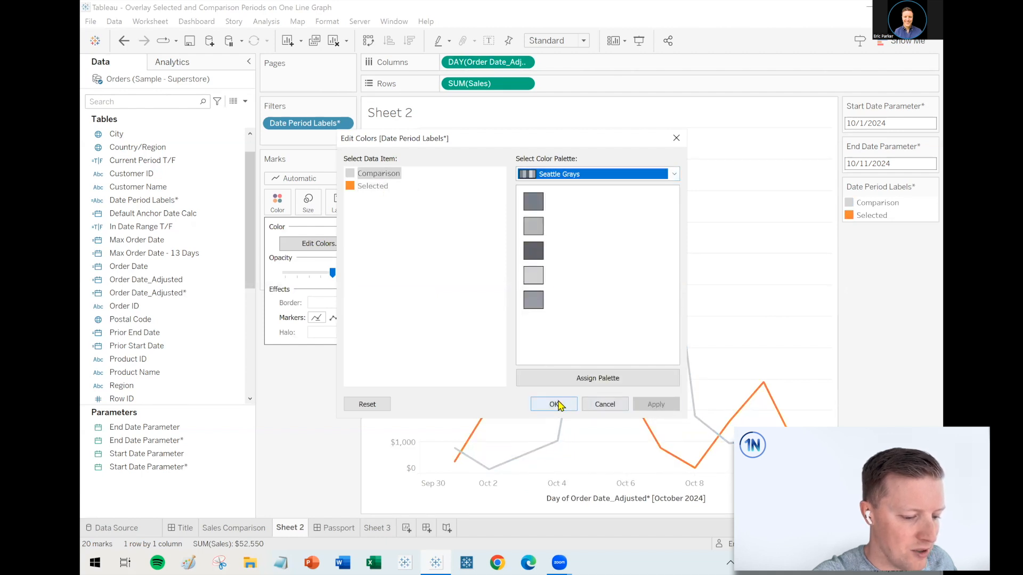
left_click(553, 403)
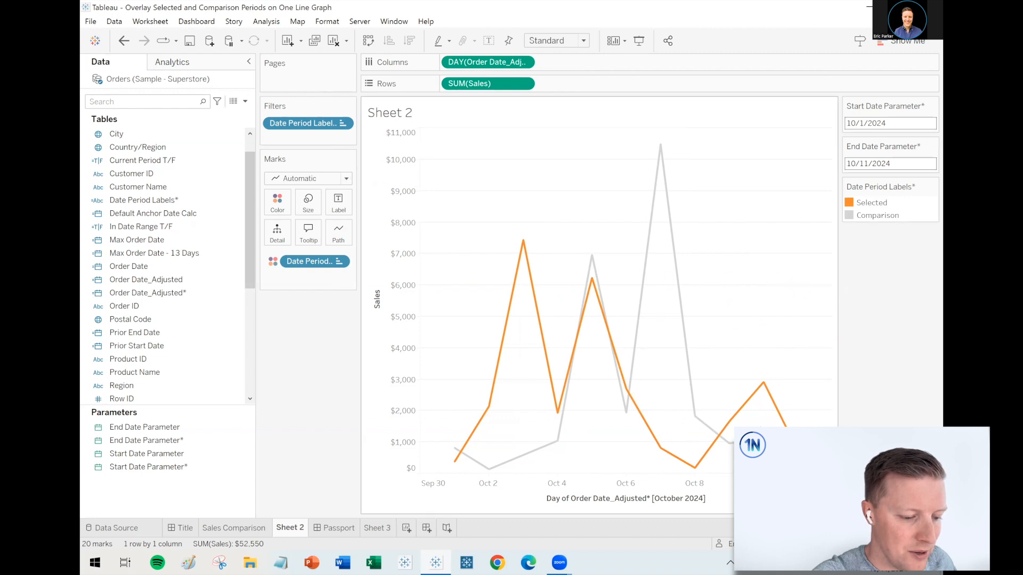
mouse_move(728, 431)
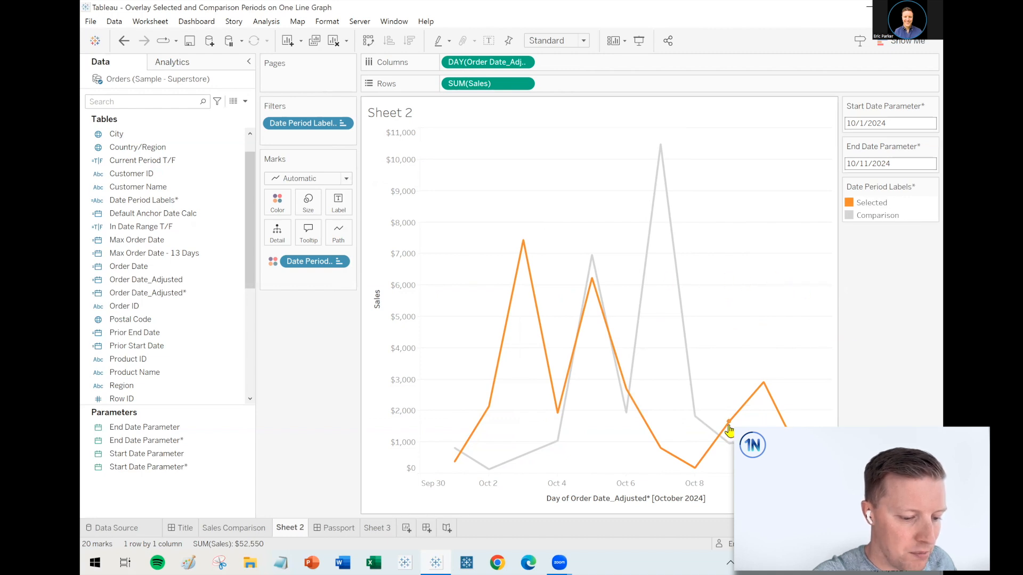
mouse_move(728, 436)
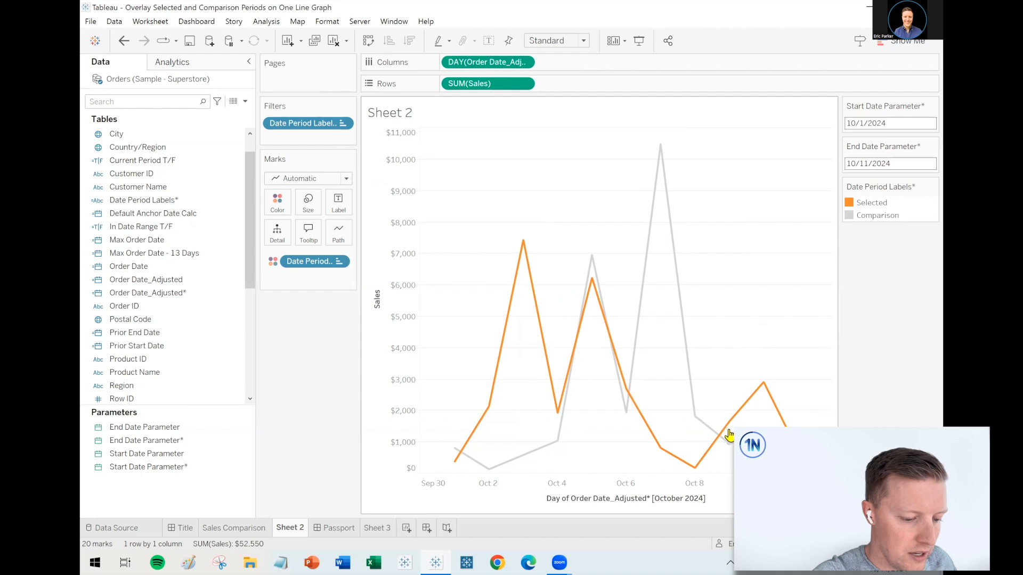
mouse_move(727, 445)
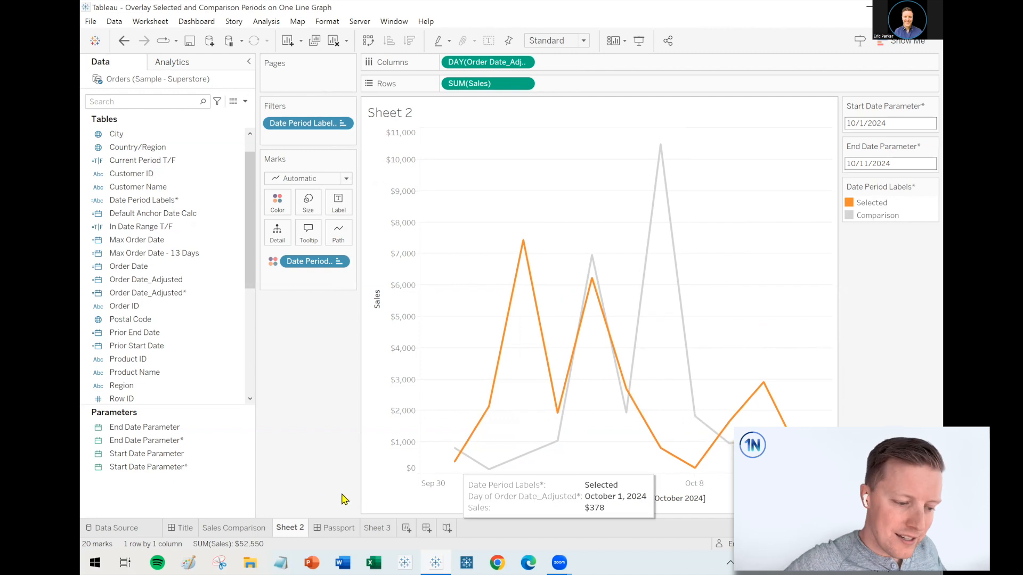
left_click(234, 527)
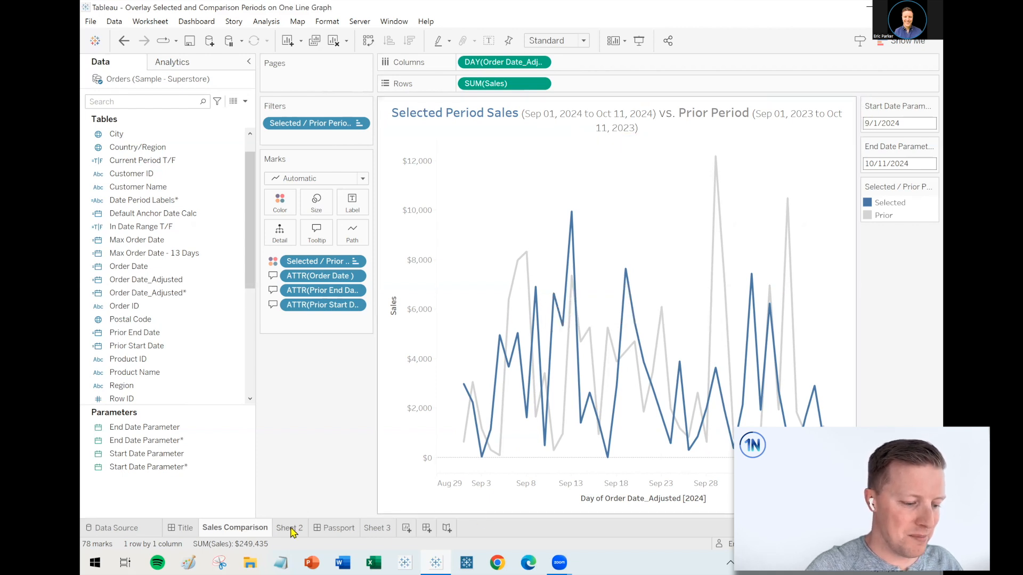
left_click(289, 527)
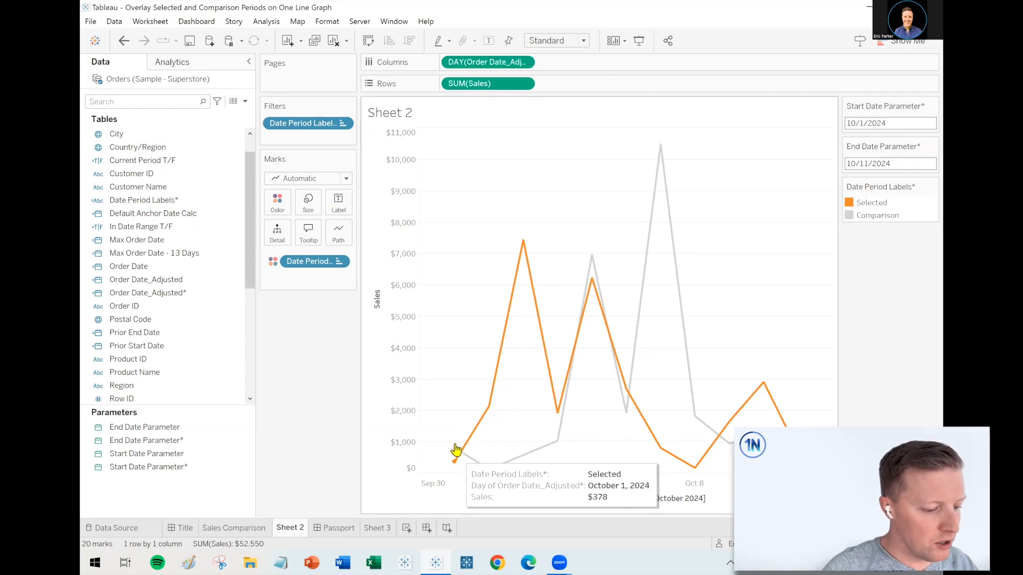
- Add Order Date as MDY detail on Sheet 2 and convert it to an attribute
left_click(129, 266)
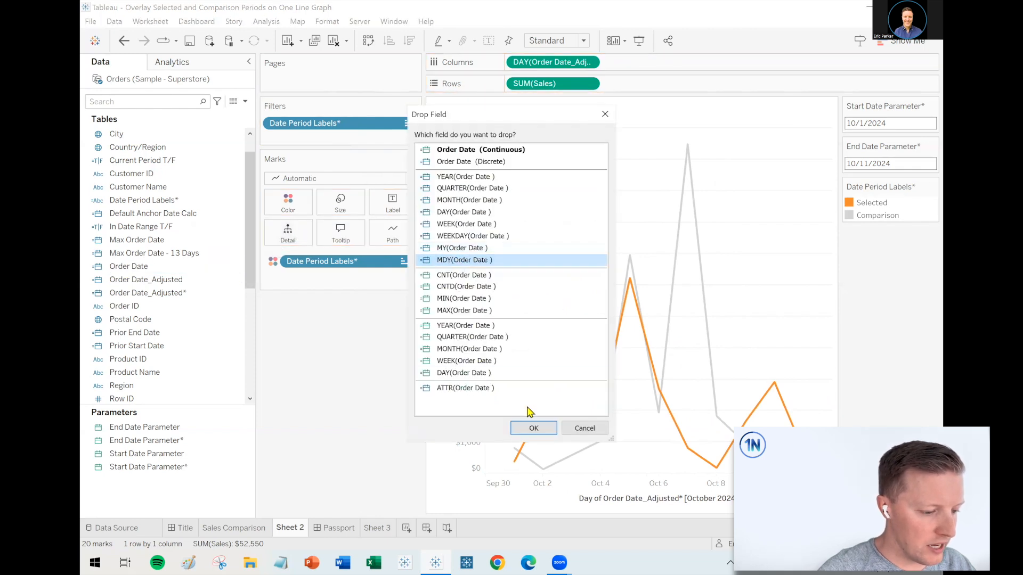
left_click(532, 429)
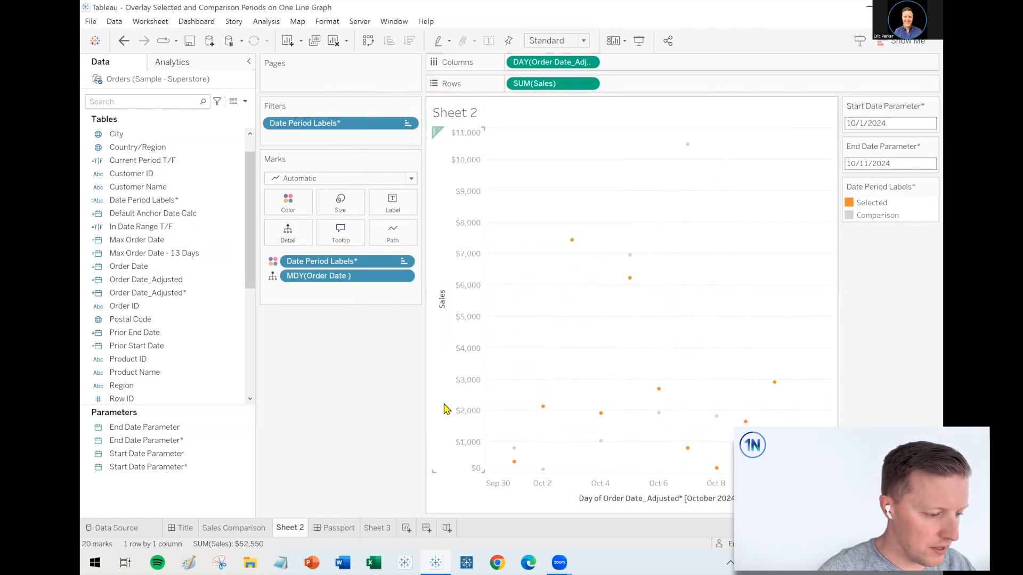
left_click(233, 528)
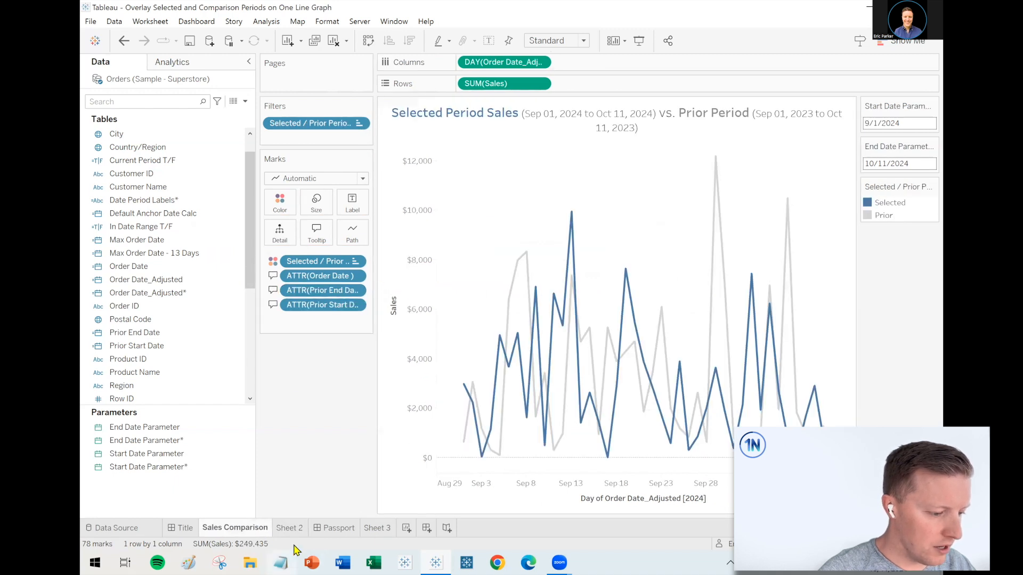
left_click(289, 528)
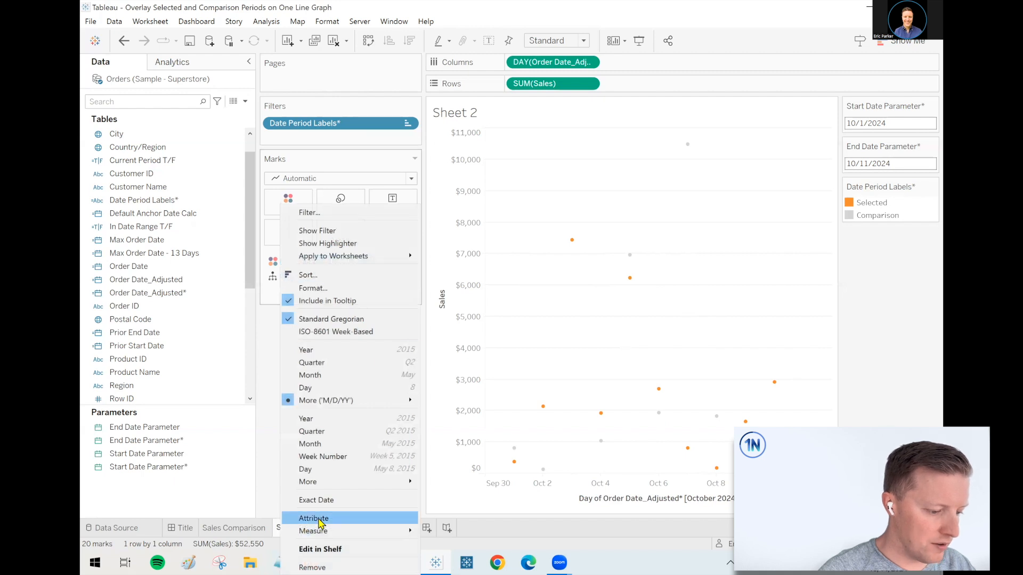
left_click(313, 518)
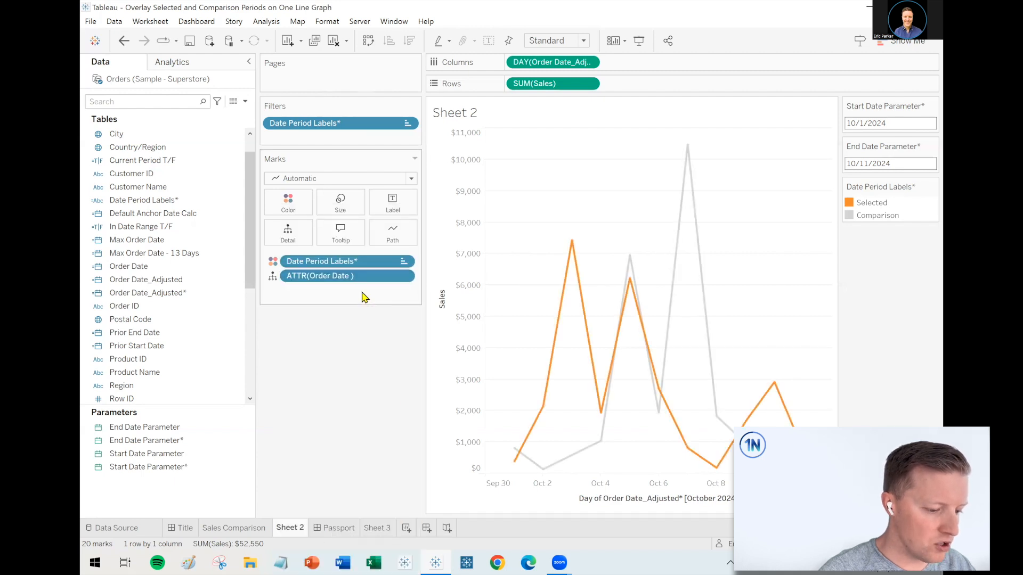
mouse_move(513, 451)
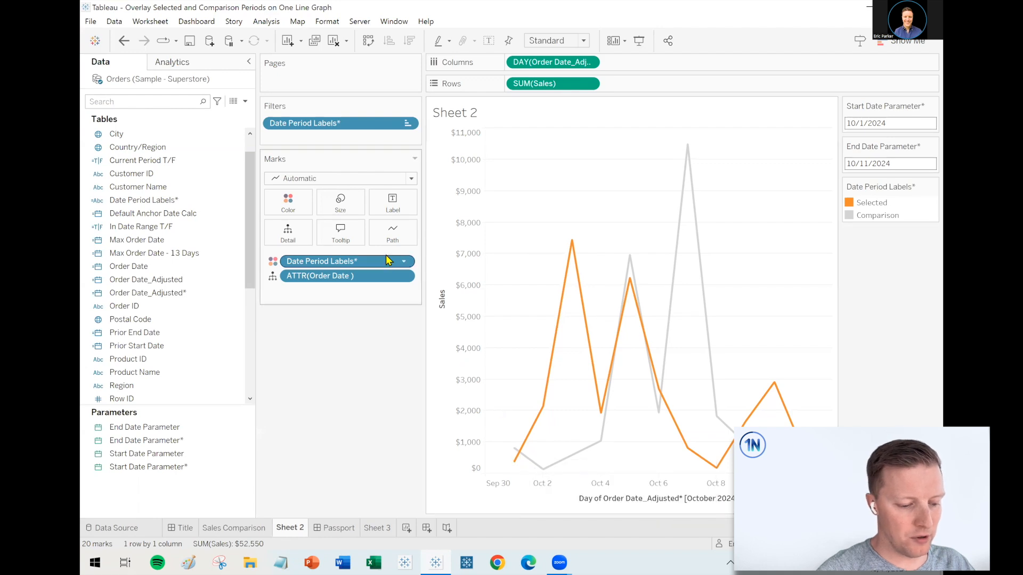
- Remove the Day of Order Date_Adjusted line from Sheet 2's tooltip
left_click(340, 231)
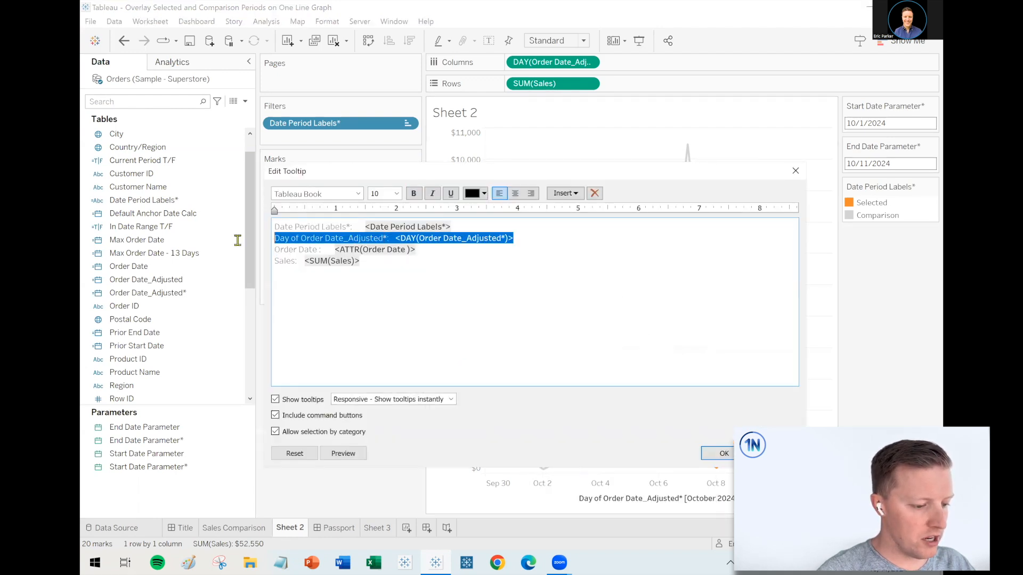
key("Delete")
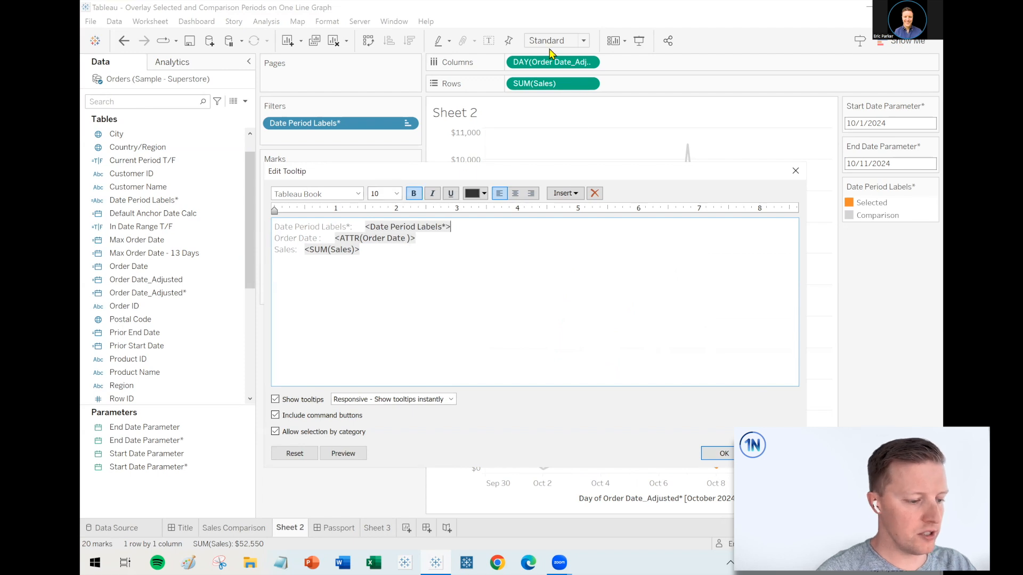
mouse_move(559, 190)
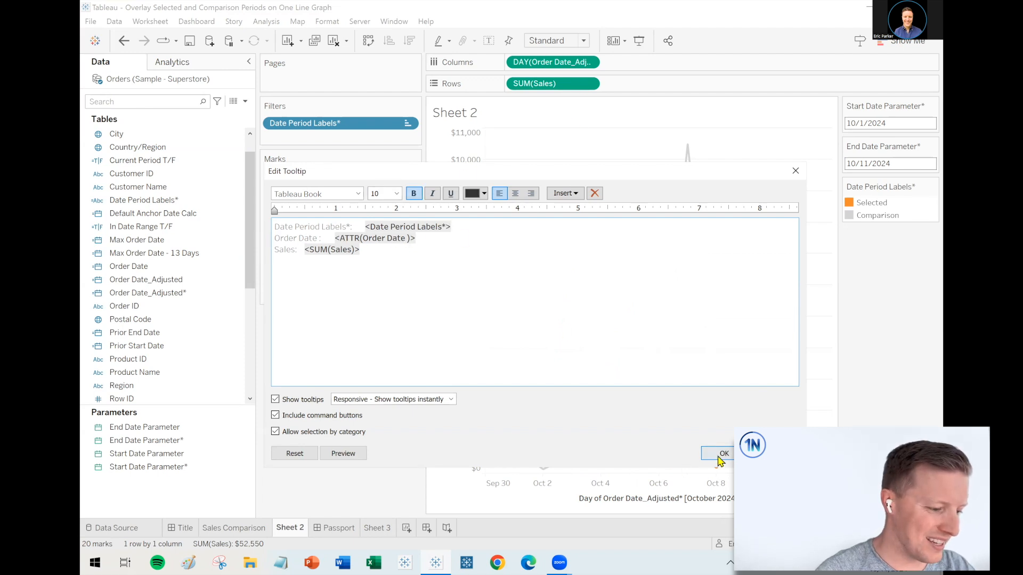
left_click(723, 454)
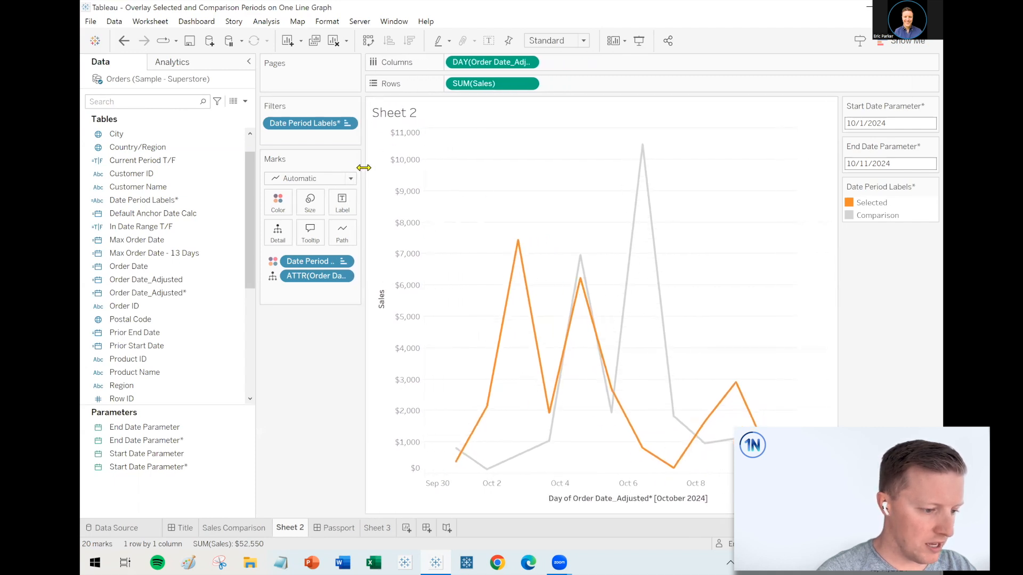
left_click(233, 527)
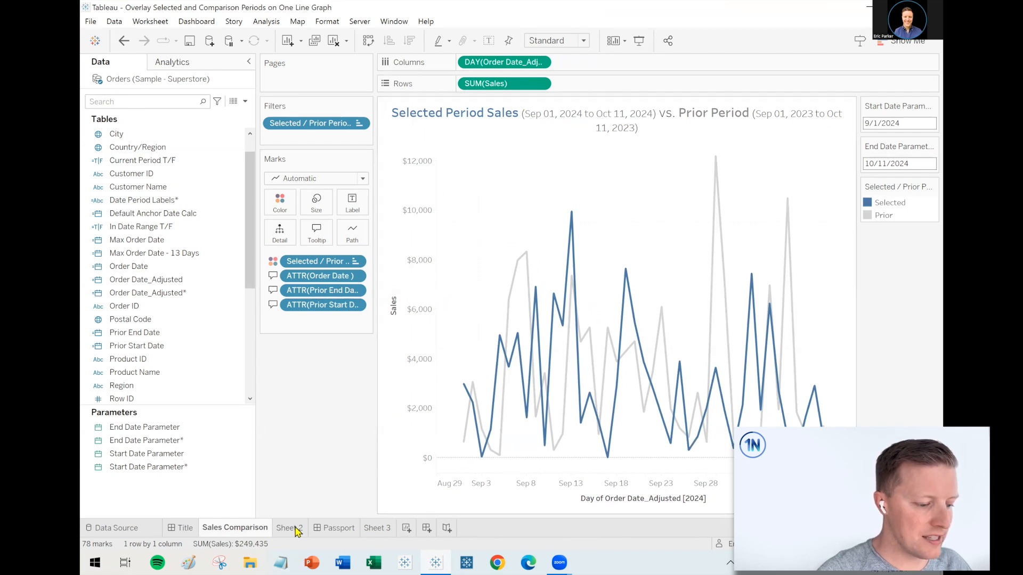
left_click(290, 527)
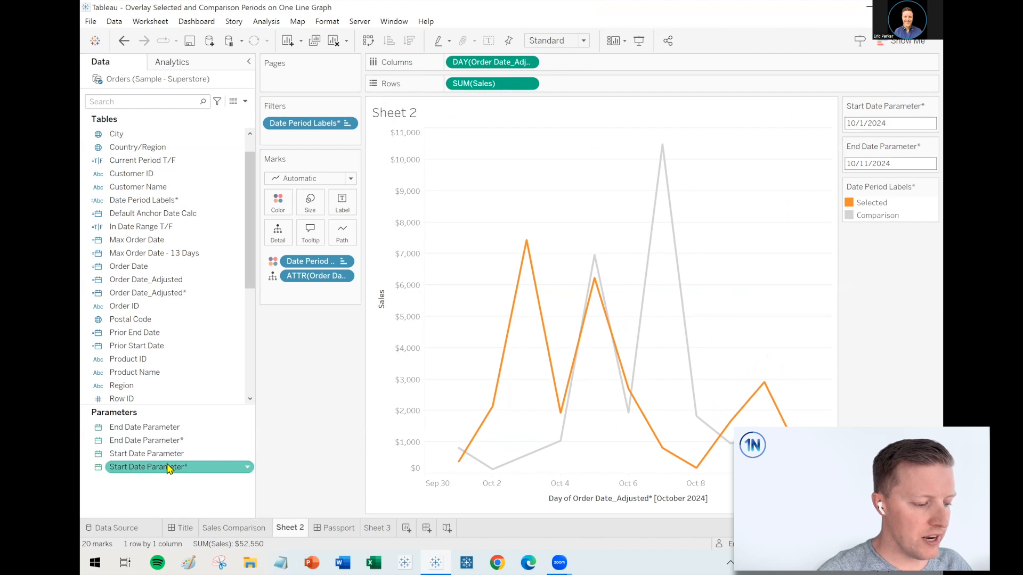
mouse_move(196, 476)
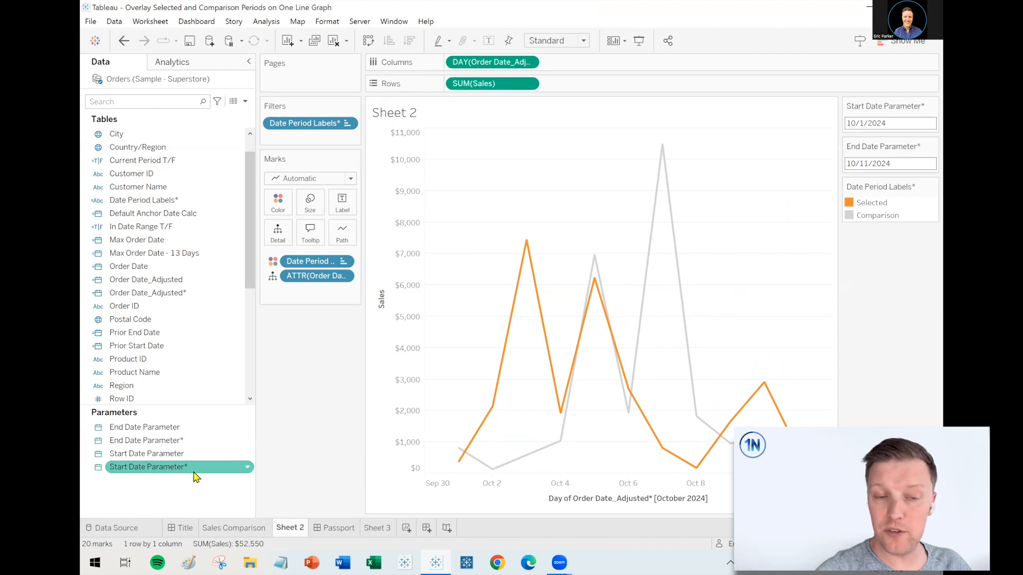
- Create Comparison - Start Date* as DATEADD('year',-1,[Start Date Parameter*])
right_click(148, 467)
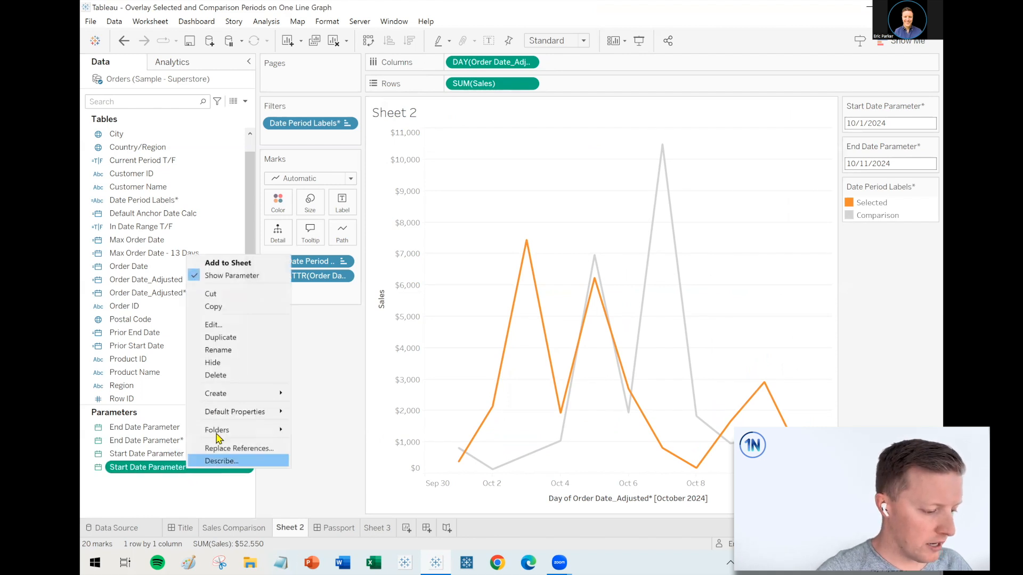
mouse_move(215, 393)
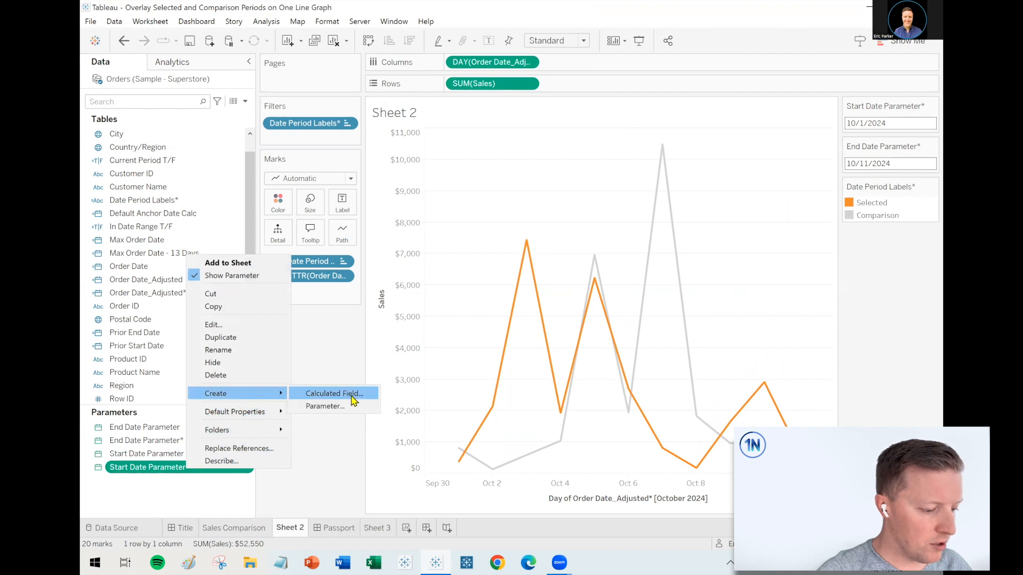
left_click(333, 393)
type("Comparison - Start Date")
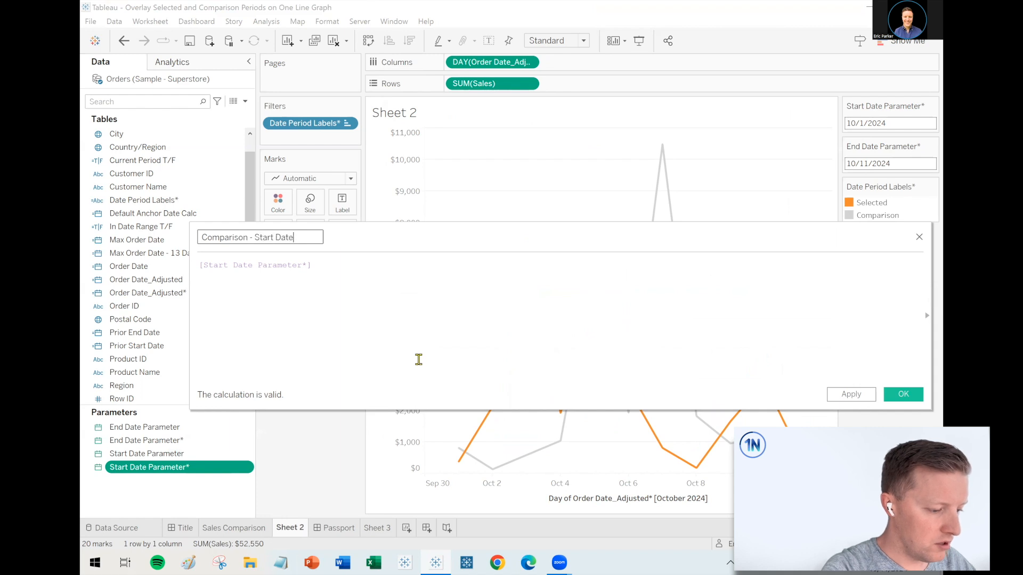
type("*")
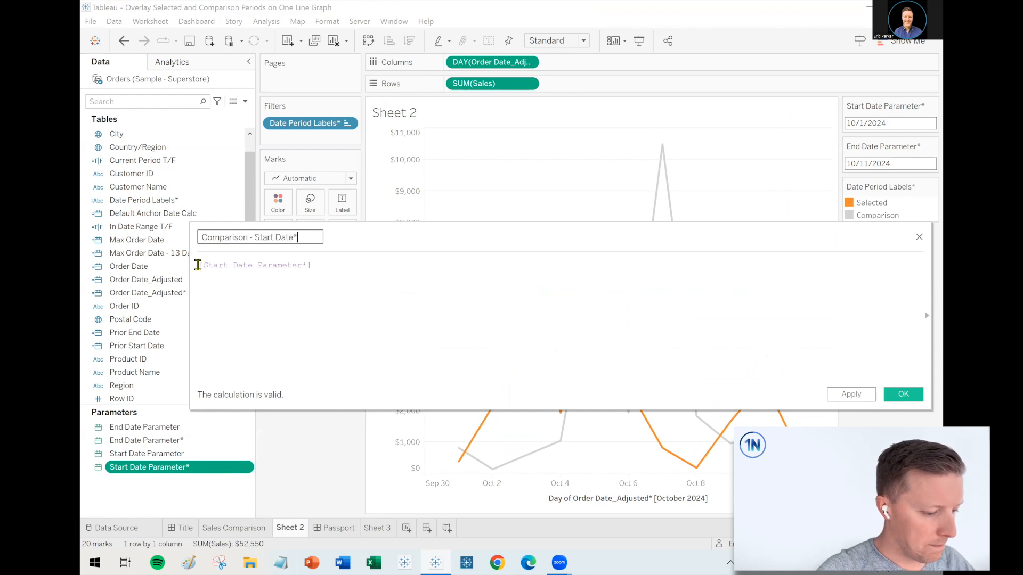
type("DATEADD")
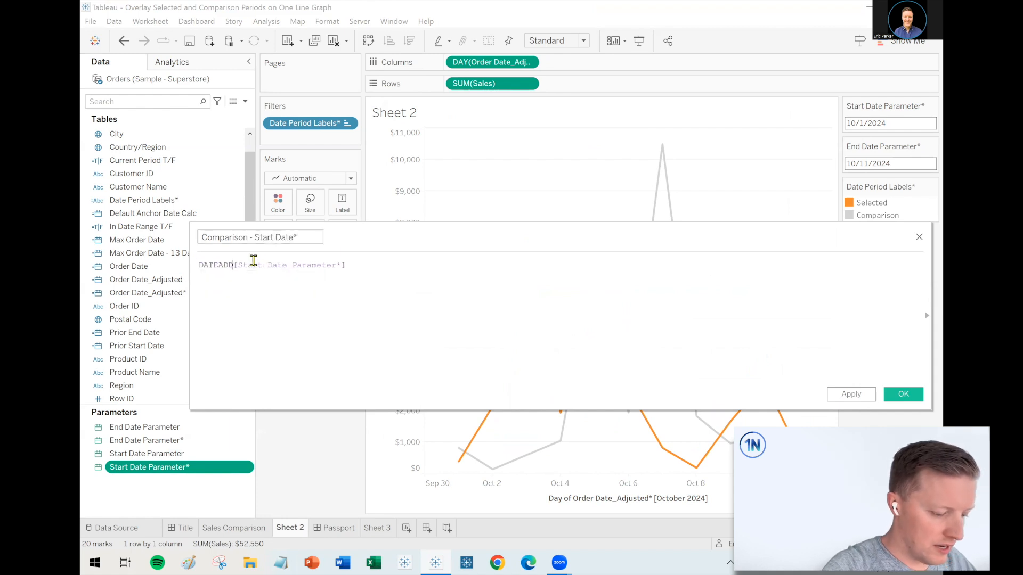
type("'year',")
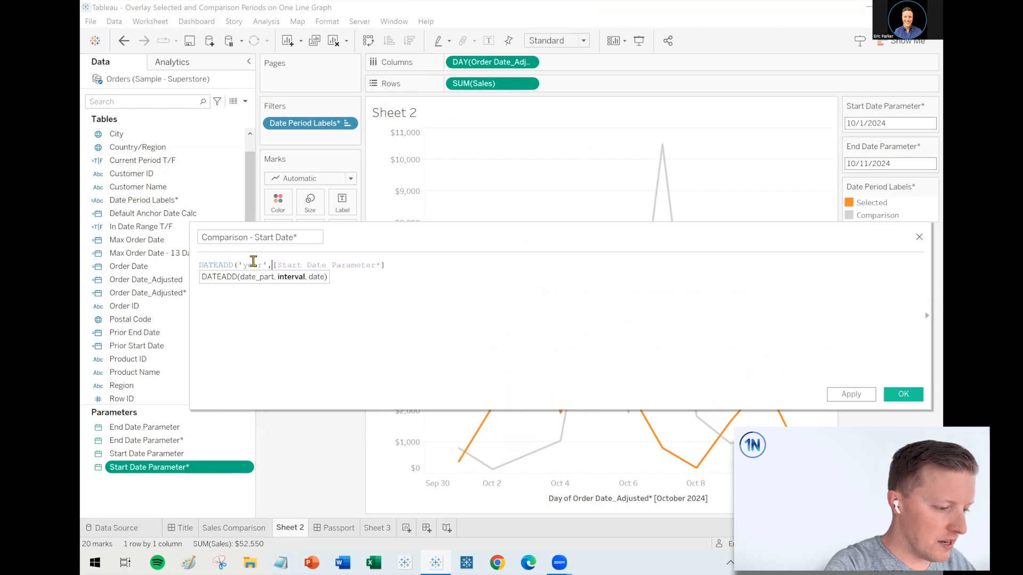
type("-1,")
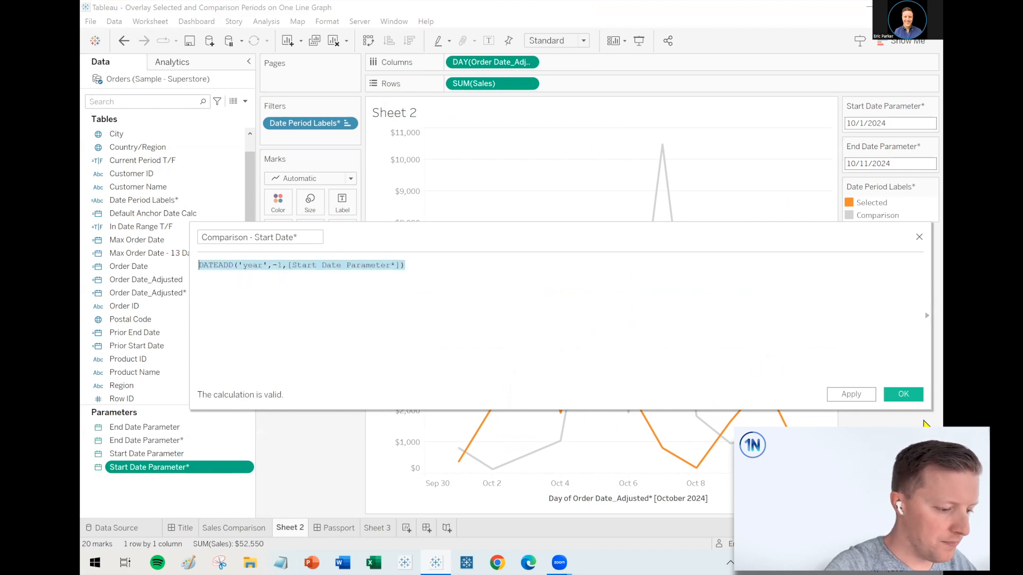
left_click(902, 395)
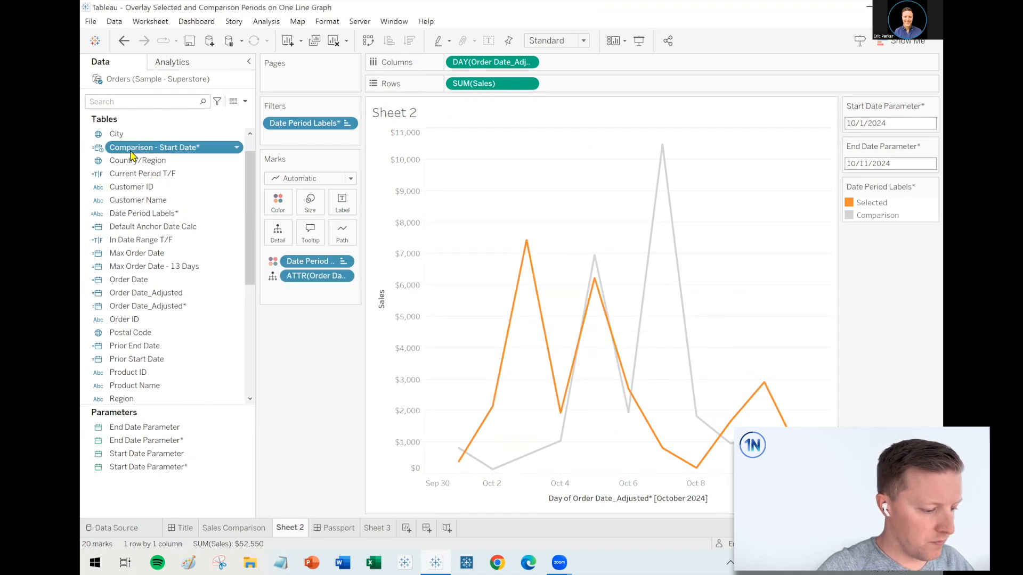
- Create Comparison - End Date* as DATE(DATEADD('year',-1,[End Date Parameter*]))
double_click(155, 147)
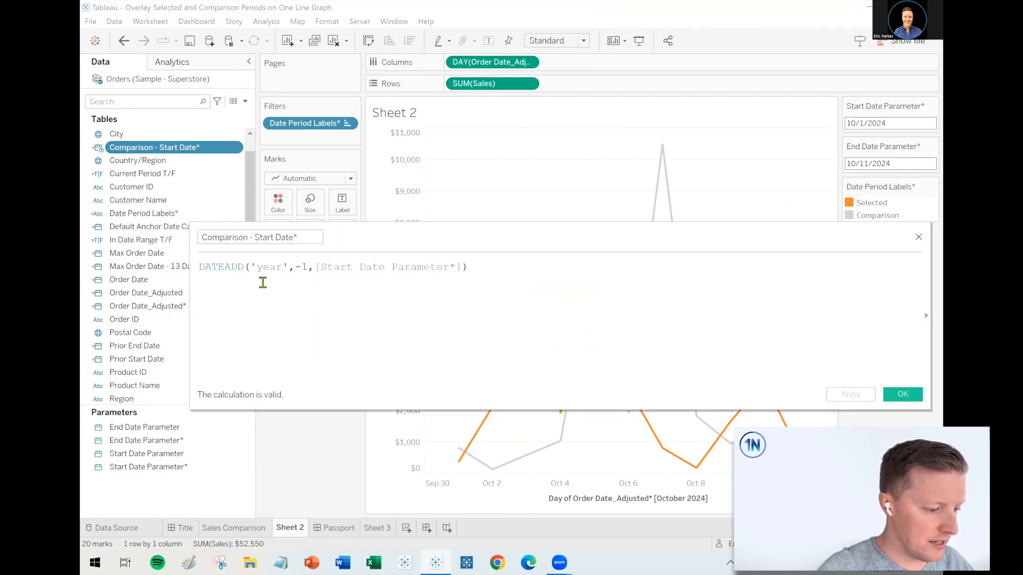
type("DAT#")
type("End")
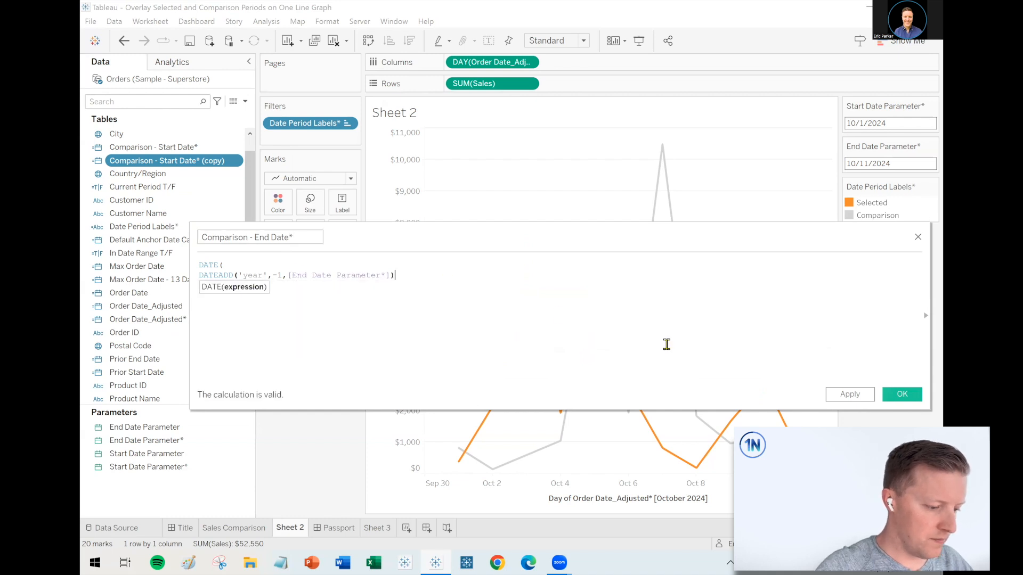
left_click(901, 395)
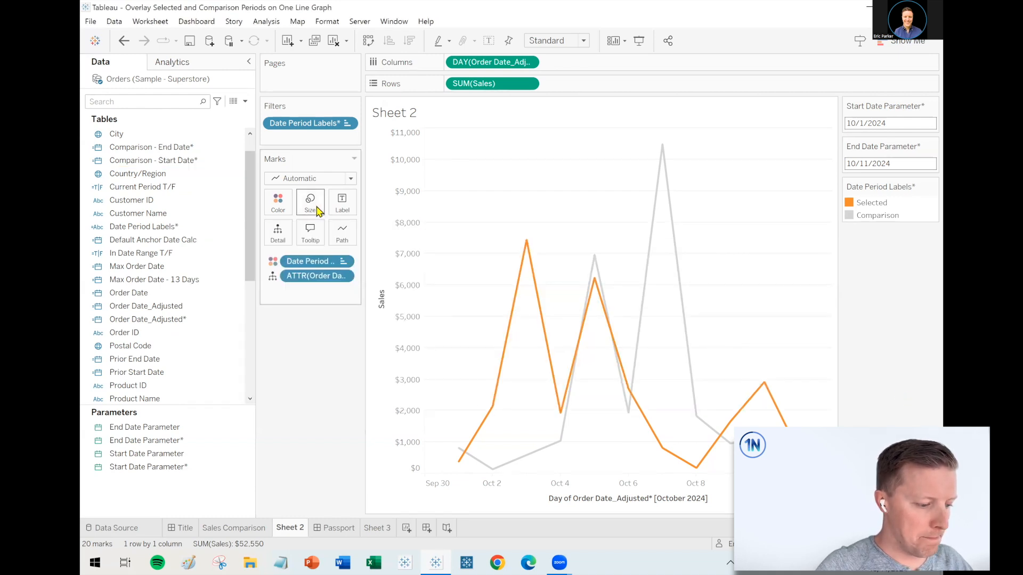
- Add Comparison - Start Date* and Comparison - End Date* to Detail as attributes
left_click(143, 226)
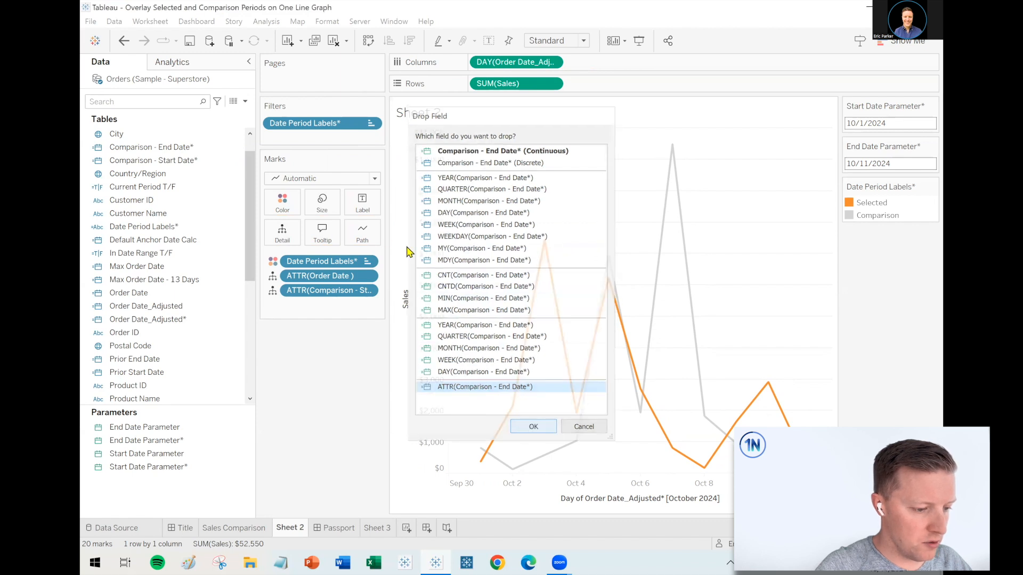
left_click(533, 426)
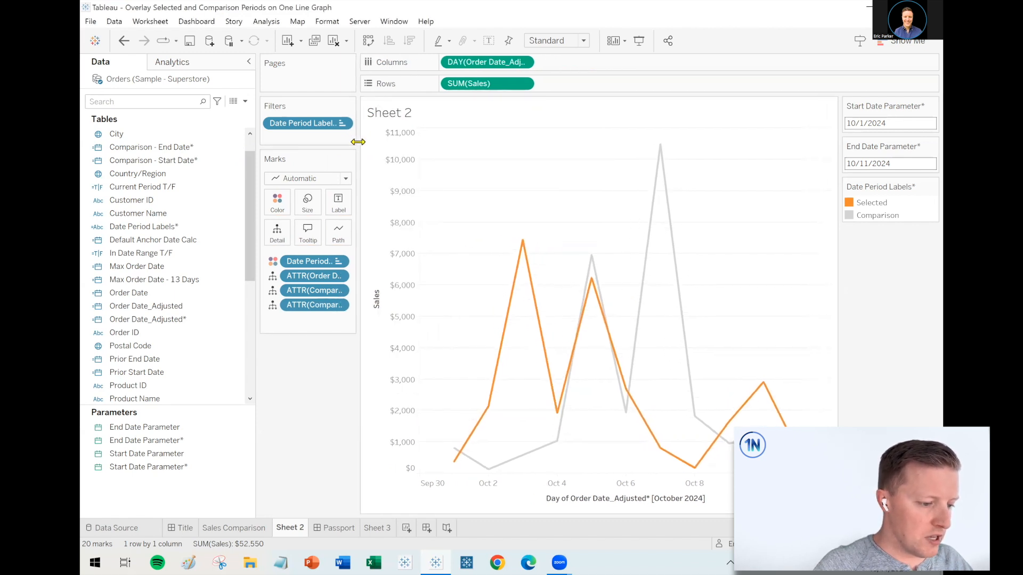
- Draft the title text 'Selected Period Sales () vs. Comparison Period ()'
double_click(389, 112)
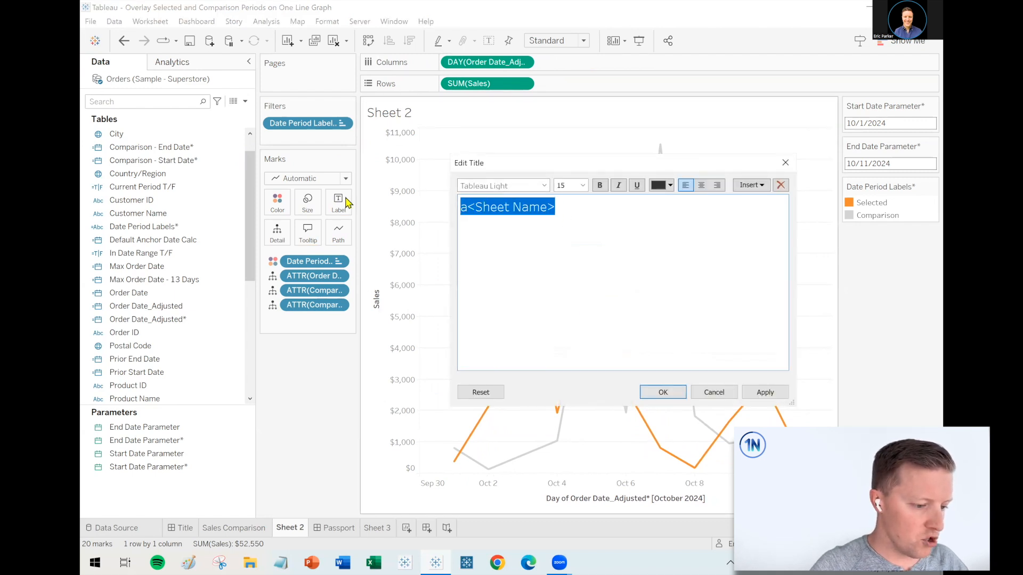
type("Selected Period Sales () vs. Compario")
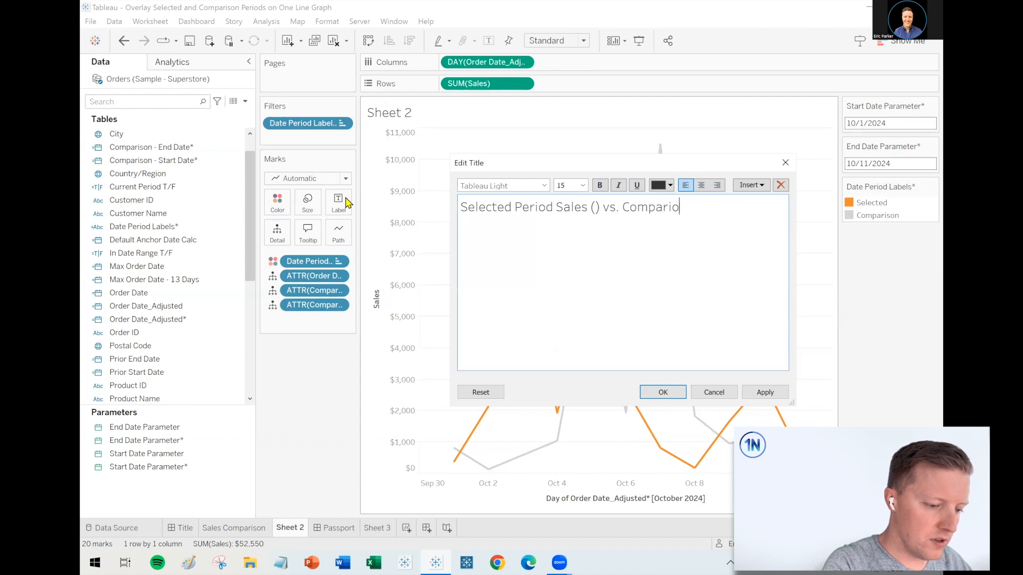
type("n Perio")
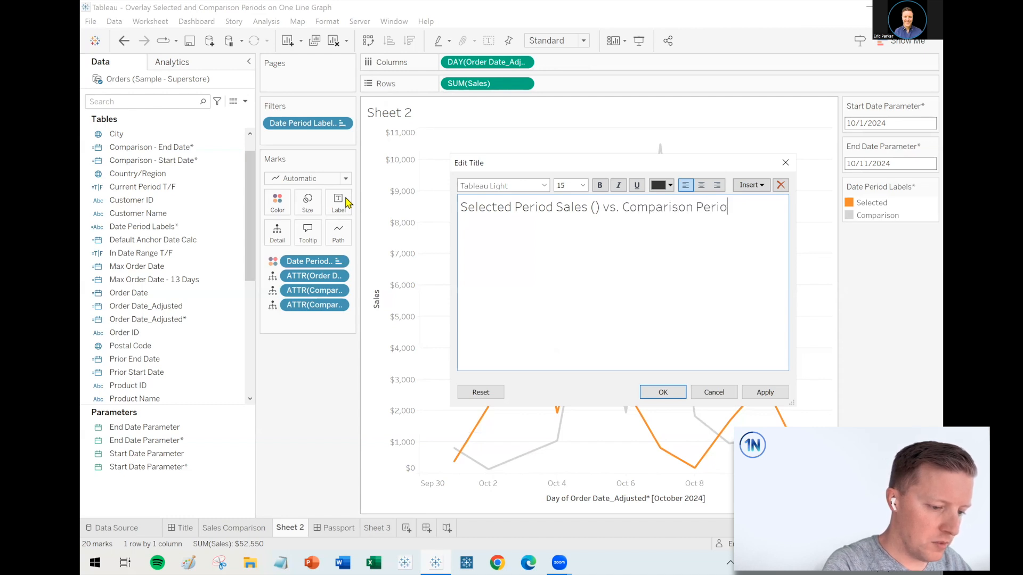
type("d ()")
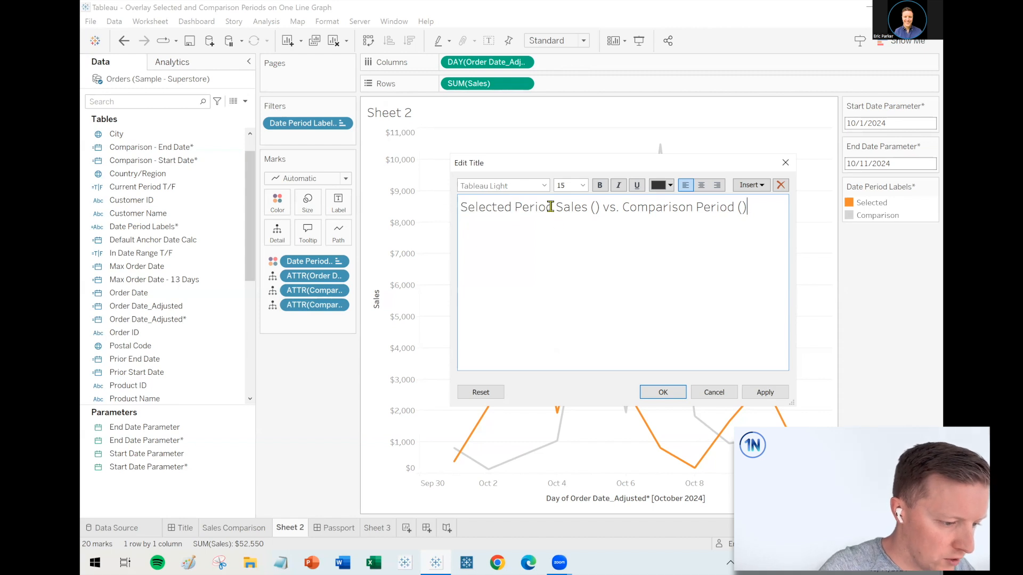
- Colour 'Selected Period' orange and 'Comparison Period' gray in the title
left_click(669, 185)
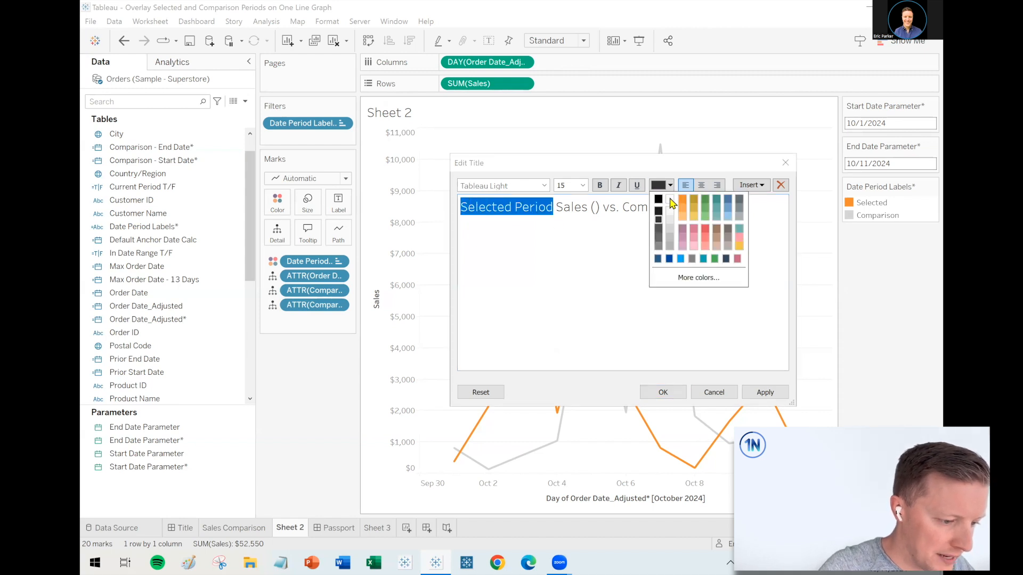
left_click(681, 222)
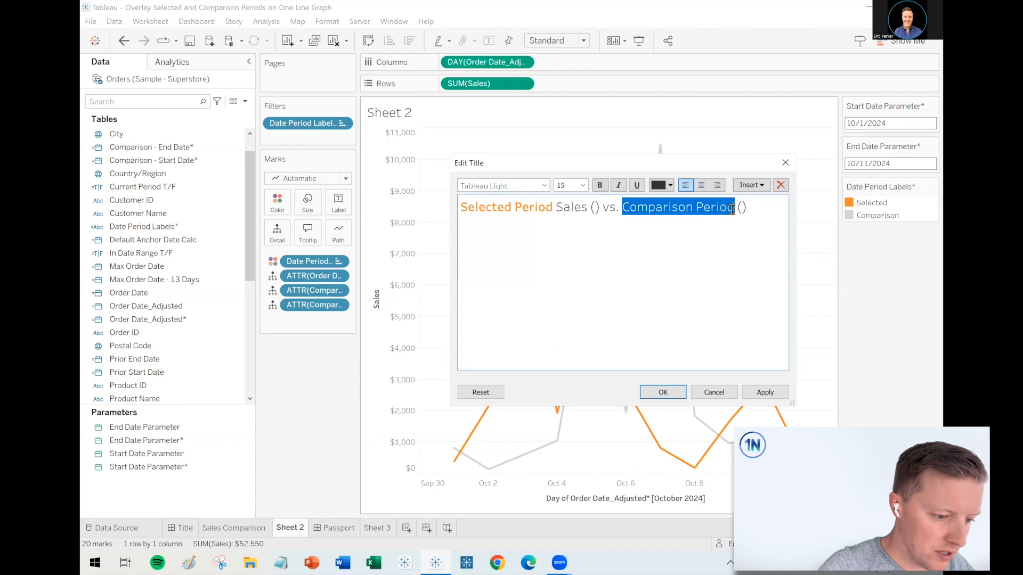
left_click(670, 186)
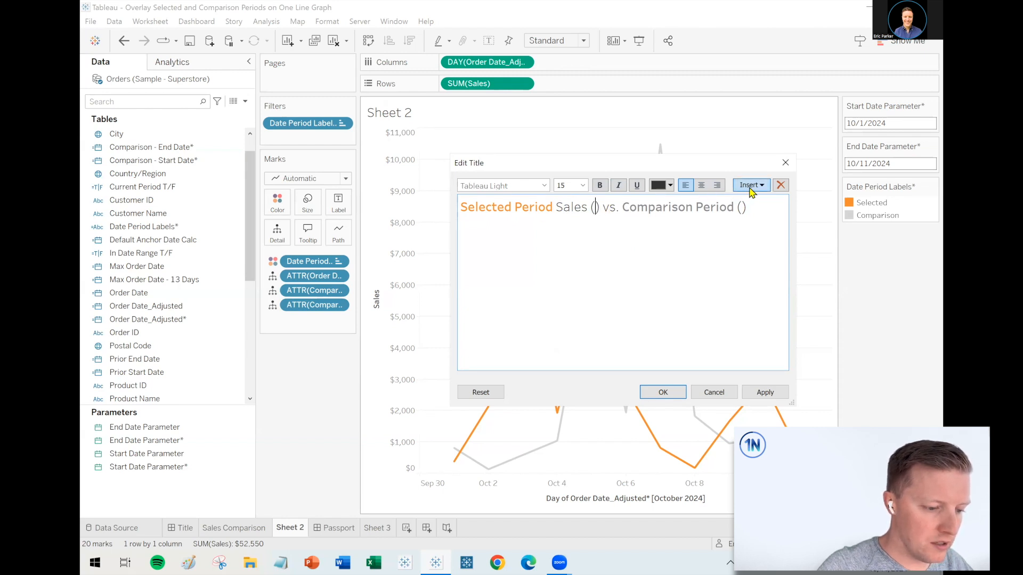
- Insert the Start Date and End Date parameters inside the selected-period parentheses
left_click(749, 185)
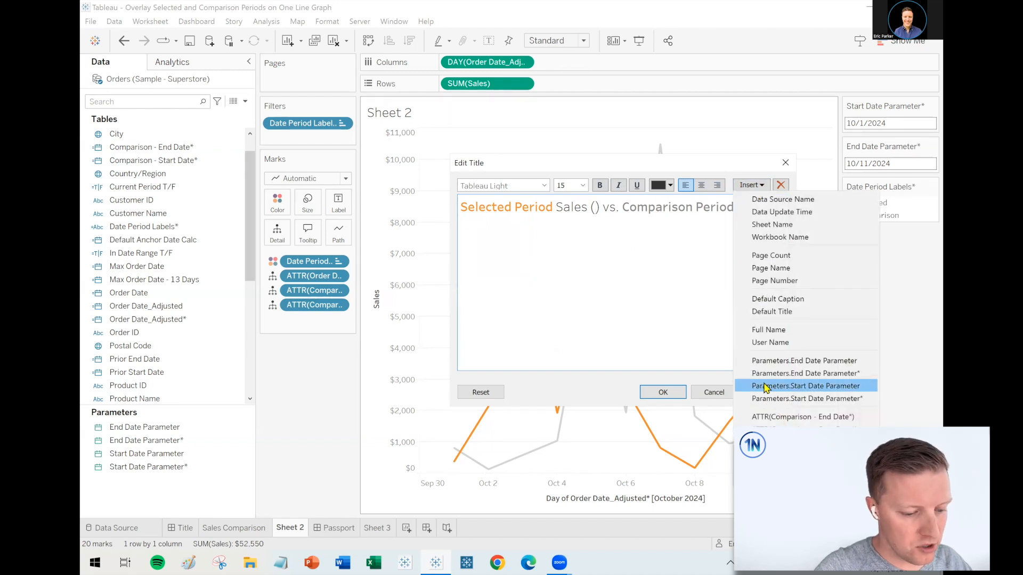
mouse_move(815, 398)
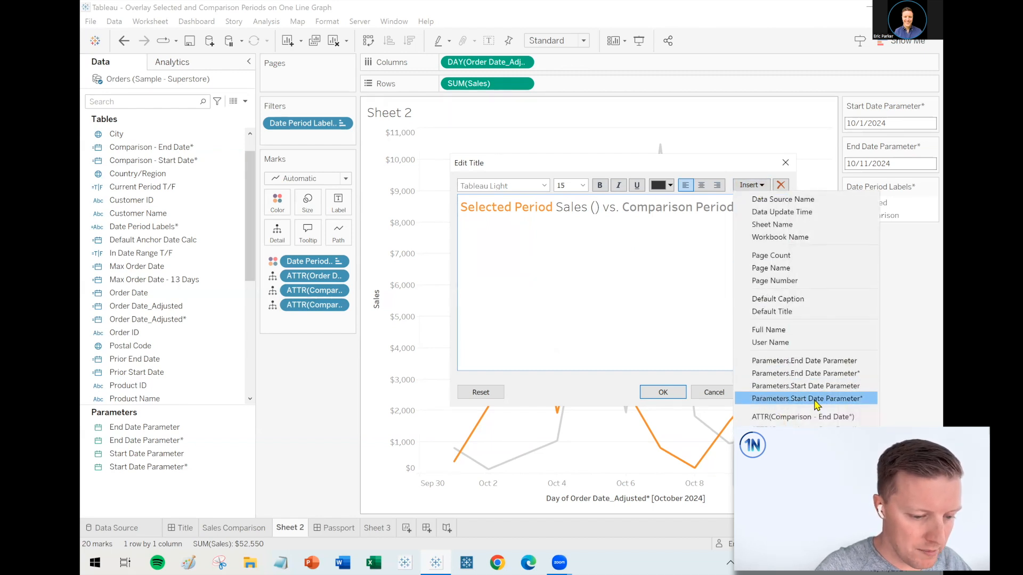
left_click(805, 398)
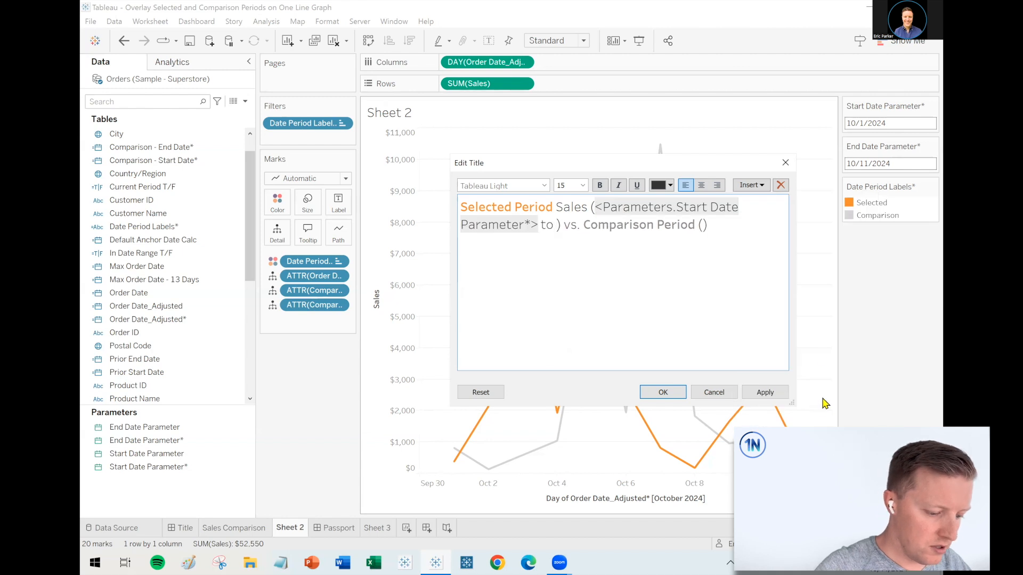
left_click(750, 184)
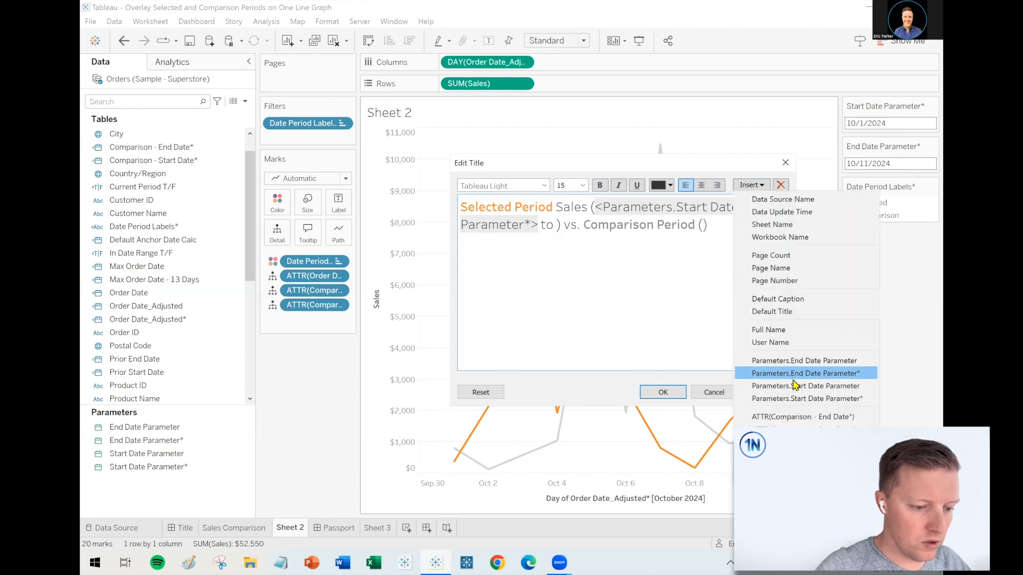
left_click(807, 373)
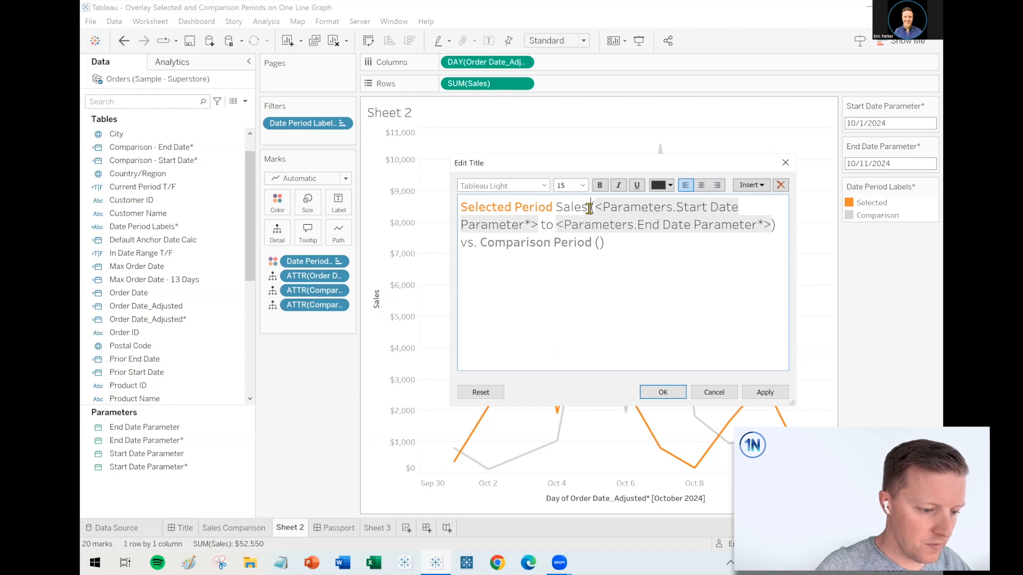
- Insert the comparison start/end dates, shrink the dates to size 9, and apply the title
left_click(582, 186)
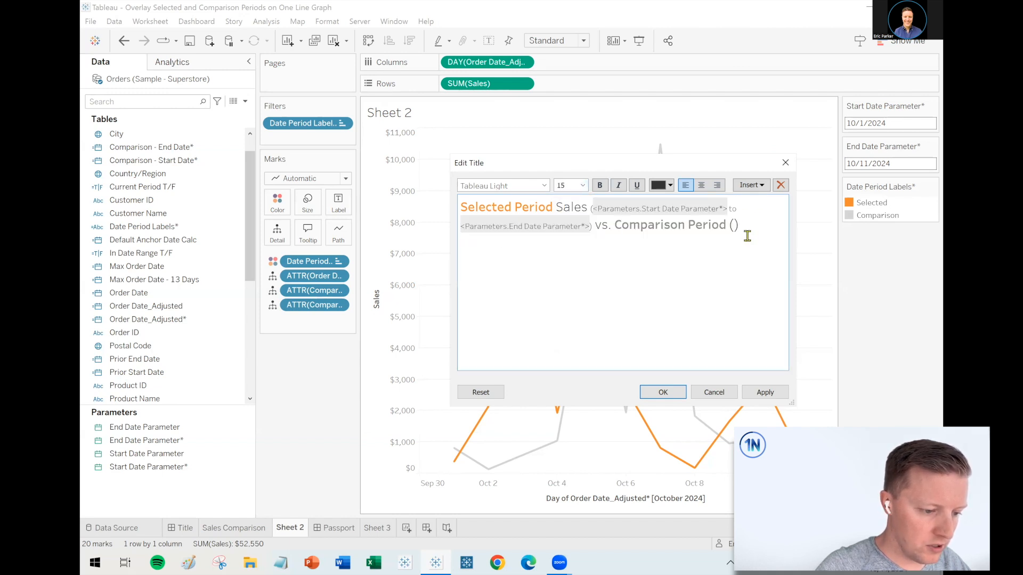
left_click(749, 185)
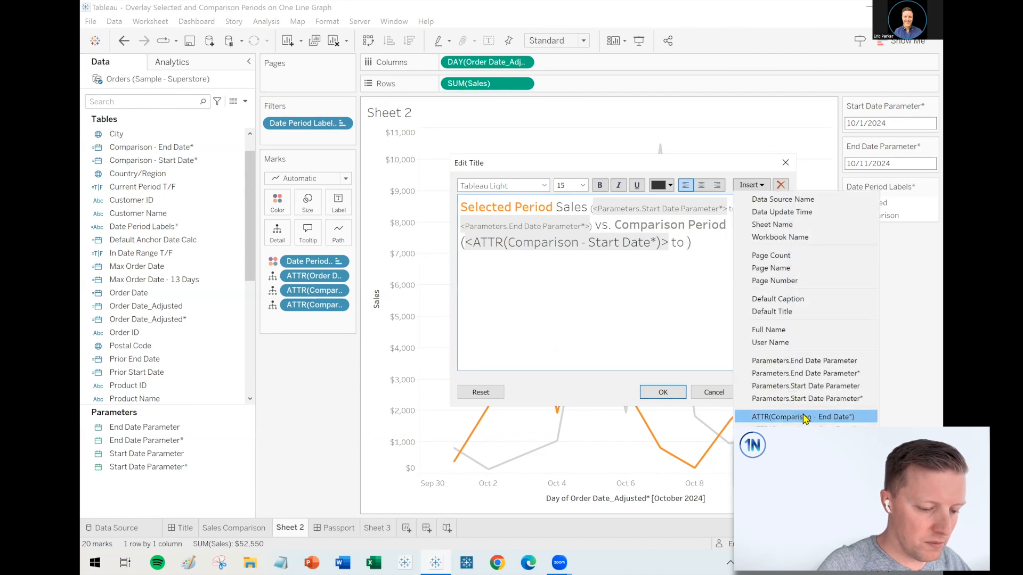
left_click(802, 417)
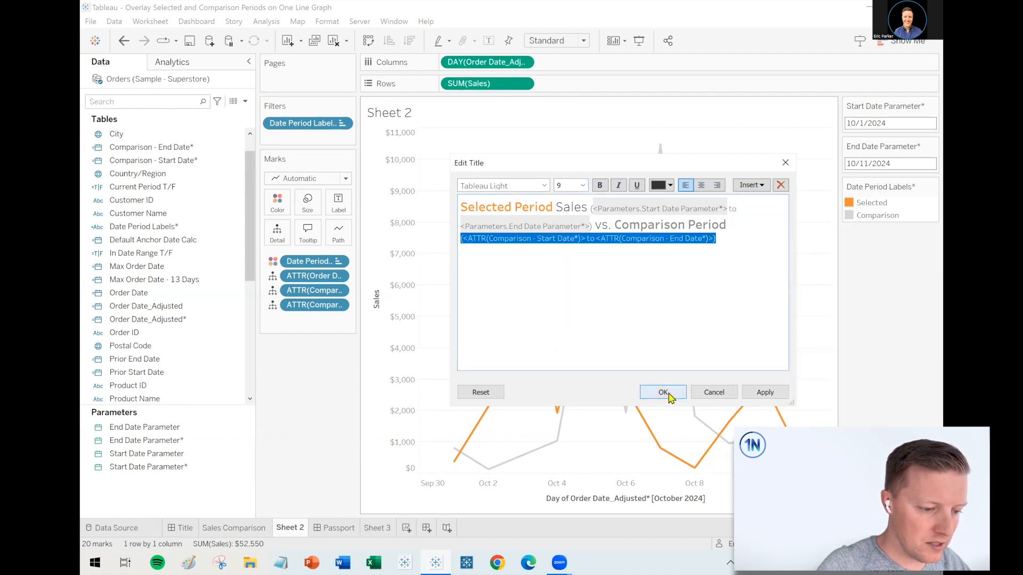
left_click(662, 392)
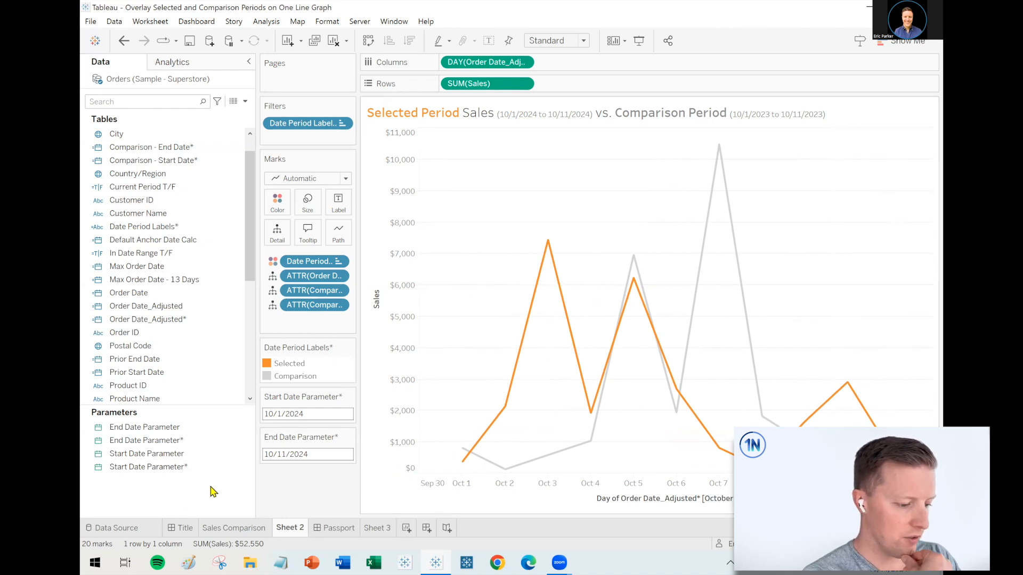
- Glance at the Sales Comparison sheet, then change Start Date Parameter to 9/1/2024
left_click(234, 528)
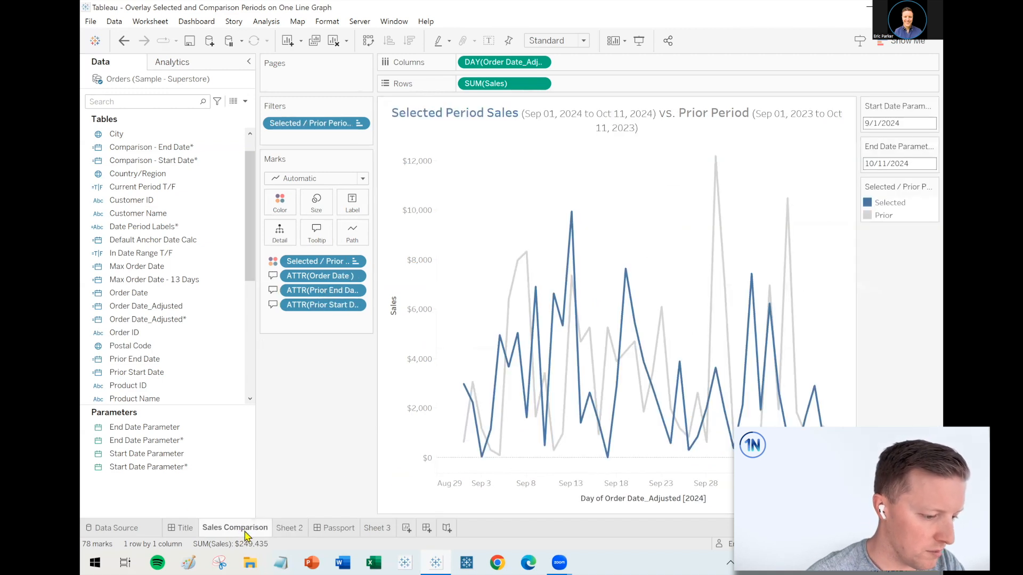
mouse_move(271, 559)
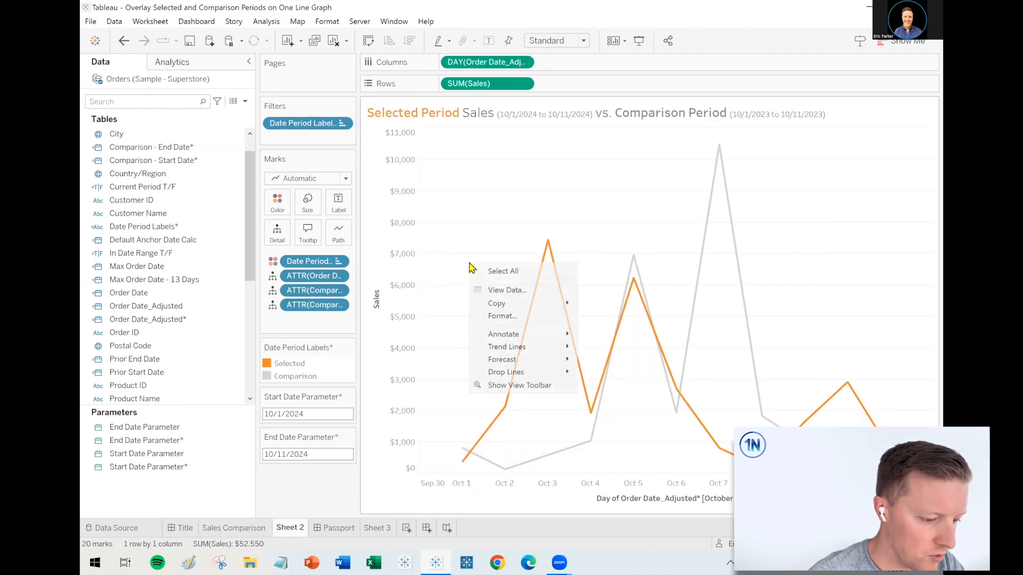
left_click(501, 316)
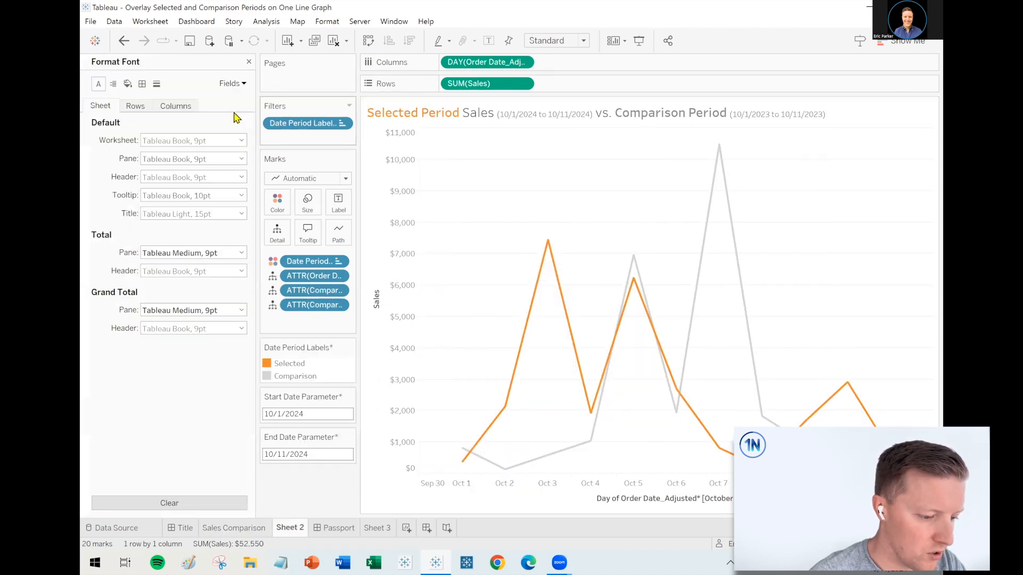
left_click(136, 105)
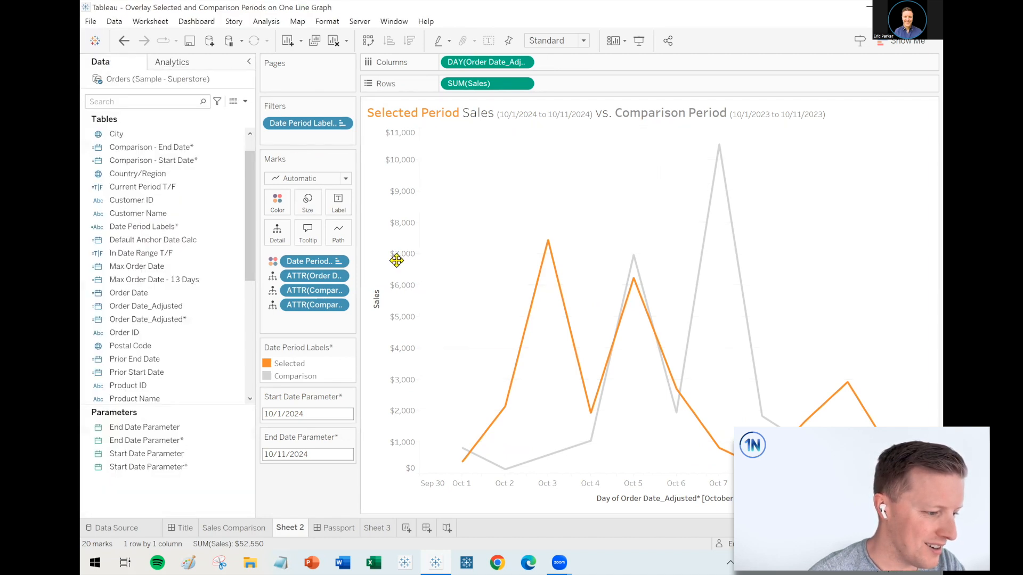
mouse_move(538, 452)
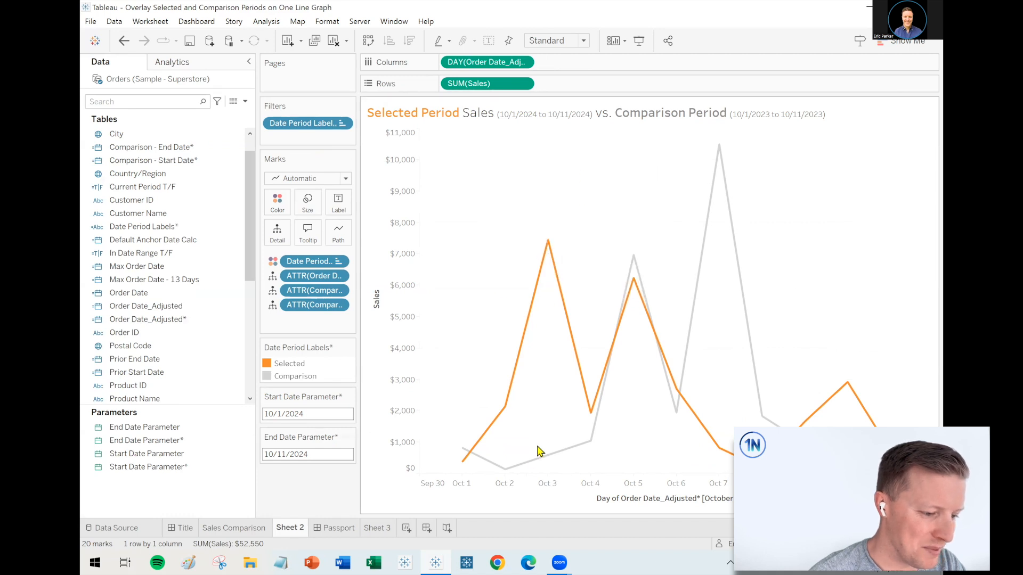
left_click(307, 414)
type("9")
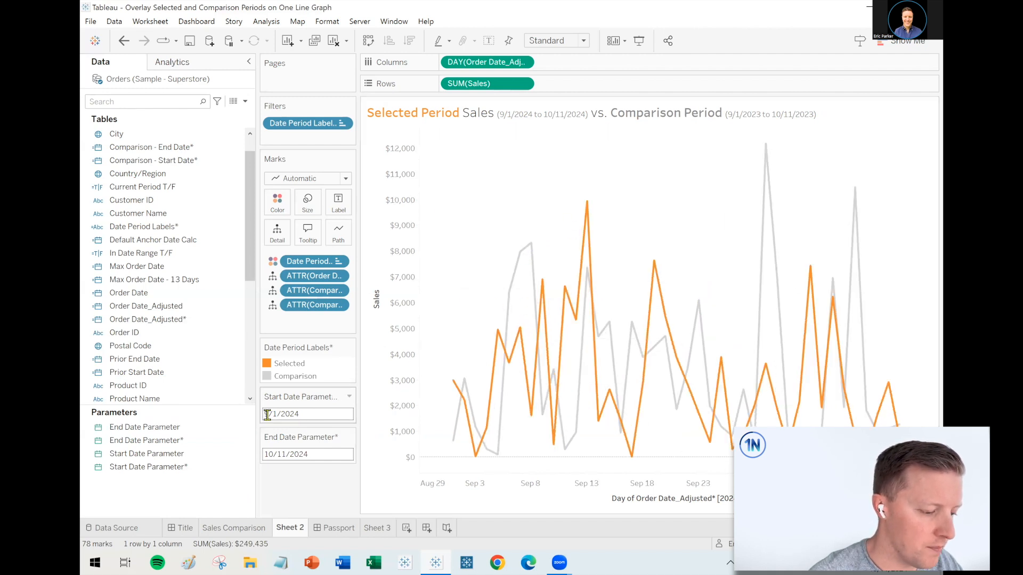
- Set the Start Date Parameter back to 10/1/2024
type("10/1/2024")
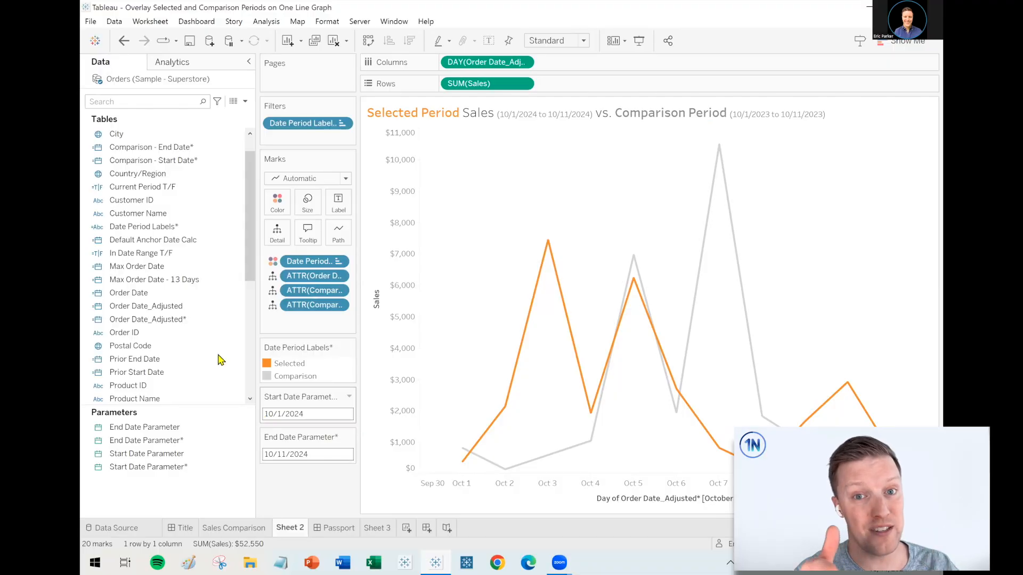
- Inspect the Current Period T/F field's options without changing anything
left_click(135, 359)
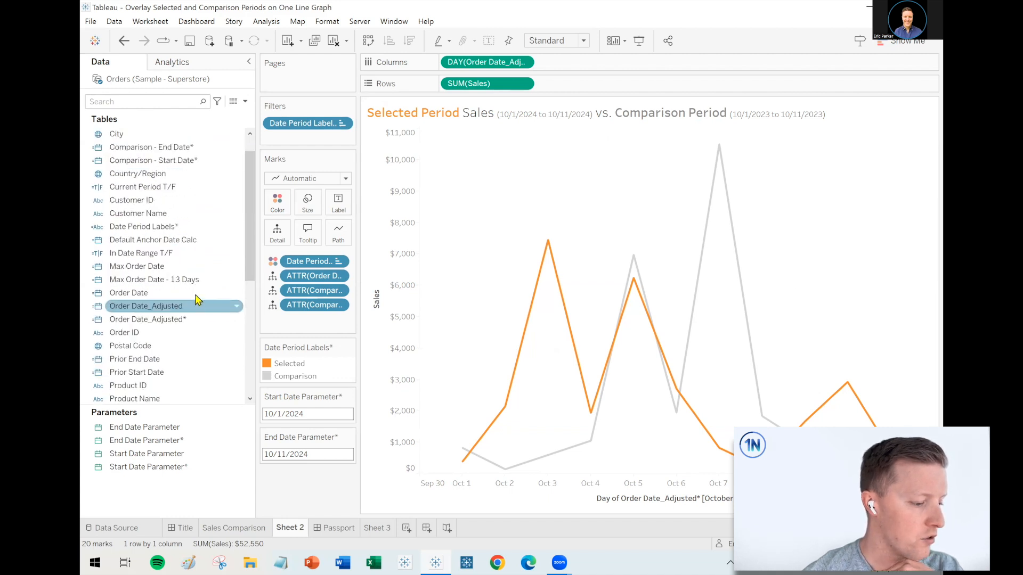
left_click(152, 240)
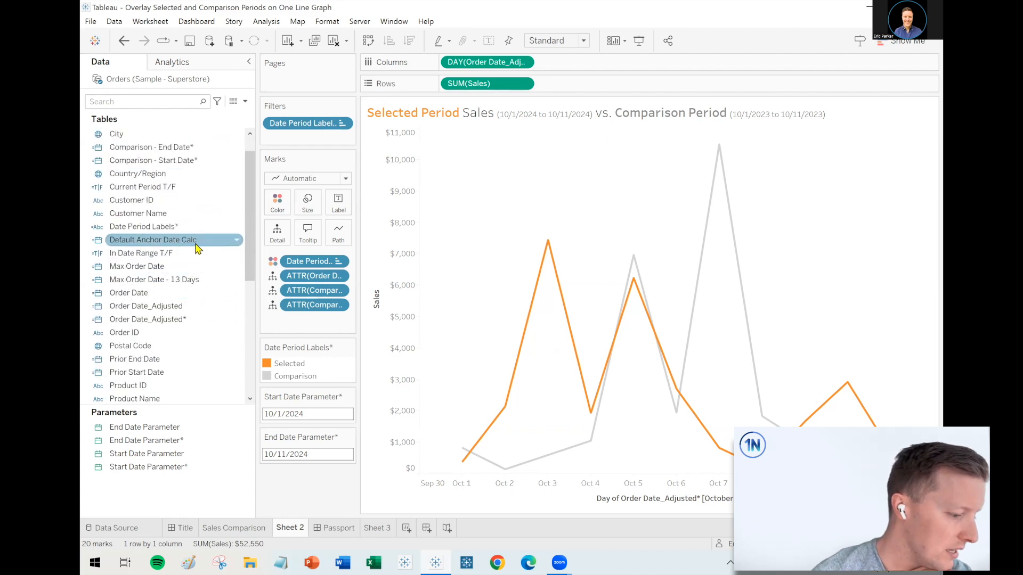
right_click(142, 187)
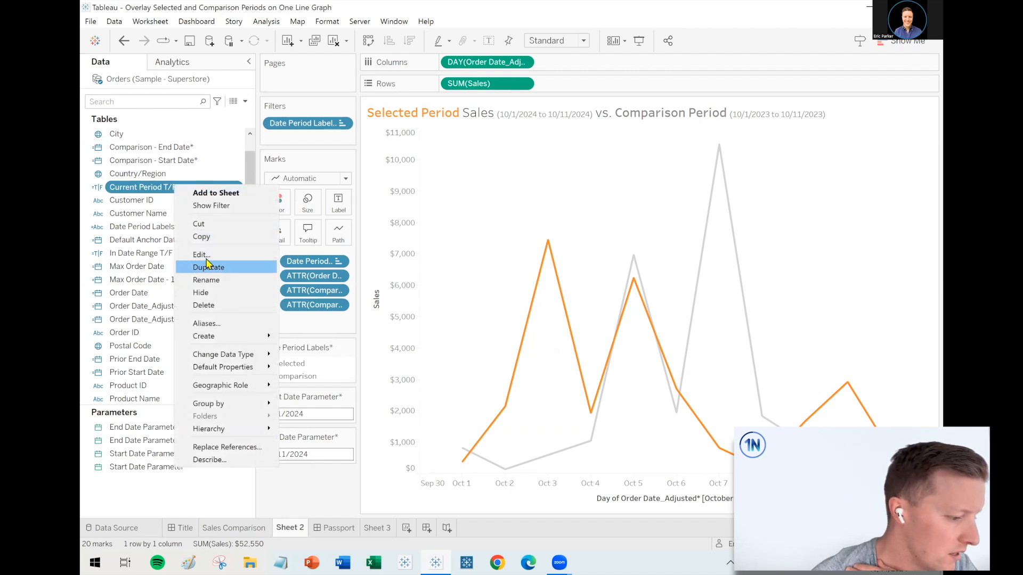
left_click(201, 255)
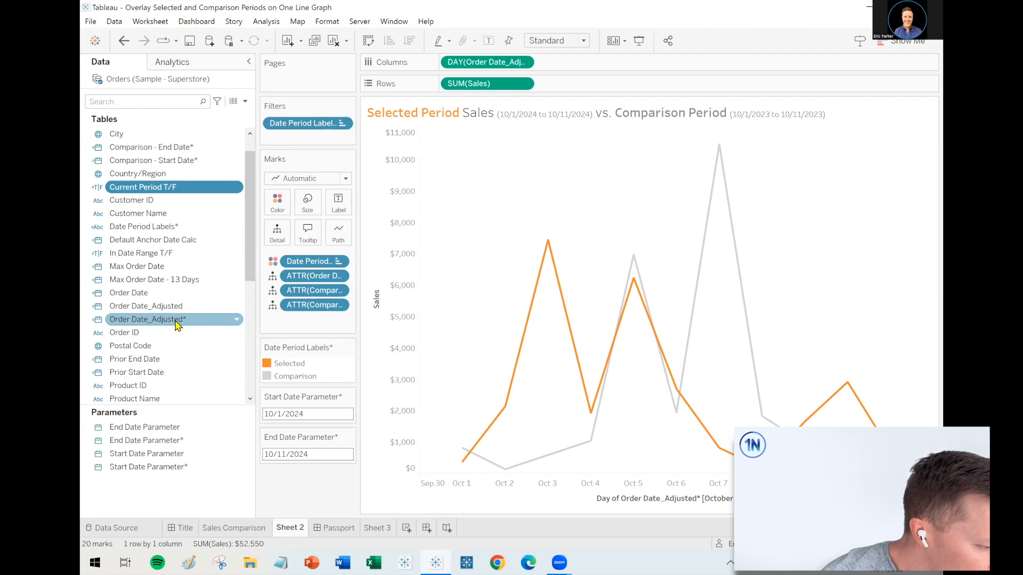
- Reopen the Date Period Labels* calculation to review its IF/ELSEIF logic
right_click(144, 226)
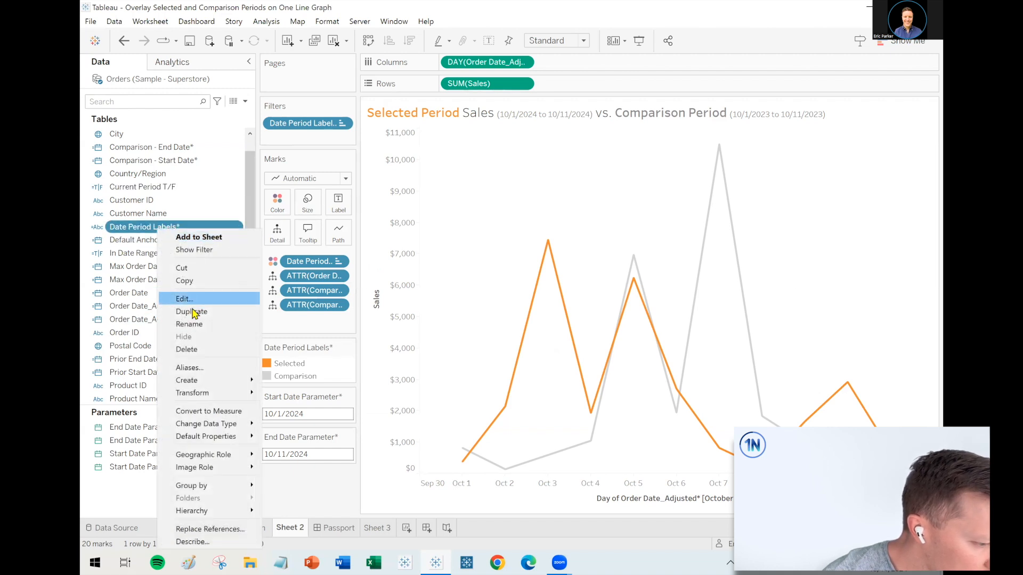
left_click(184, 299)
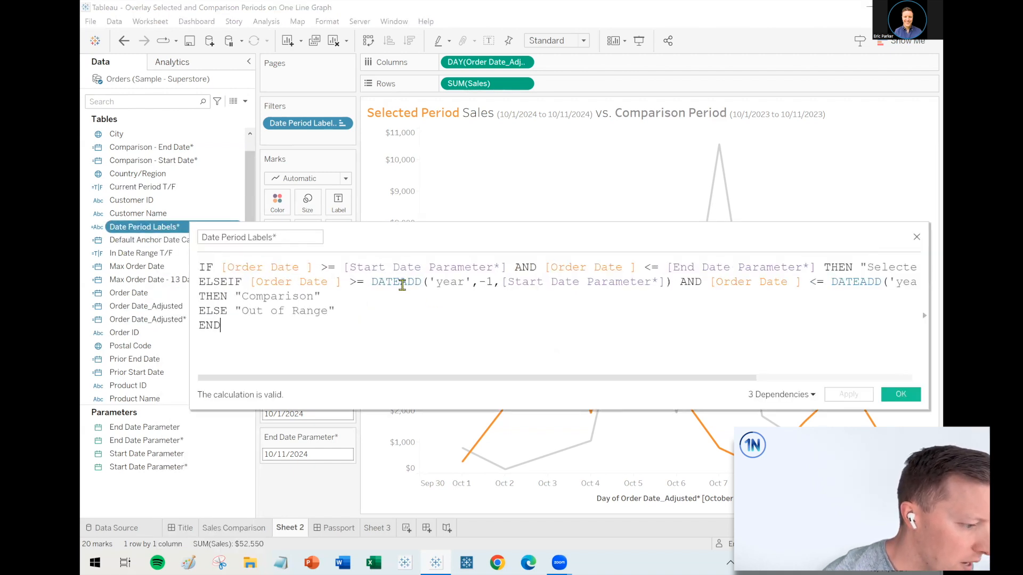